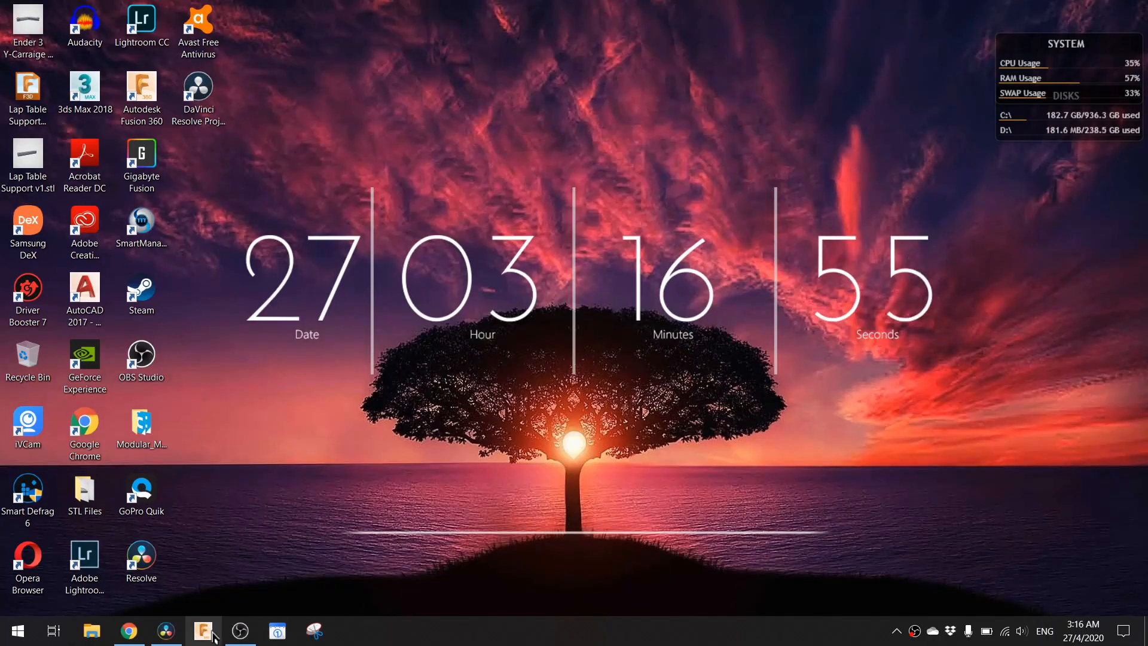
{"action": "mouse_move", "coordinate": [266, 438]}
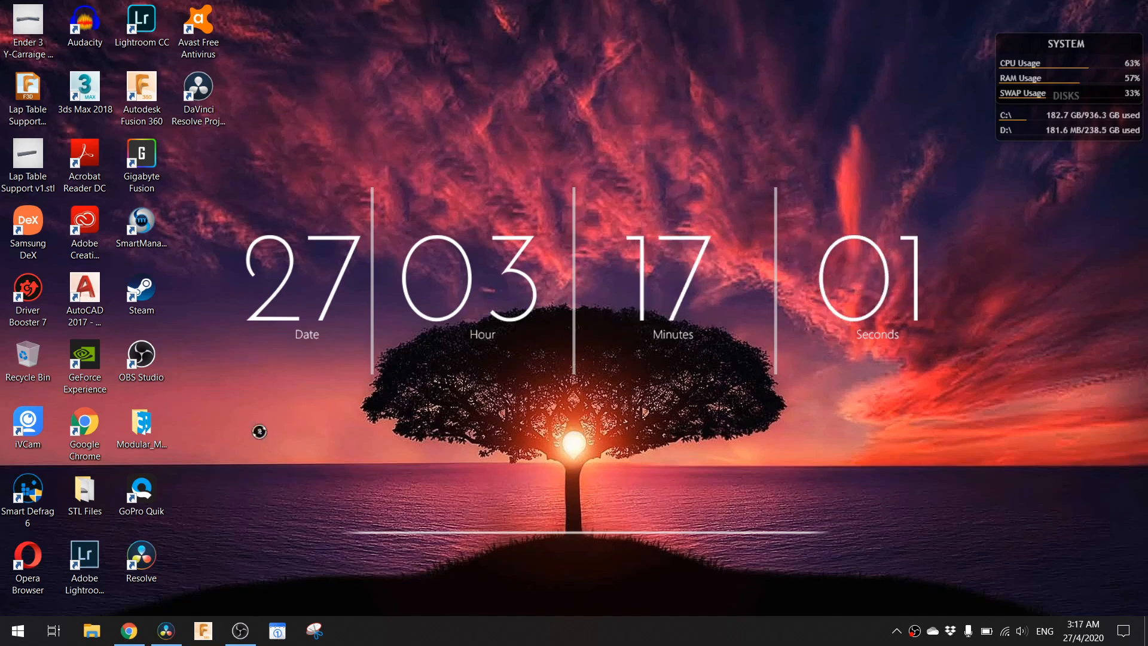
Launch Autodesk Fusion 360 from its desktop shortcut.
{"action": "double_click", "coordinate": [141, 79]}
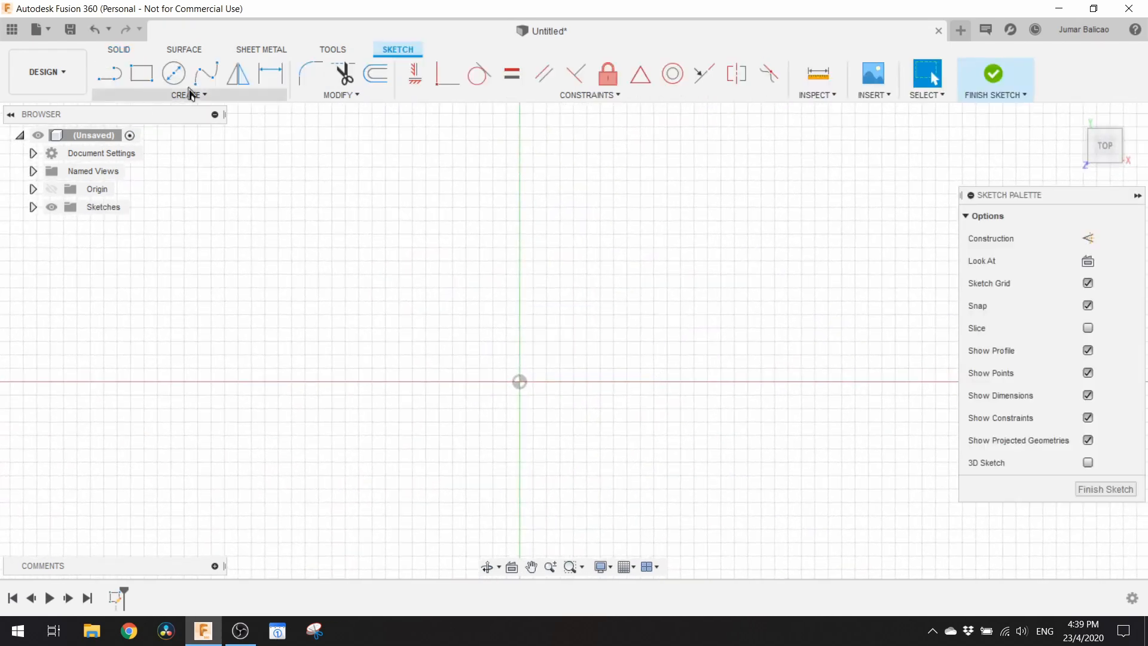
Draw a 30.50 mm centre-diameter circle at the origin and finish the sketch.
{"action": "left_click", "coordinate": [175, 73]}
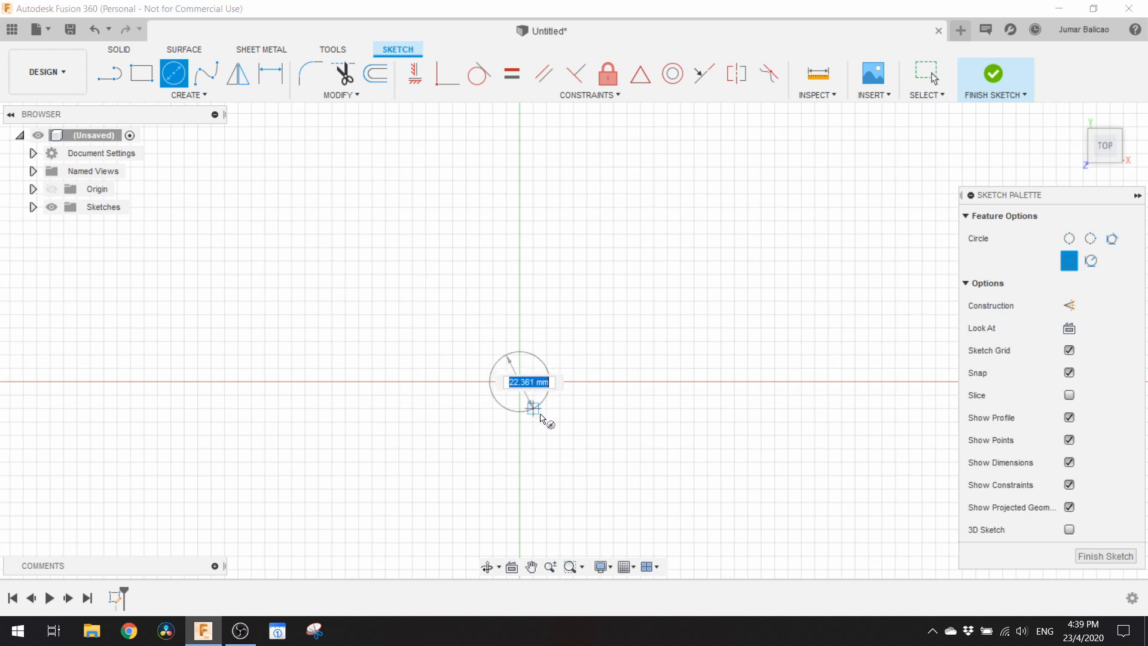
{"action": "mouse_move", "coordinate": [548, 425]}
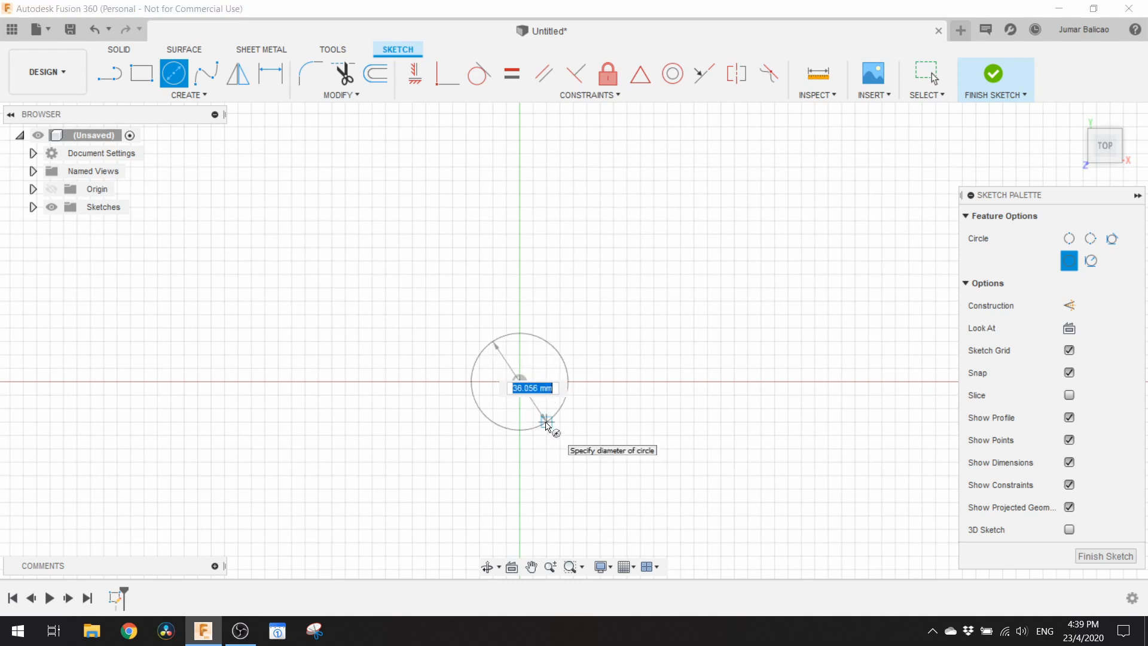
{"action": "left_click", "coordinate": [548, 422]}
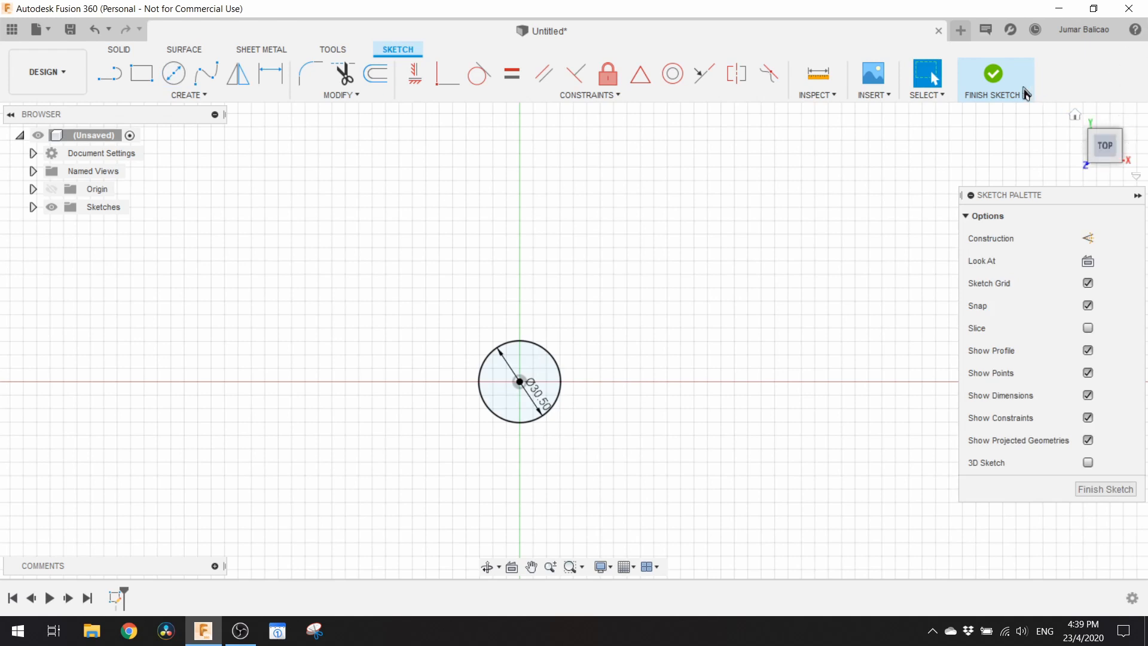
{"action": "left_click", "coordinate": [993, 73]}
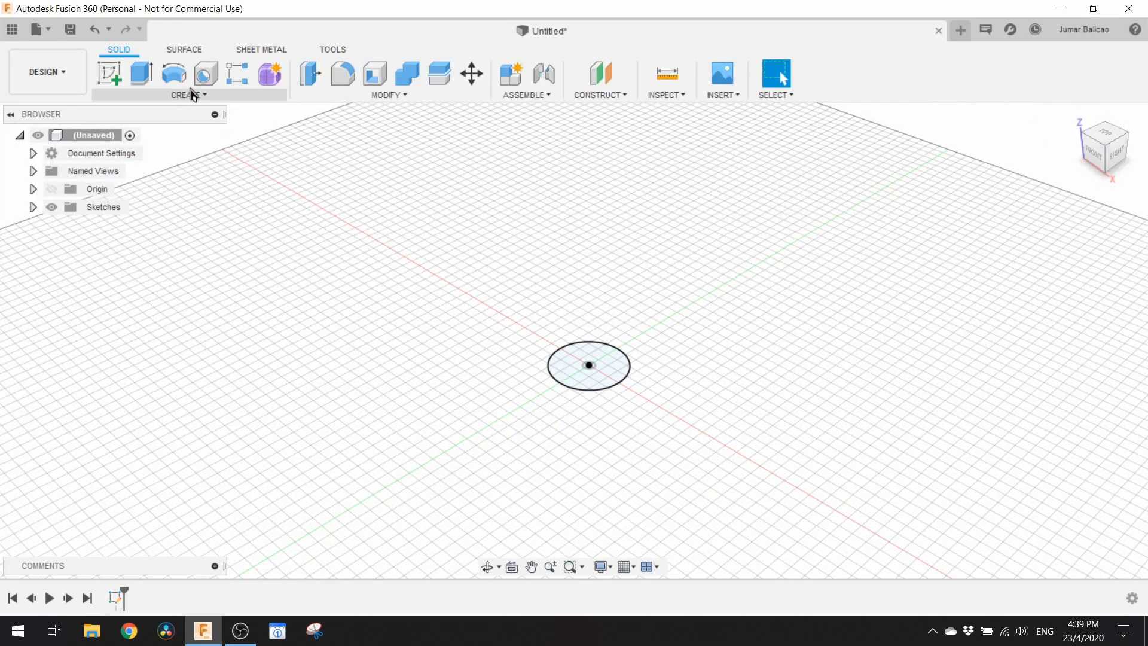
Extrude the circle profile 170 mm into a solid cylinder.
{"action": "left_click", "coordinate": [139, 73]}
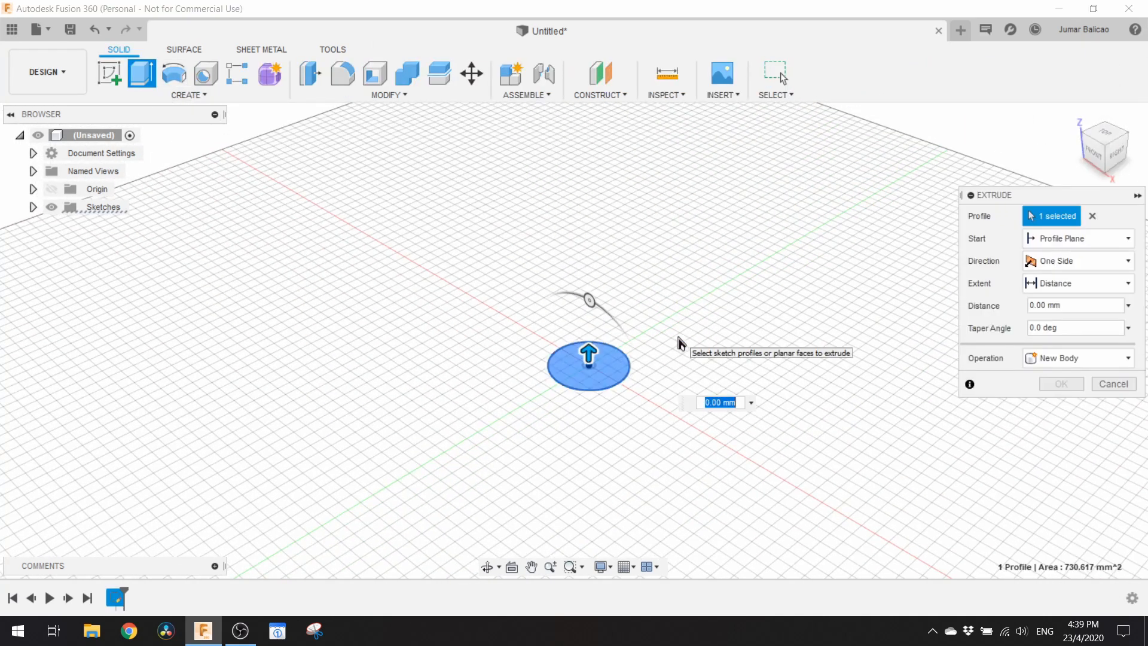
{"action": "type", "text": "170"}
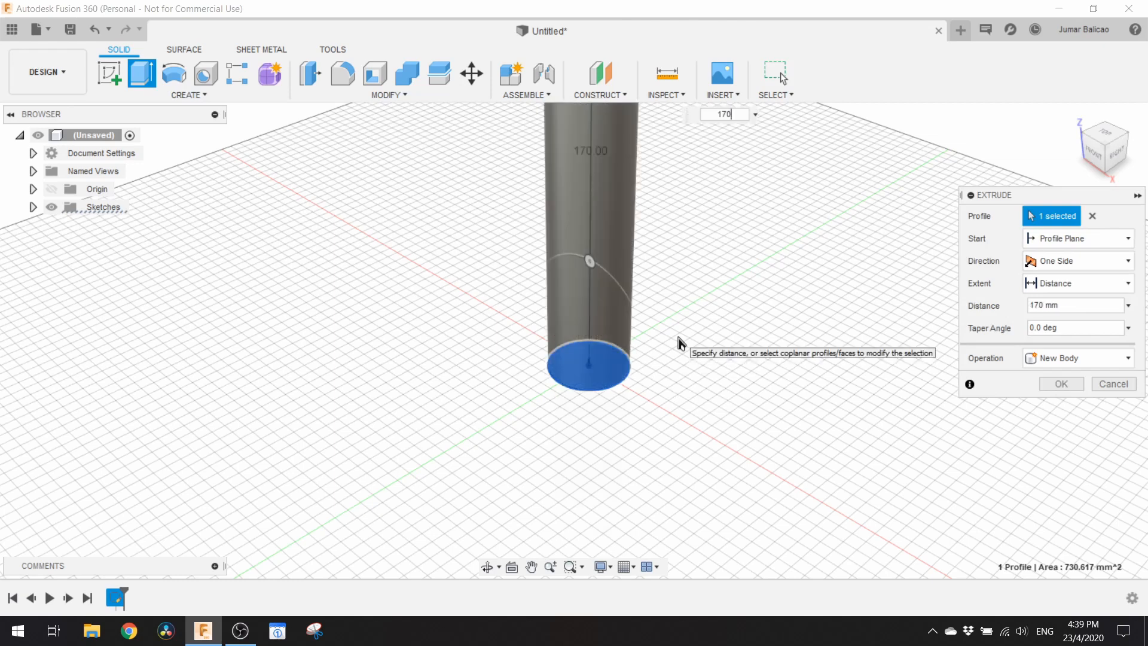
{"action": "left_click", "coordinate": [1059, 382]}
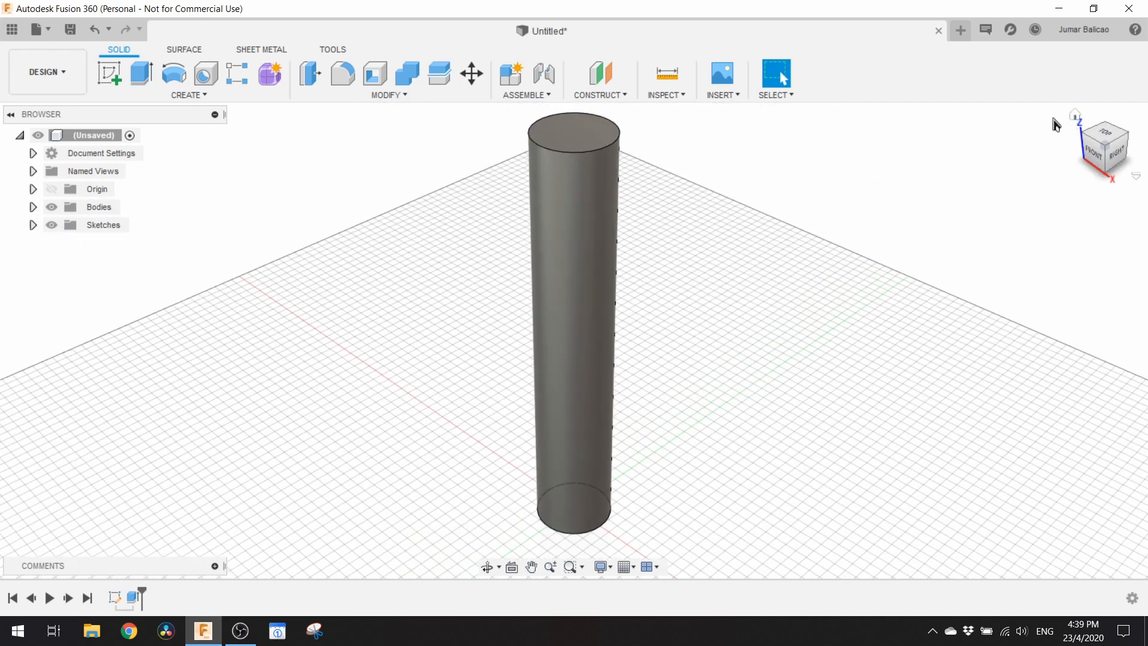
{"action": "mouse_move", "coordinate": [1035, 132]}
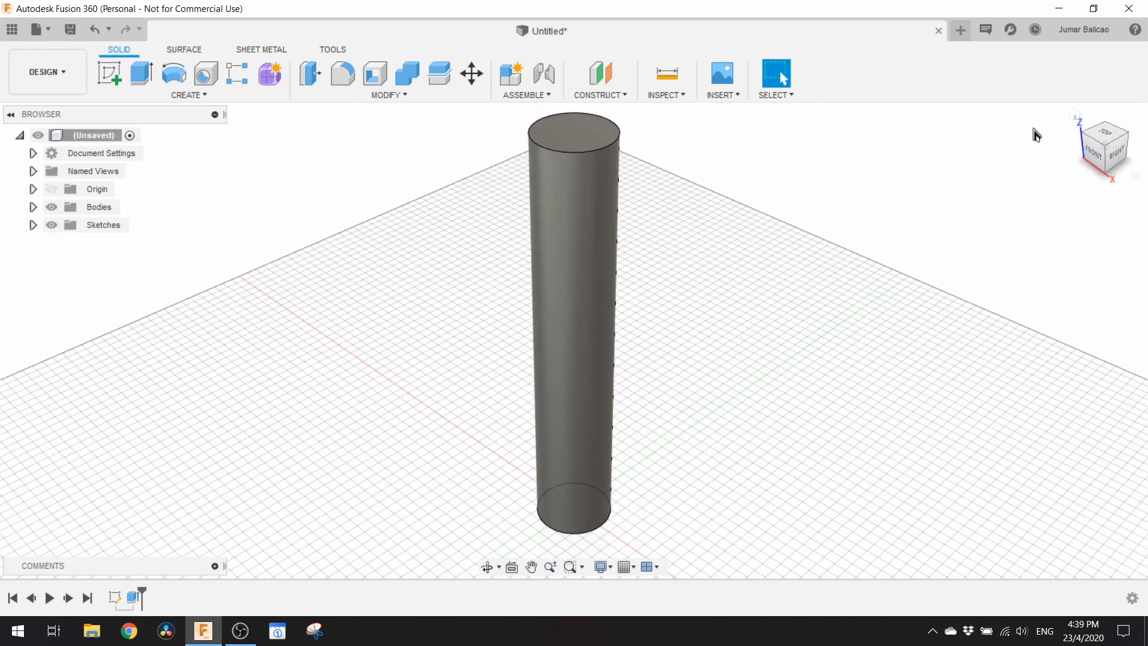
{"action": "mouse_move", "coordinate": [184, 119]}
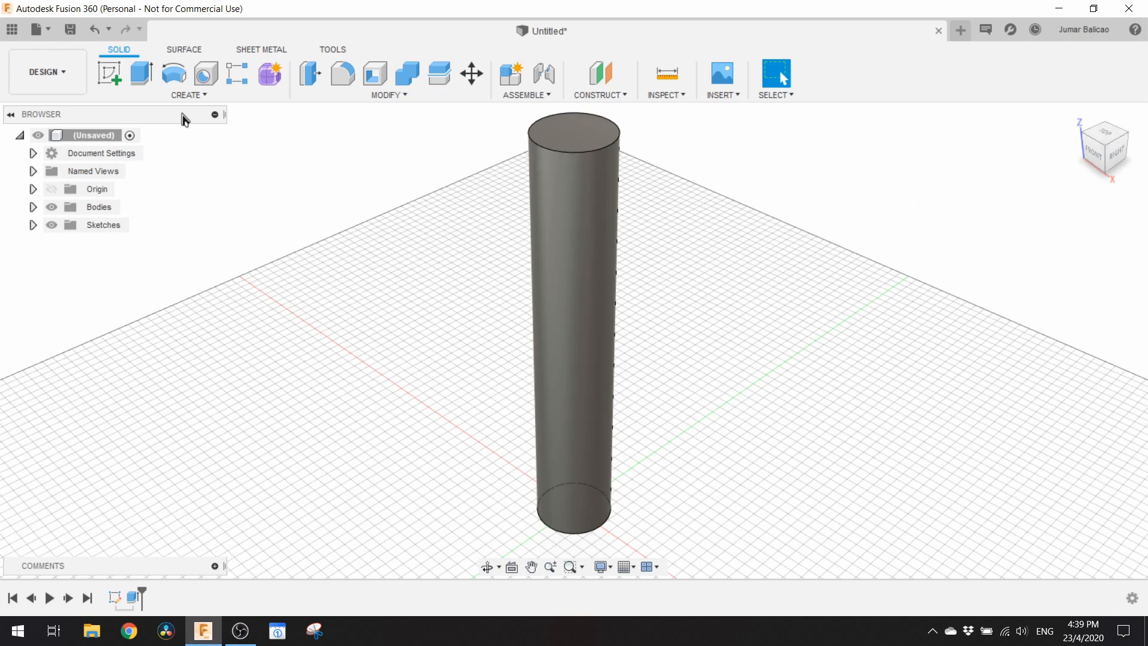
{"action": "mouse_move", "coordinate": [110, 73]}
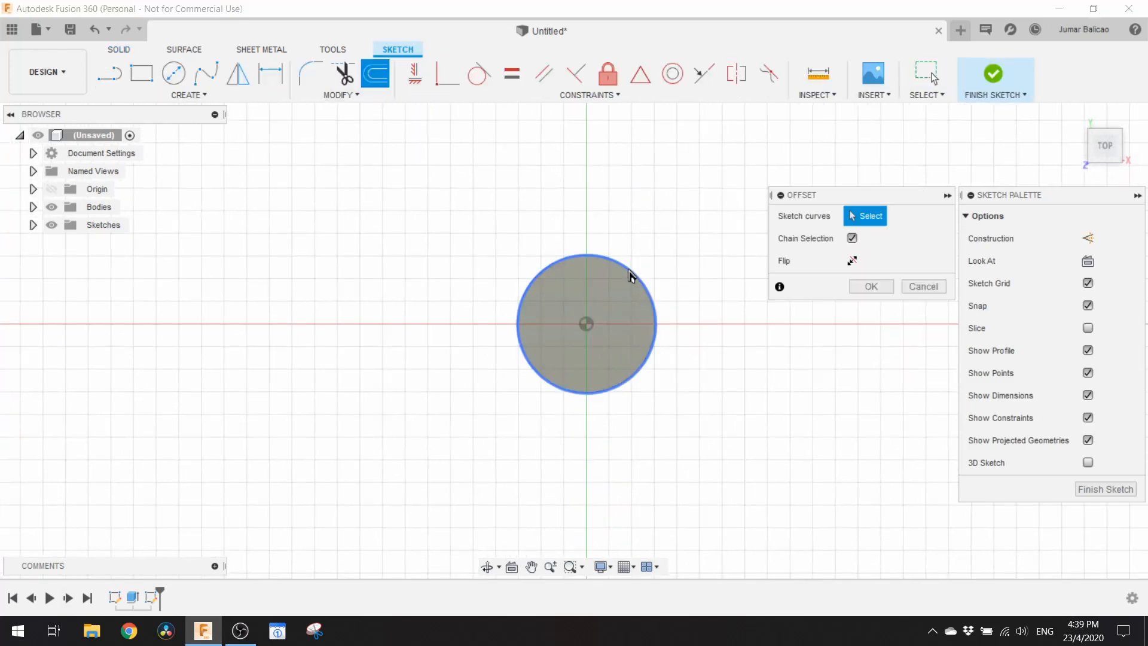
Offset the top edge inward and draw two lines crossing through the circle's centre.
{"action": "left_click", "coordinate": [631, 266]}
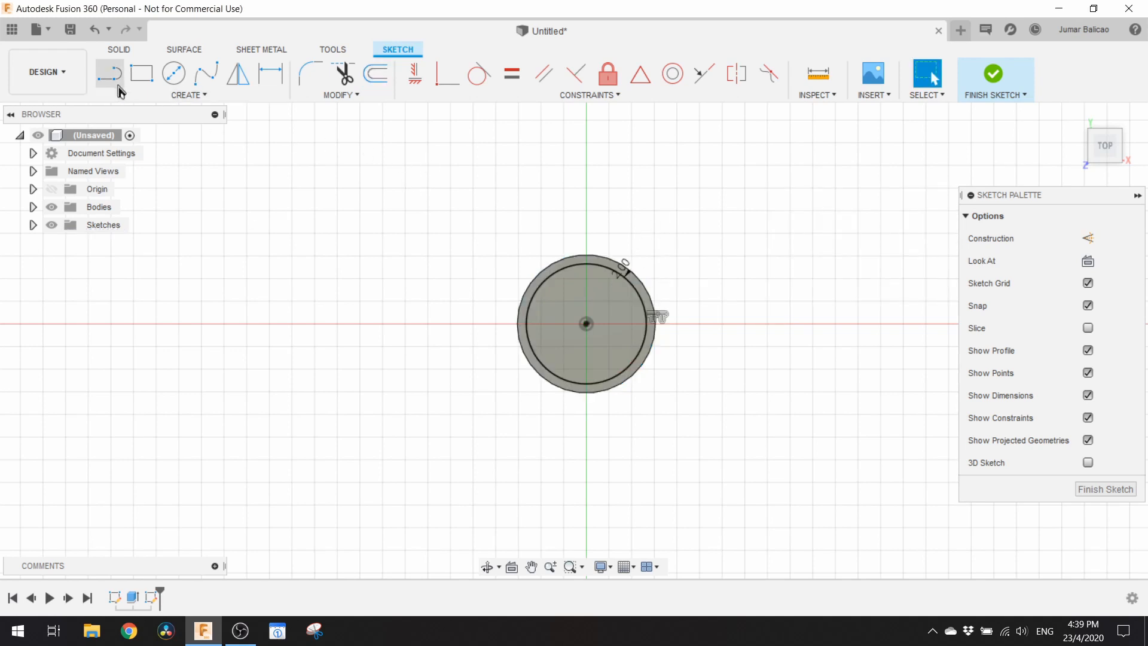
{"action": "left_click", "coordinate": [110, 73]}
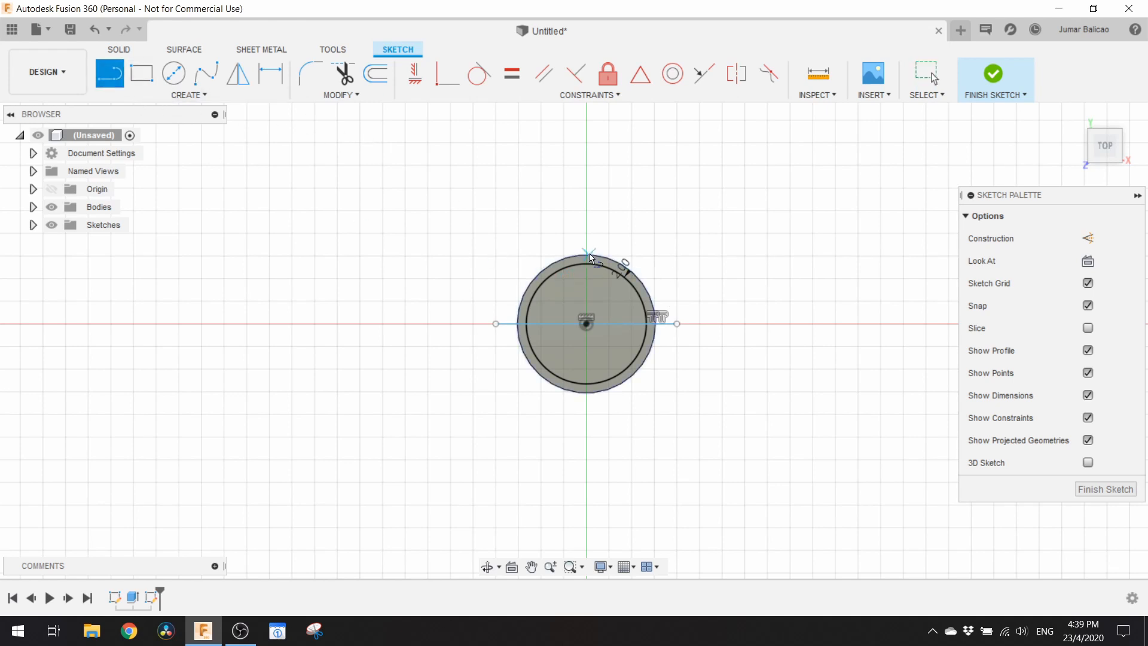
{"action": "left_click_drag", "start_coordinate": [589, 256], "coordinate": [586, 414]}
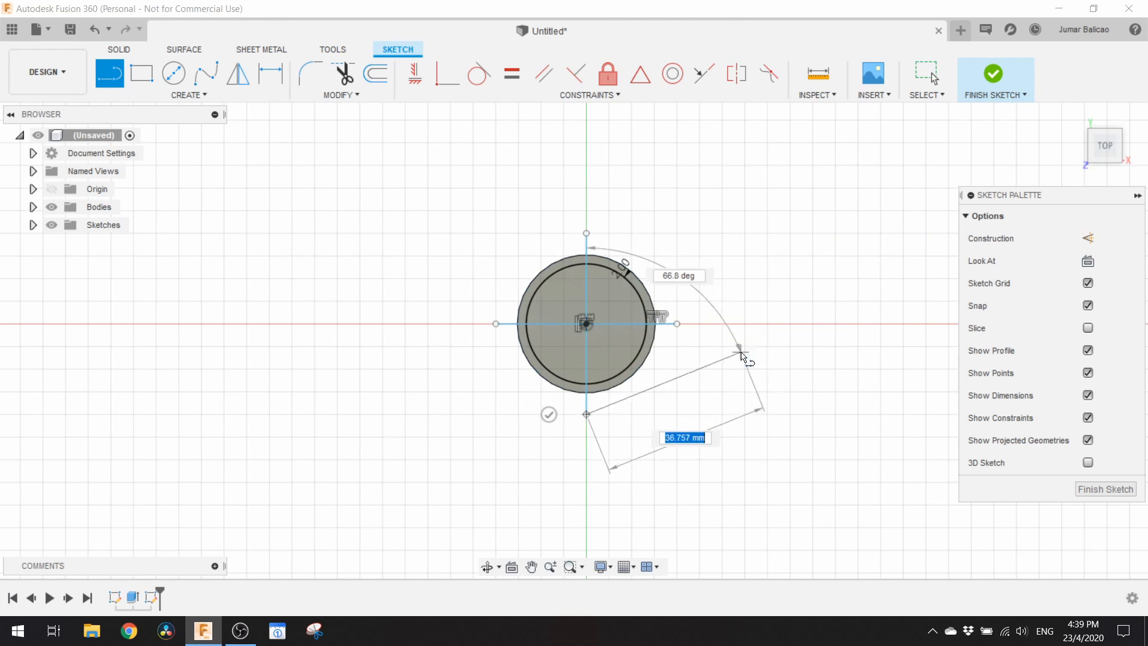
{"action": "left_click_drag", "start_coordinate": [743, 357], "coordinate": [763, 369]}
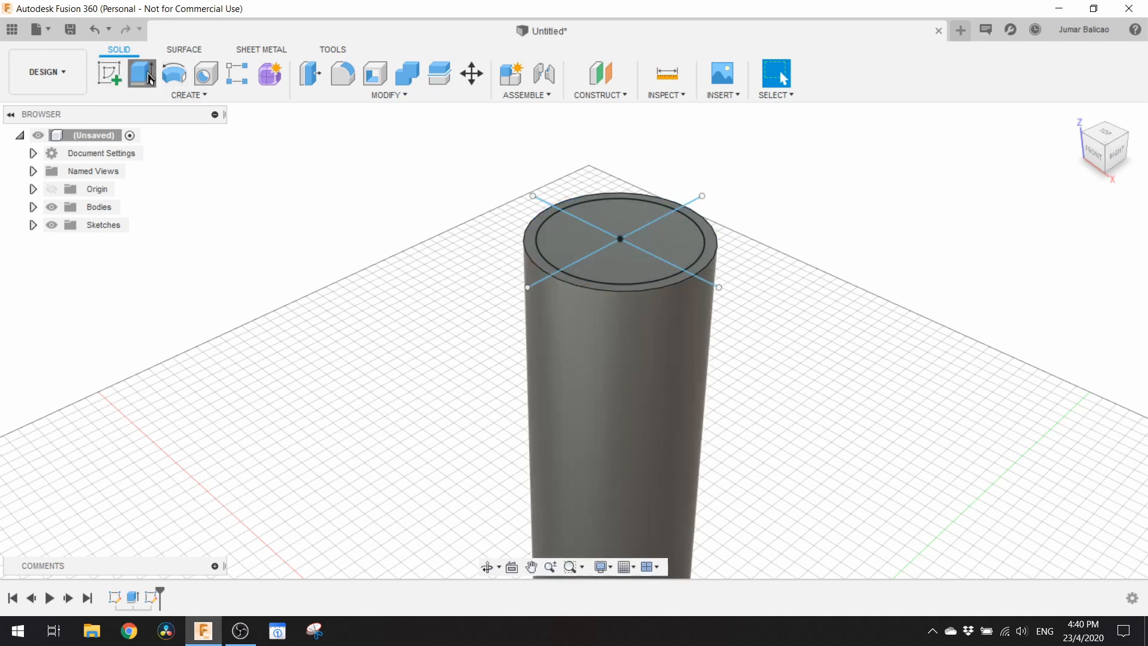
Extrude the inner top sketch regions 3 mm, joined onto the cylinder.
{"action": "left_click", "coordinate": [141, 73]}
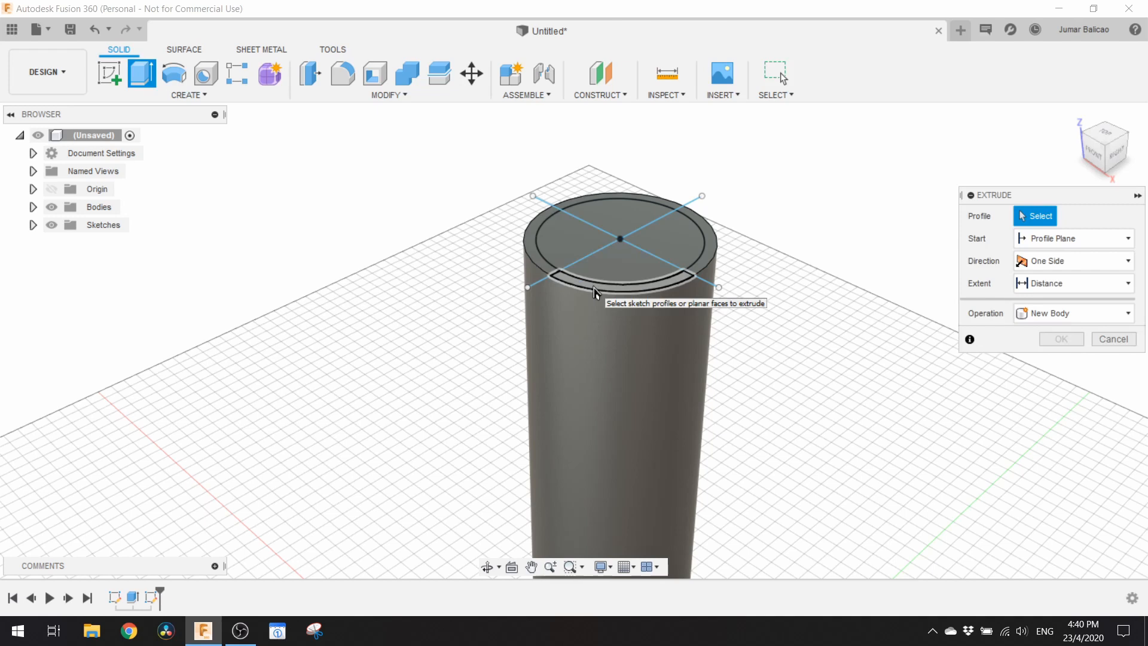
{"action": "left_click", "coordinate": [622, 249]}
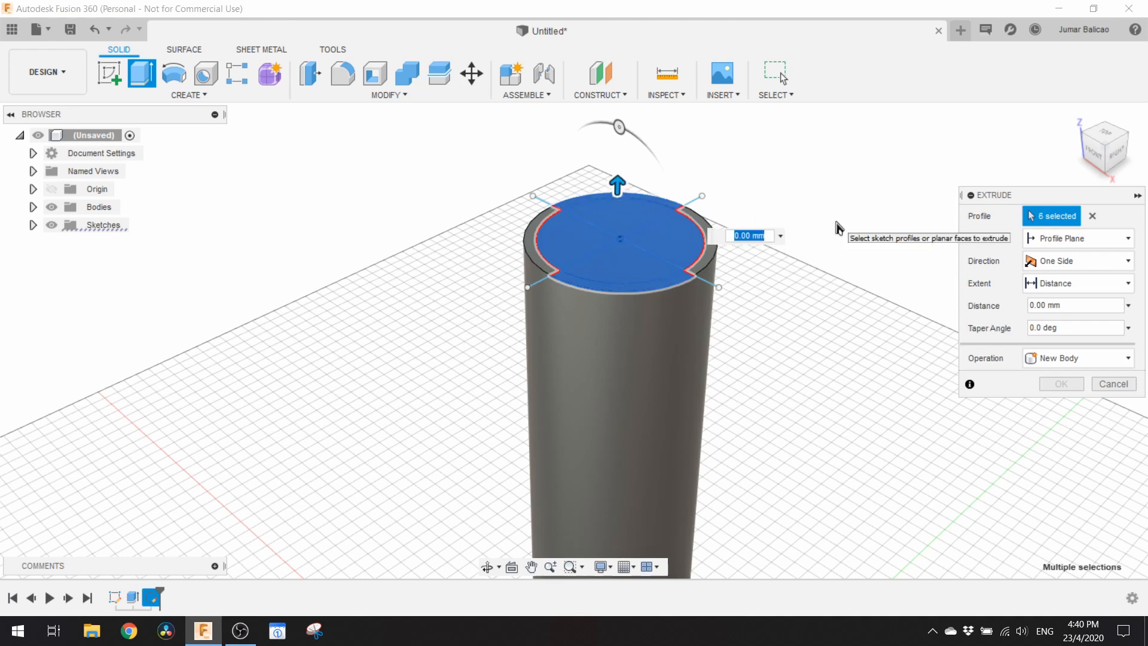
{"action": "type", "text": "3"}
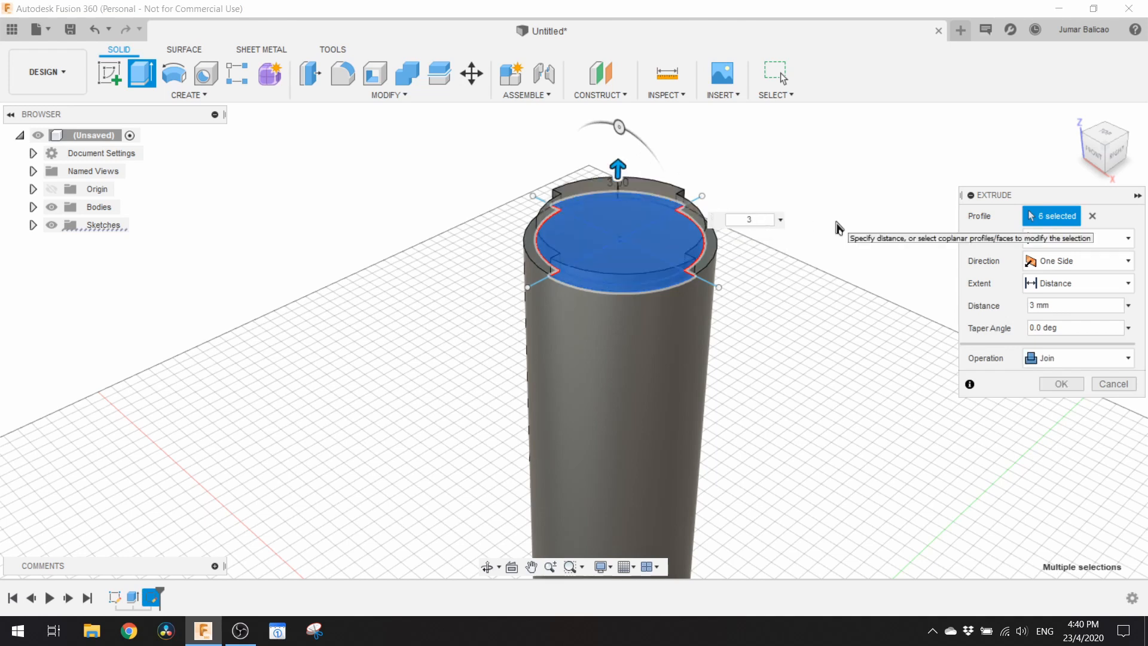
{"action": "left_click", "coordinate": [1059, 383]}
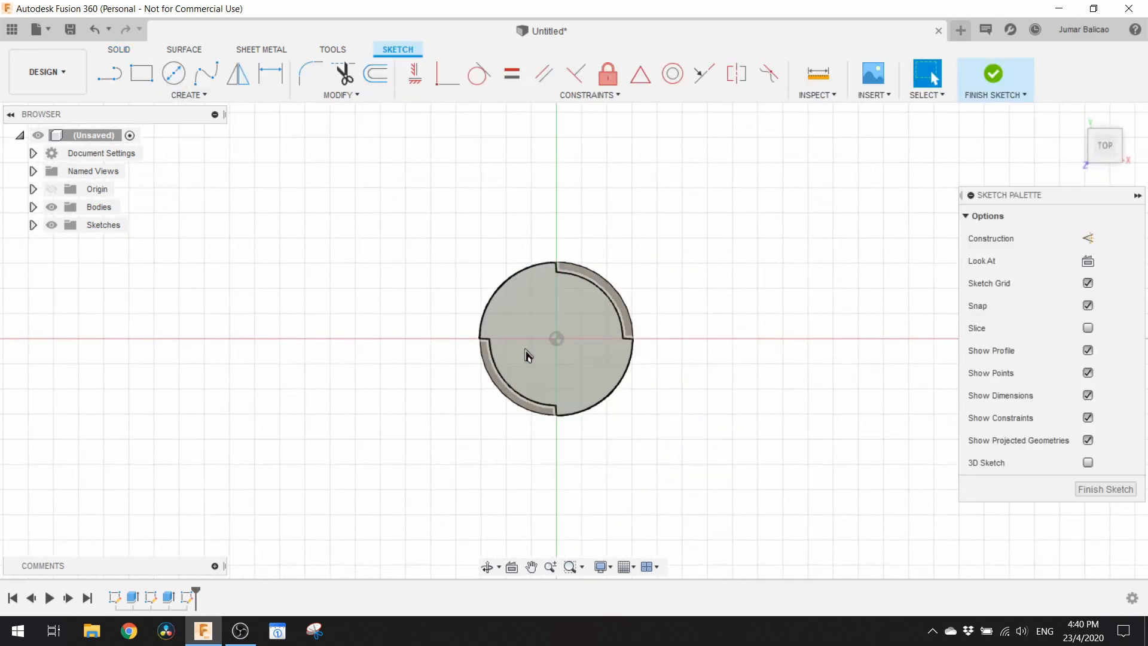
Draw a single line through the top face's centre and finish the sketch.
{"action": "left_click", "coordinate": [173, 73]}
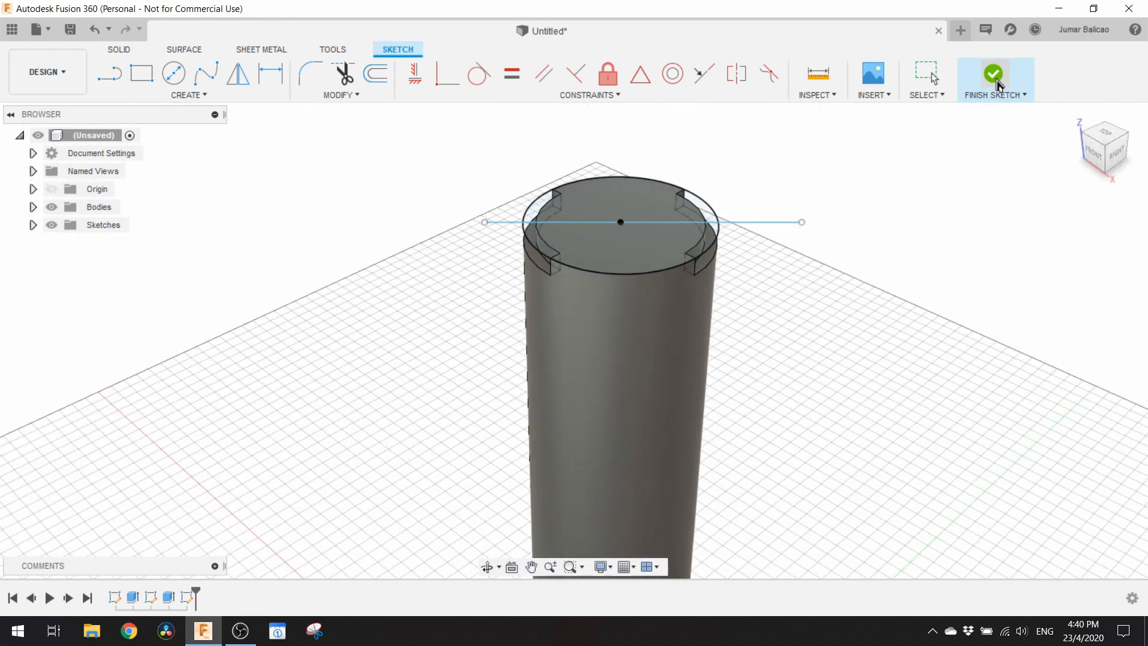
{"action": "left_click", "coordinate": [993, 74]}
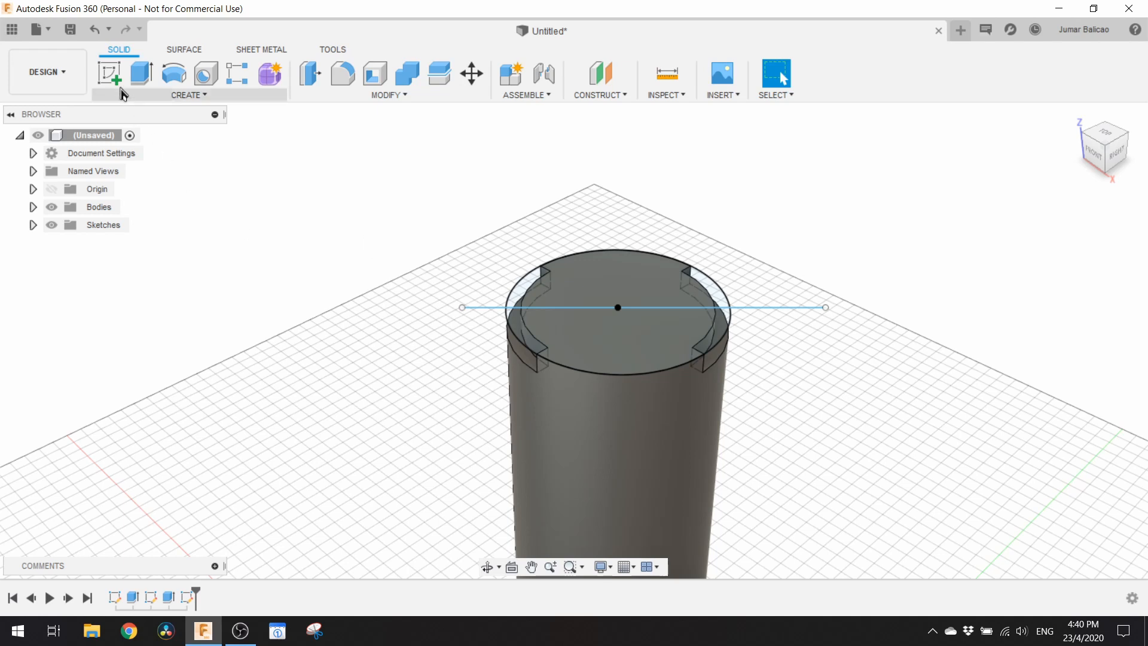
{"action": "mouse_move", "coordinate": [140, 74]}
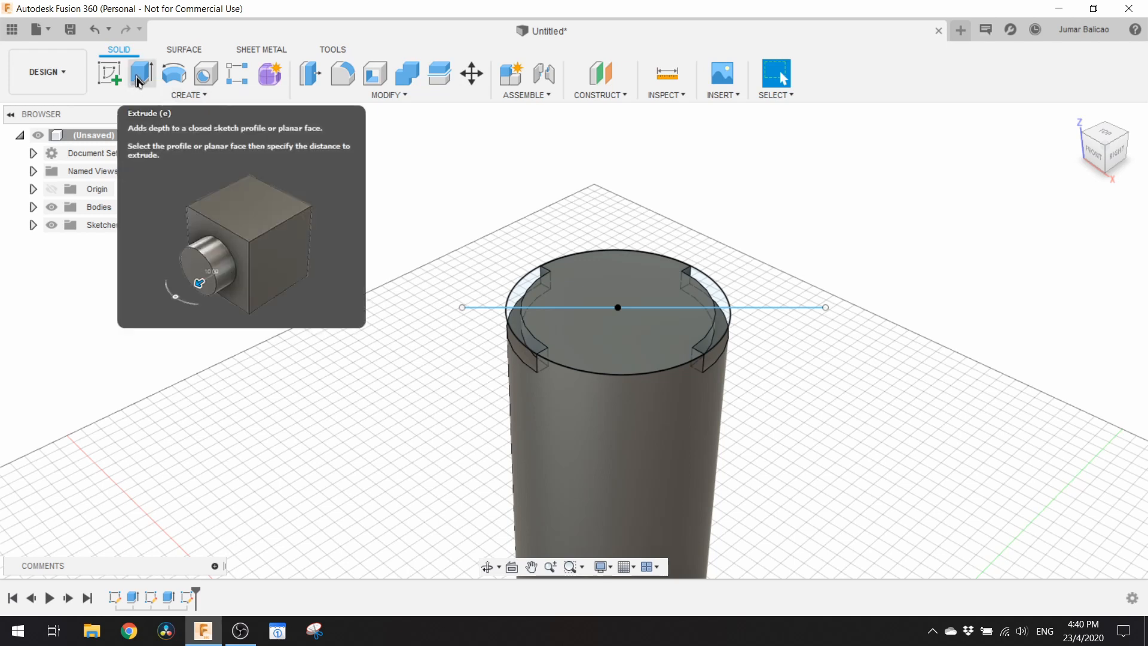
Extrude the selected rim tab profiles at the top by 3 mm.
{"action": "left_click", "coordinate": [142, 73]}
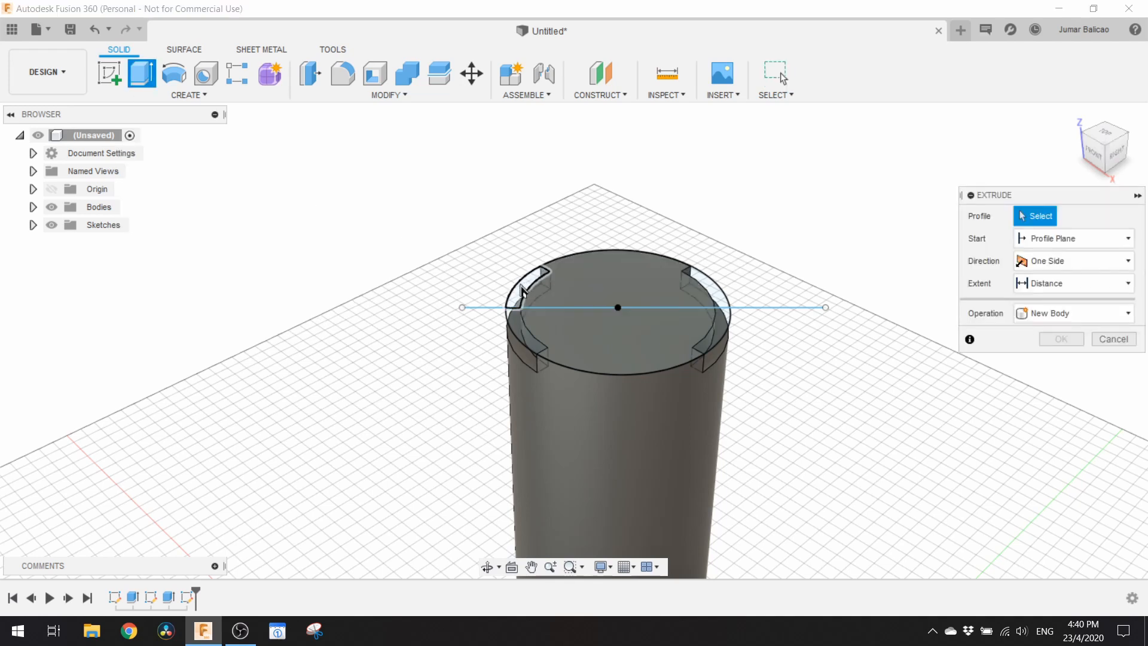
{"action": "mouse_move", "coordinate": [521, 289]}
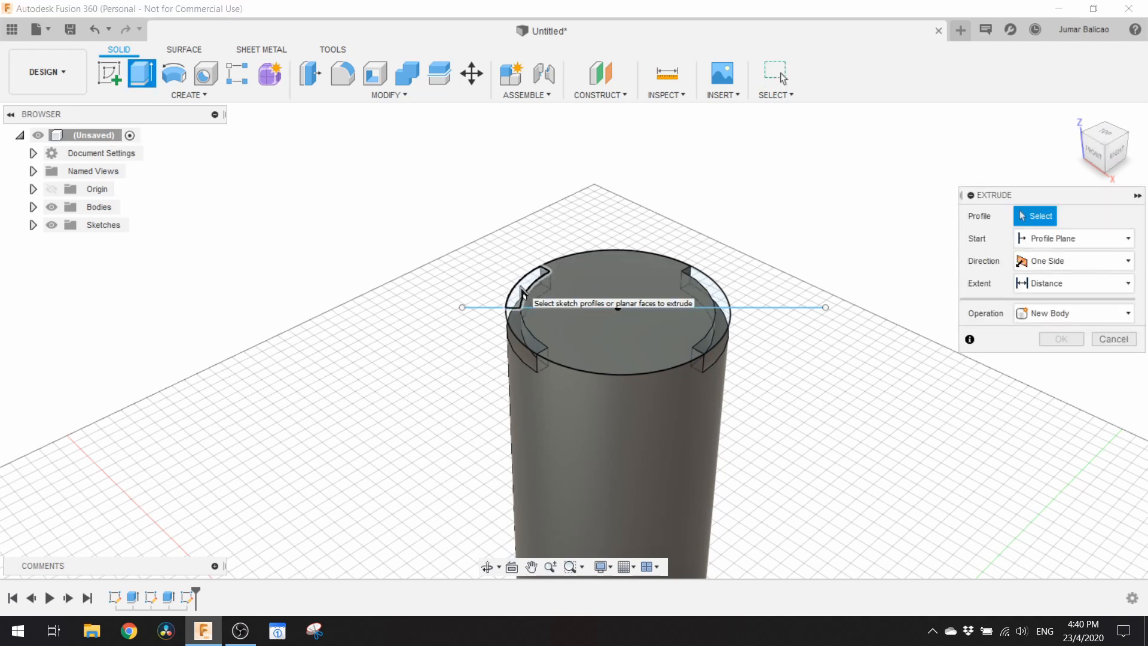
{"action": "left_click", "coordinate": [615, 297]}
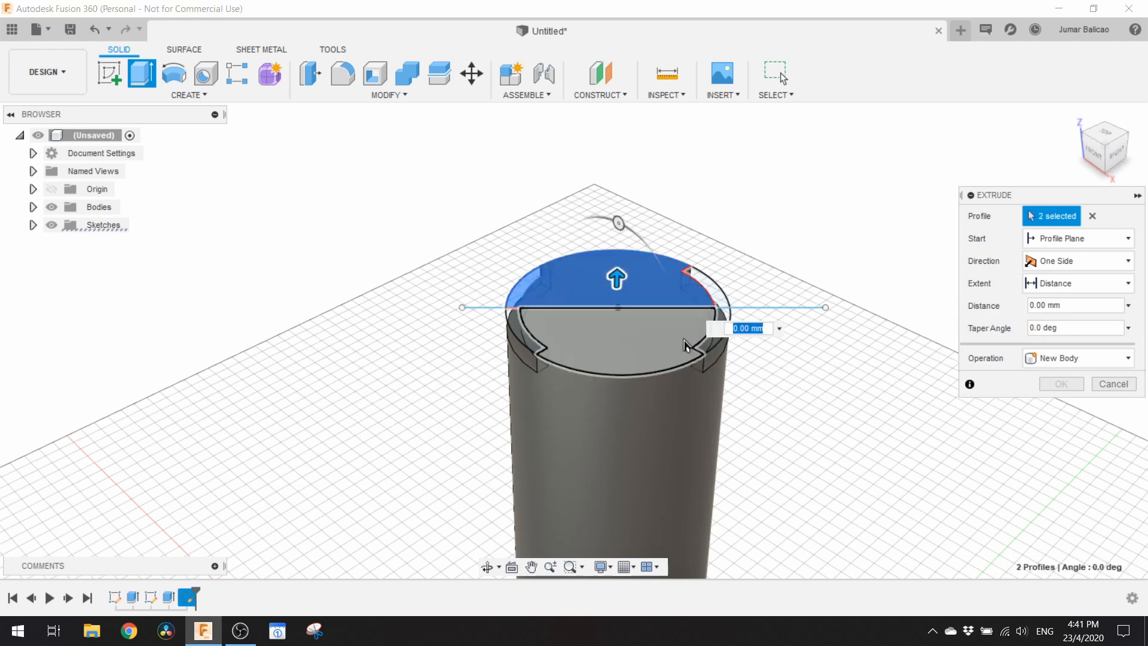
{"action": "mouse_move", "coordinate": [638, 351]}
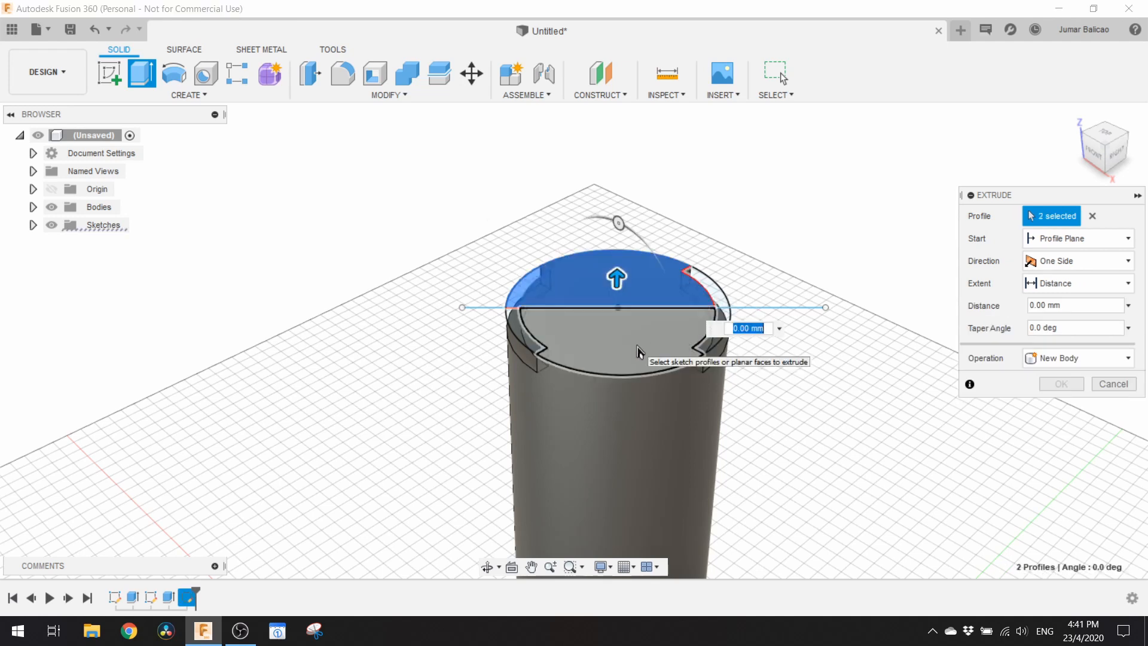
{"action": "left_click", "coordinate": [615, 345]}
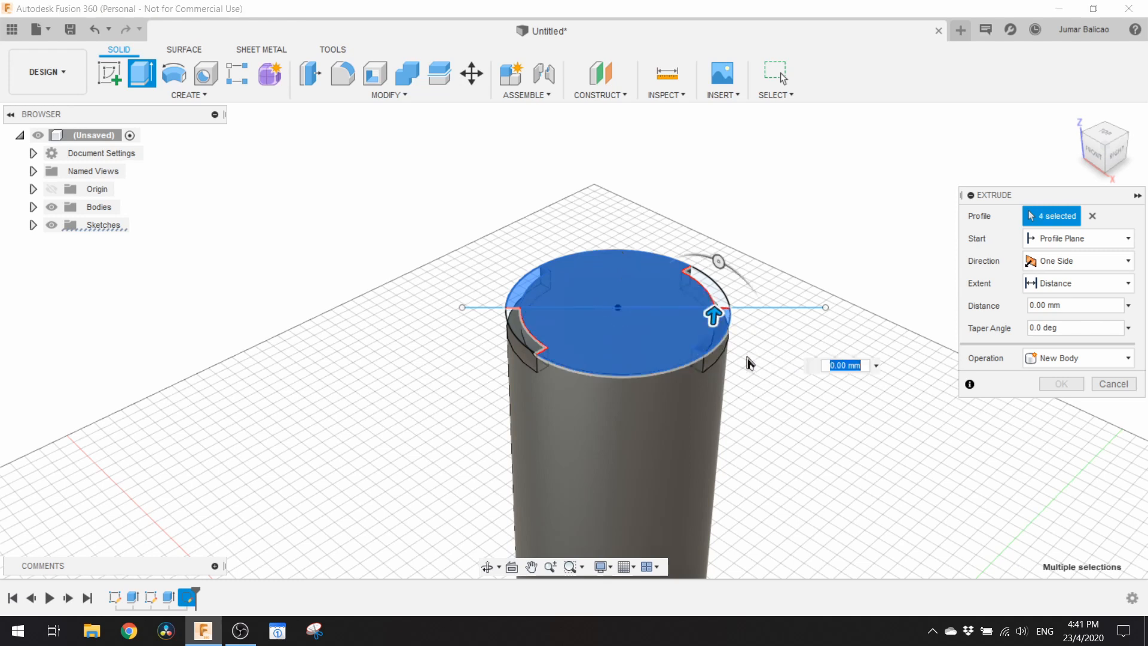
{"action": "mouse_move", "coordinate": [927, 375]}
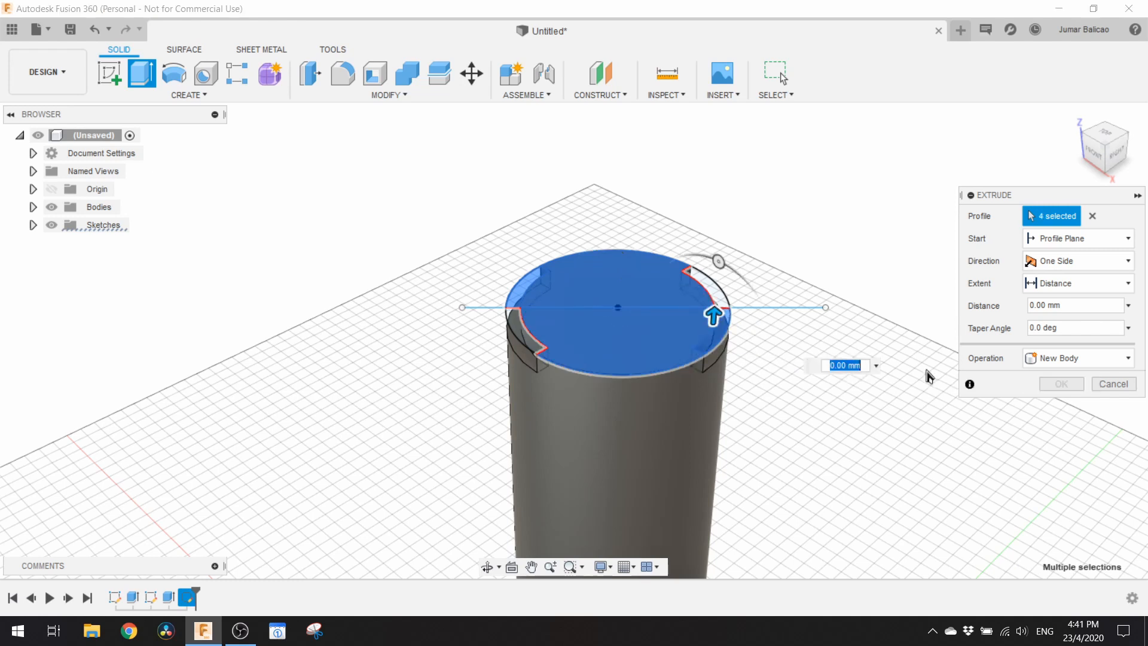
{"action": "type", "text": "3"}
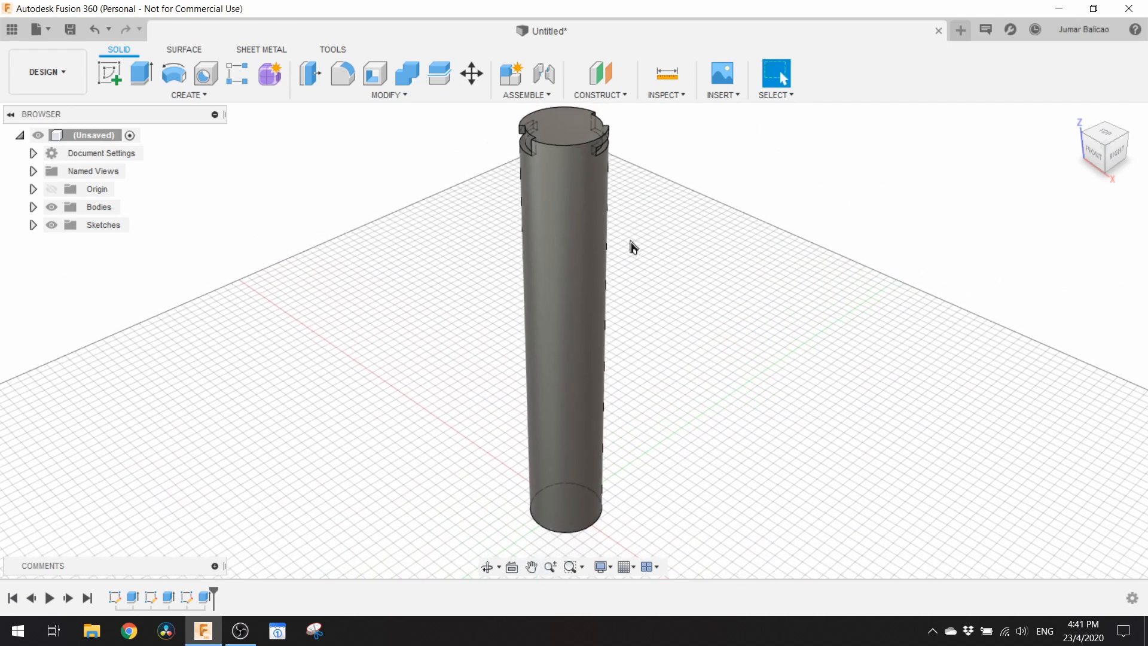
{"action": "mouse_move", "coordinate": [351, 113]}
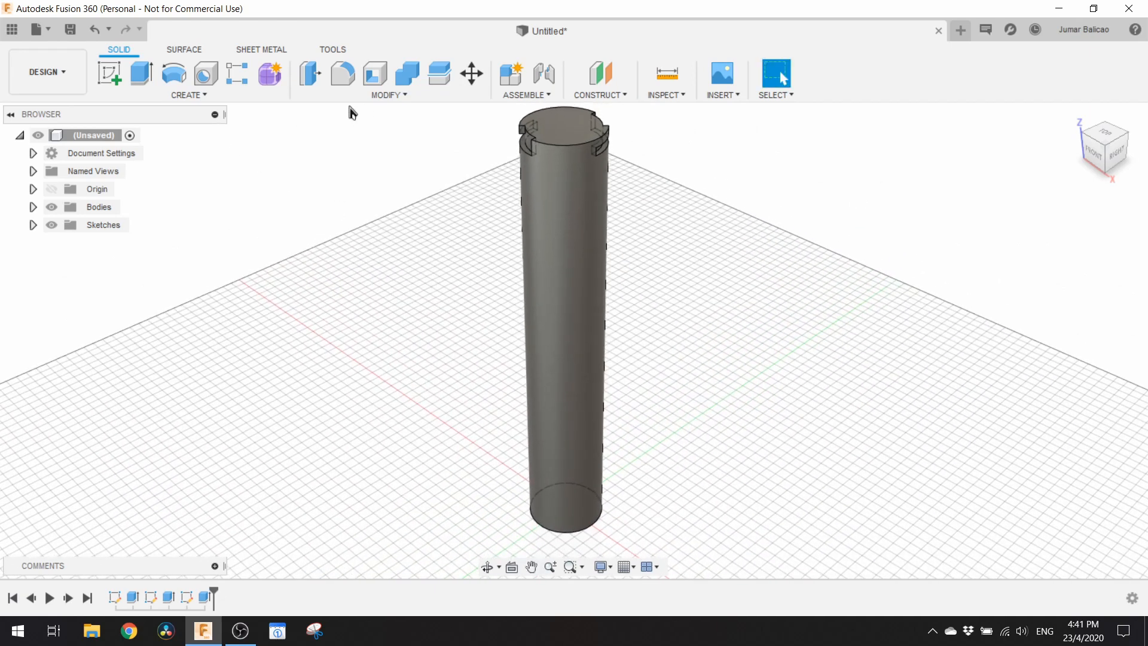
Fillet the cylinder's bottom circular edge with a 15 mm radius.
{"action": "left_click", "coordinate": [342, 75]}
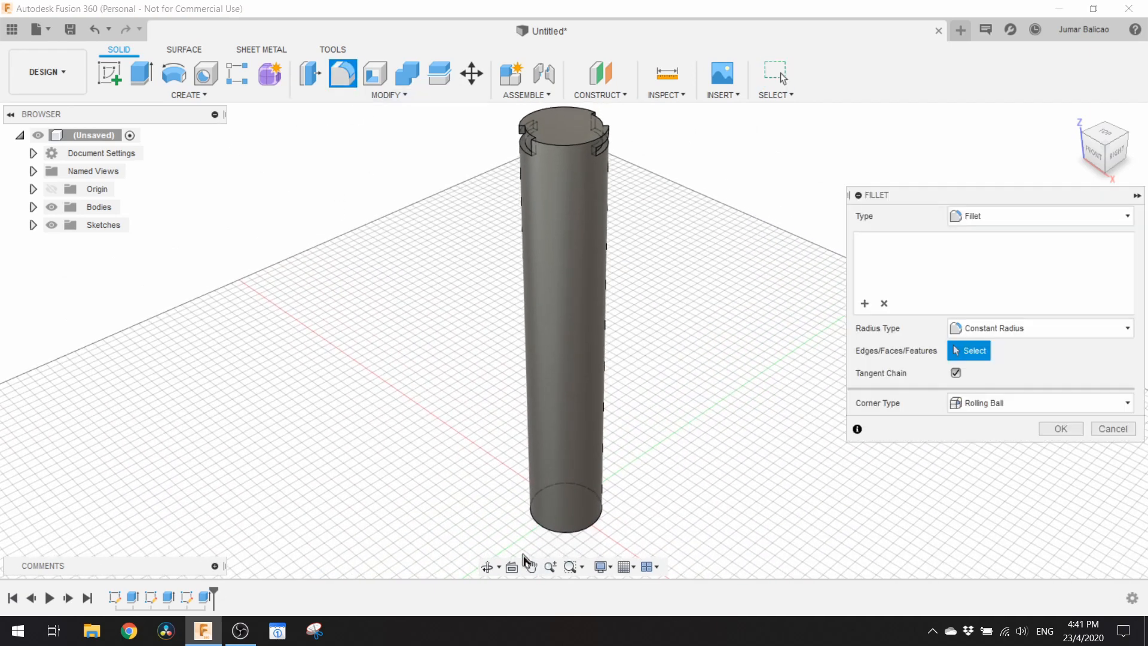
{"action": "left_click", "coordinate": [565, 507]}
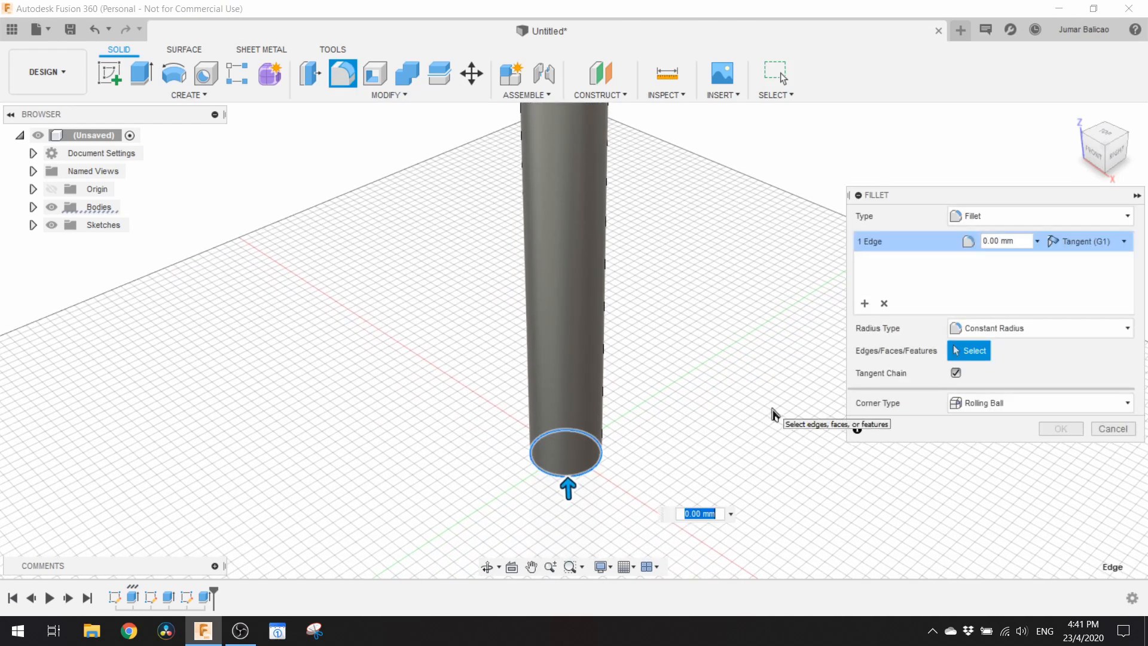
{"action": "type", "text": "15"}
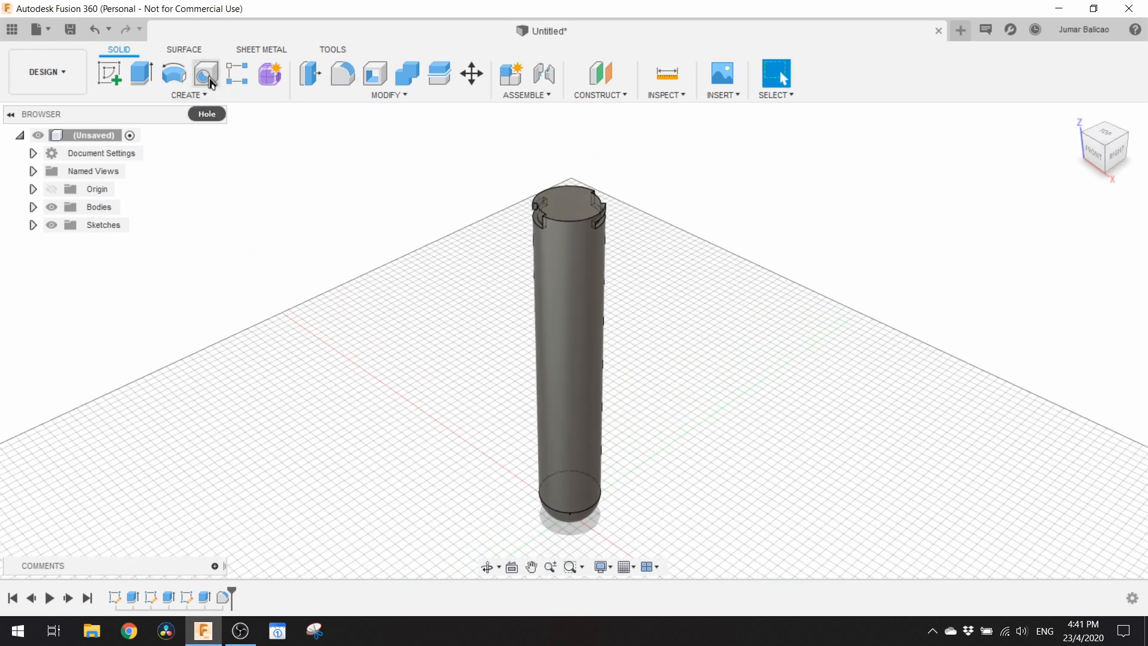
{"action": "left_click", "coordinate": [387, 94]}
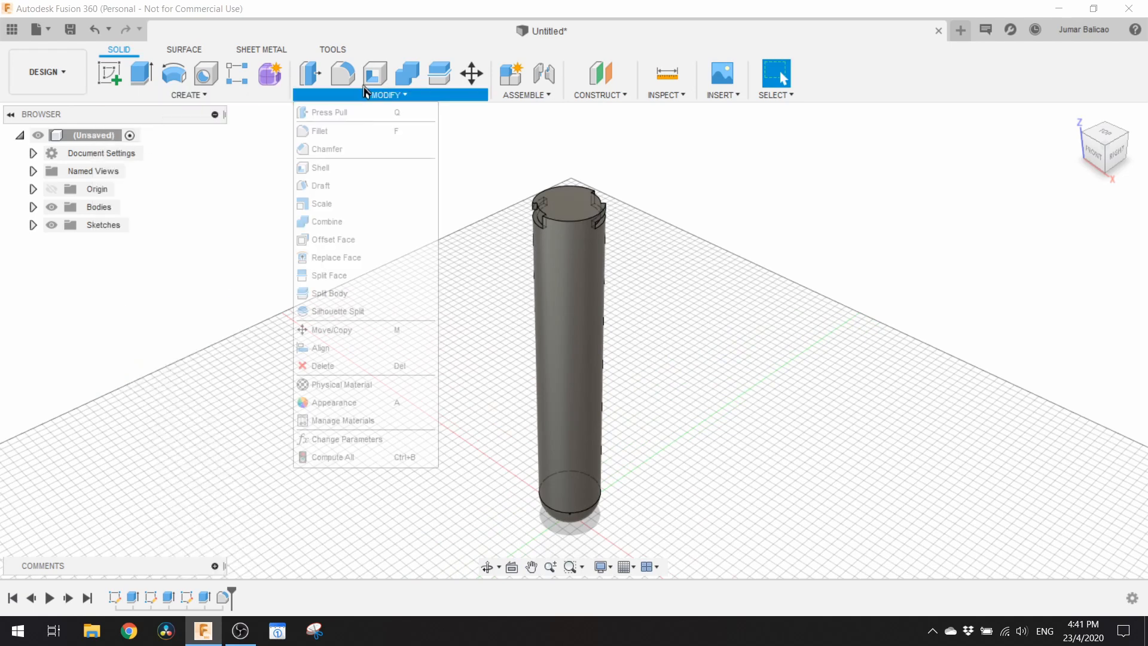
{"action": "left_click", "coordinate": [319, 167]}
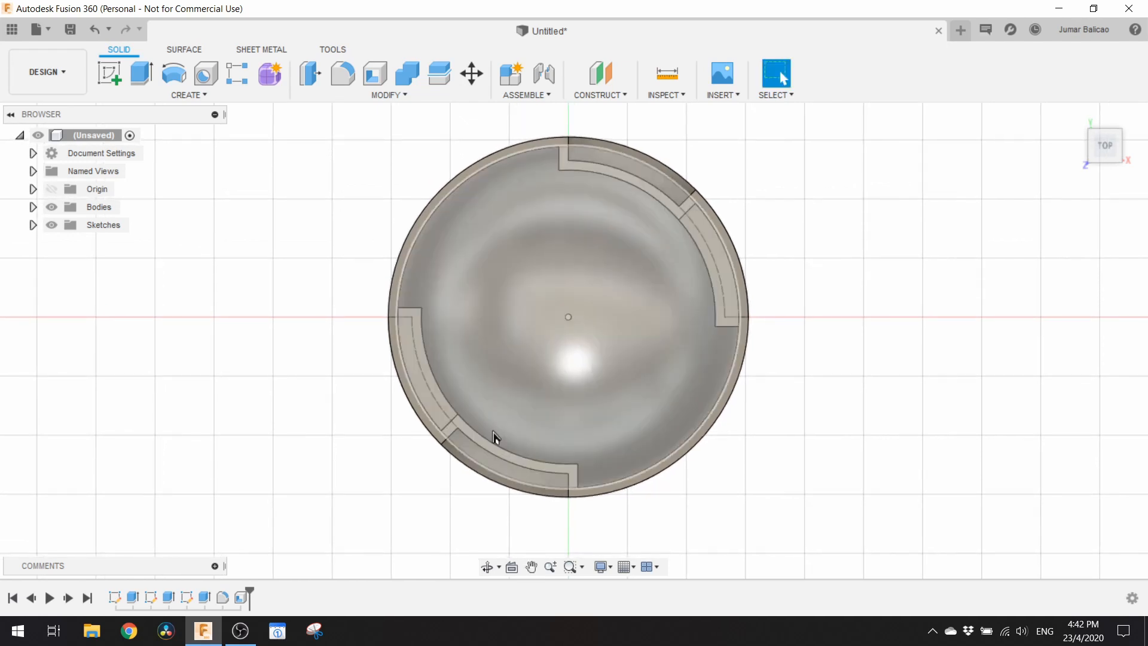
{"action": "mouse_move", "coordinate": [471, 331]}
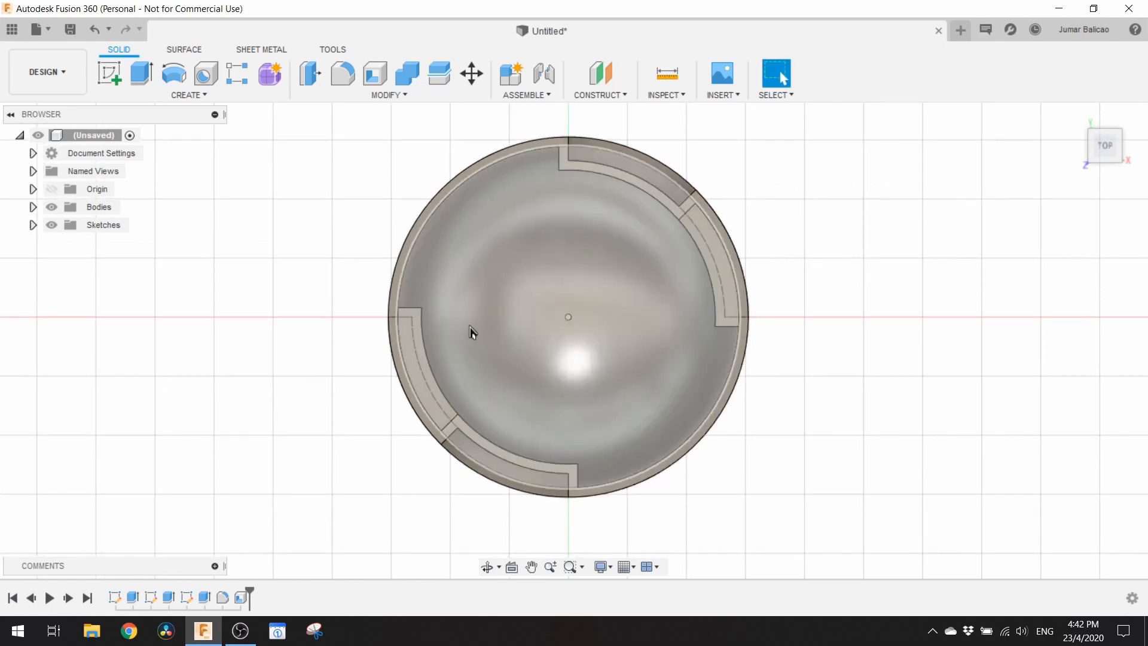
Sketch a 4 mm circle on the ground plane, left of the tube's centre.
{"action": "left_click", "coordinate": [610, 276]}
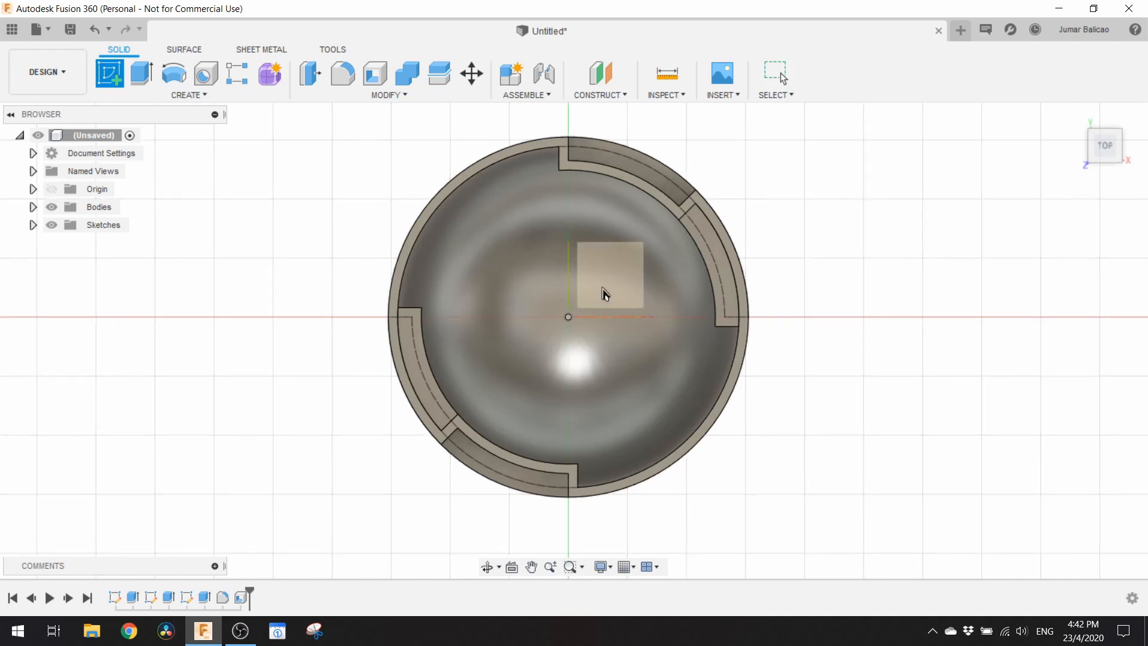
{"action": "mouse_move", "coordinate": [617, 295]}
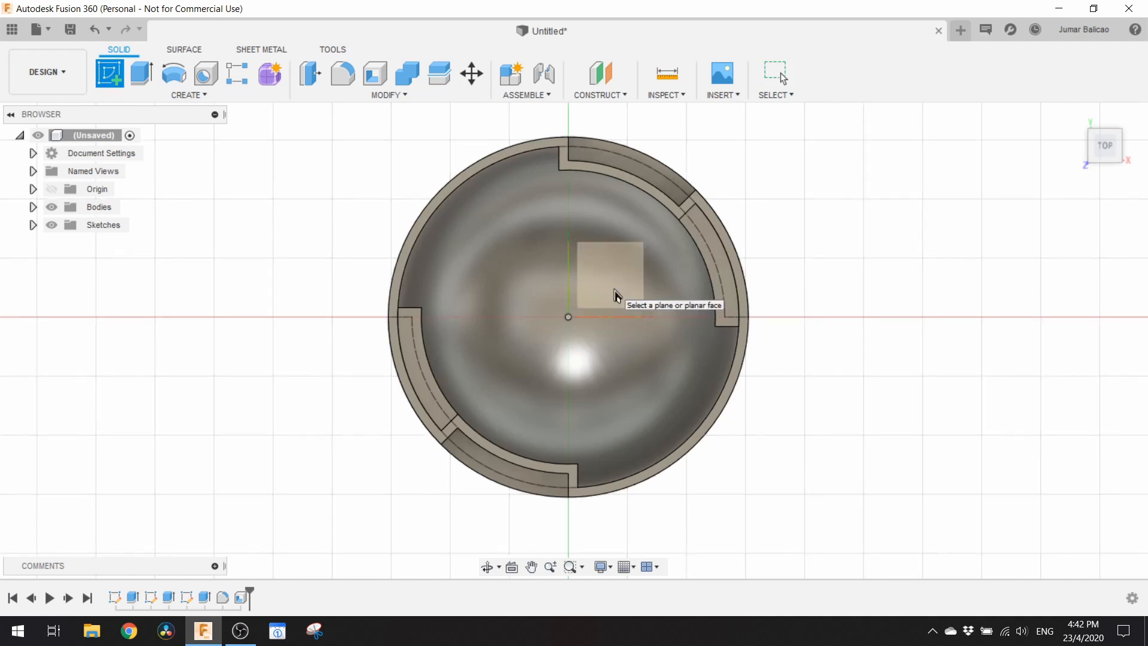
{"action": "left_click", "coordinate": [611, 279]}
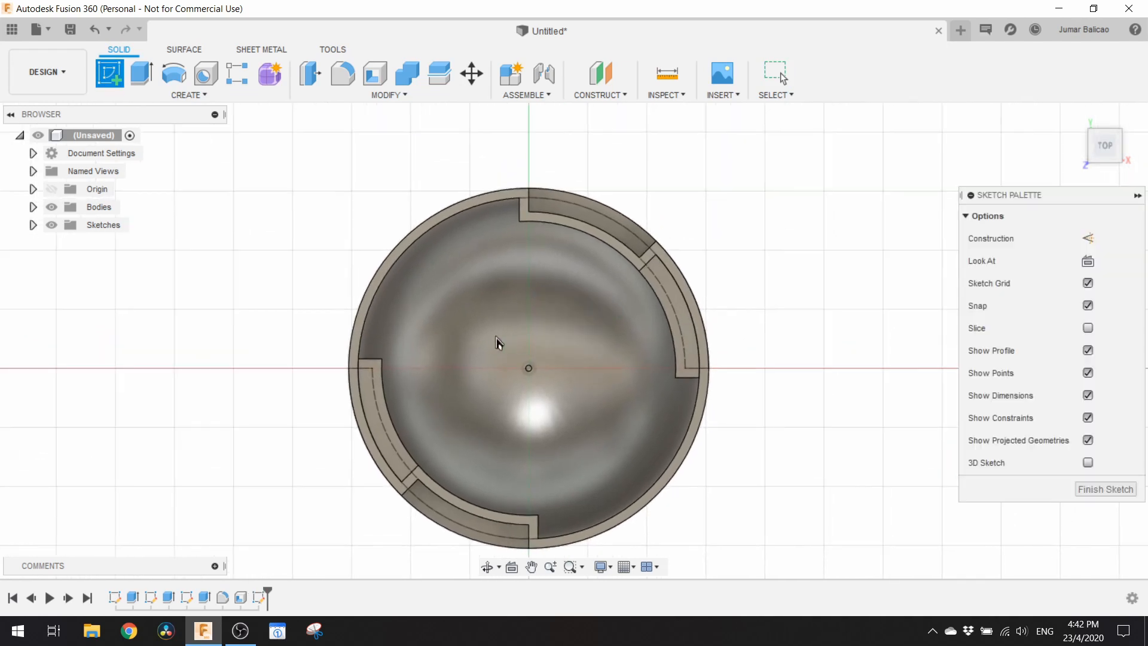
{"action": "left_click", "coordinate": [174, 73]}
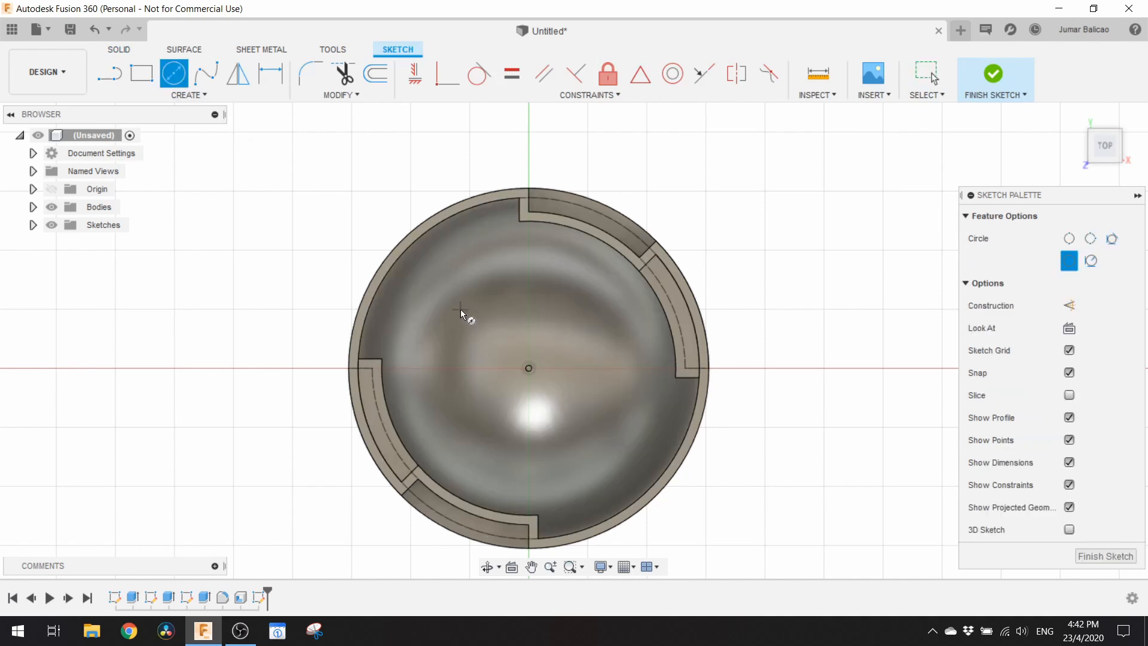
{"action": "mouse_move", "coordinate": [470, 311]}
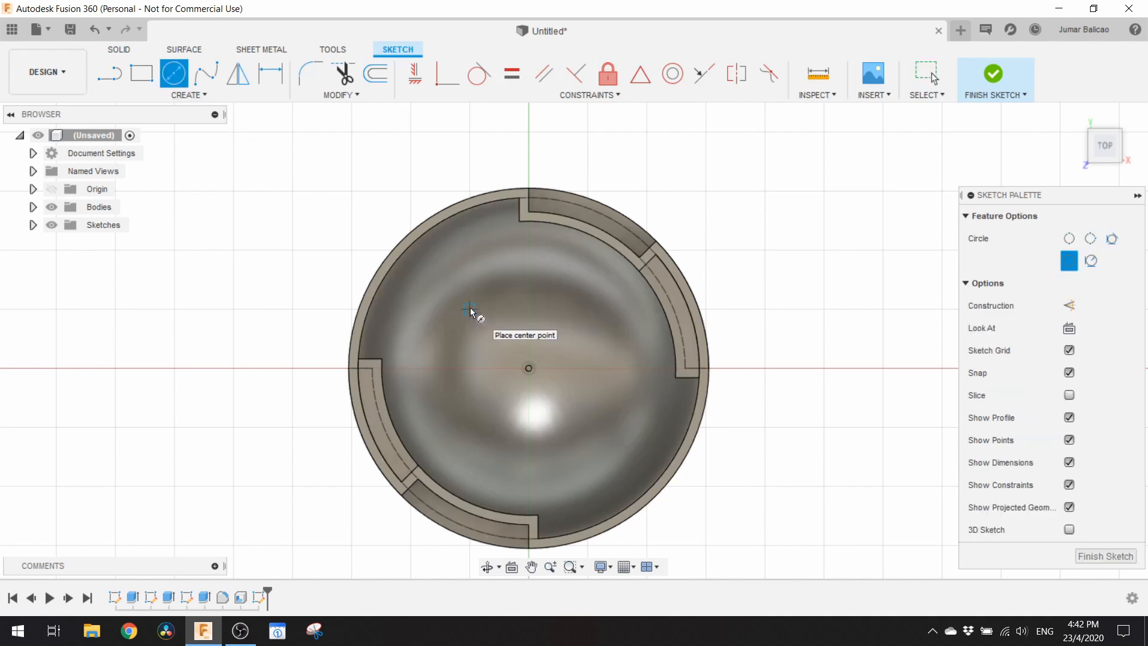
{"action": "left_click", "coordinate": [469, 308]}
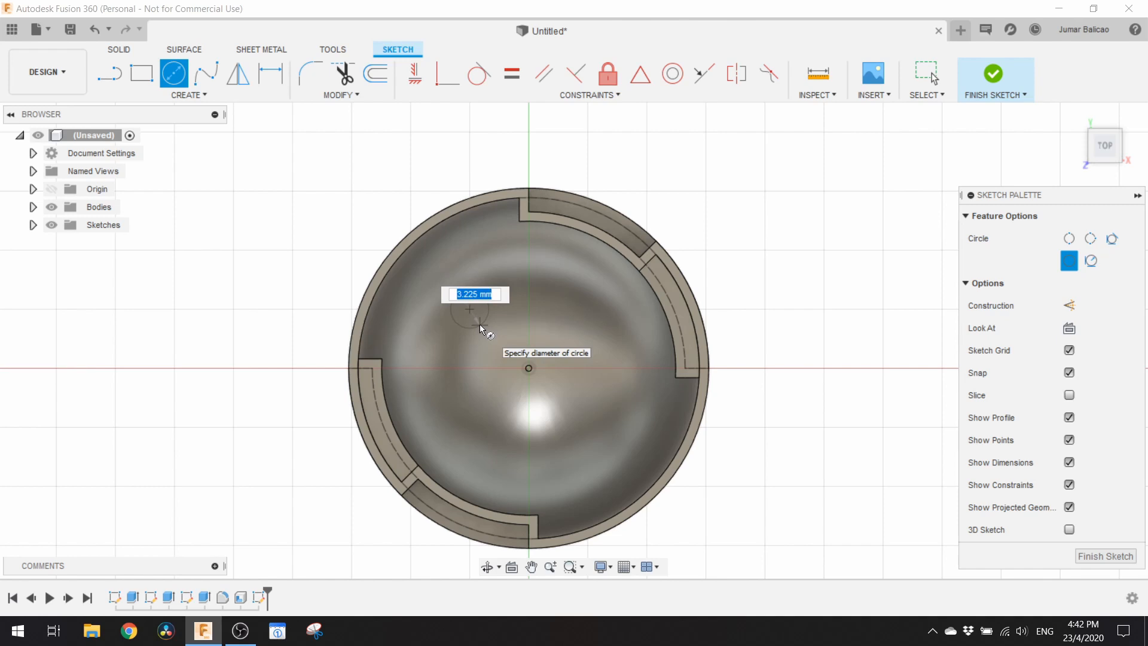
{"action": "type", "text": "4"}
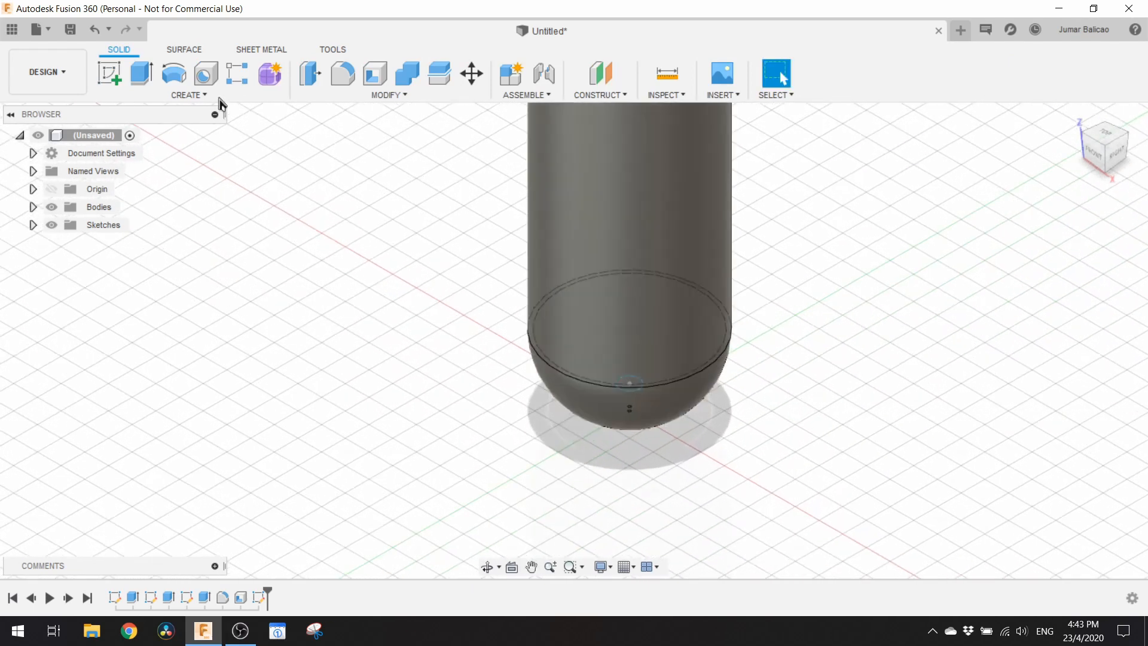
{"action": "mouse_move", "coordinate": [173, 73]}
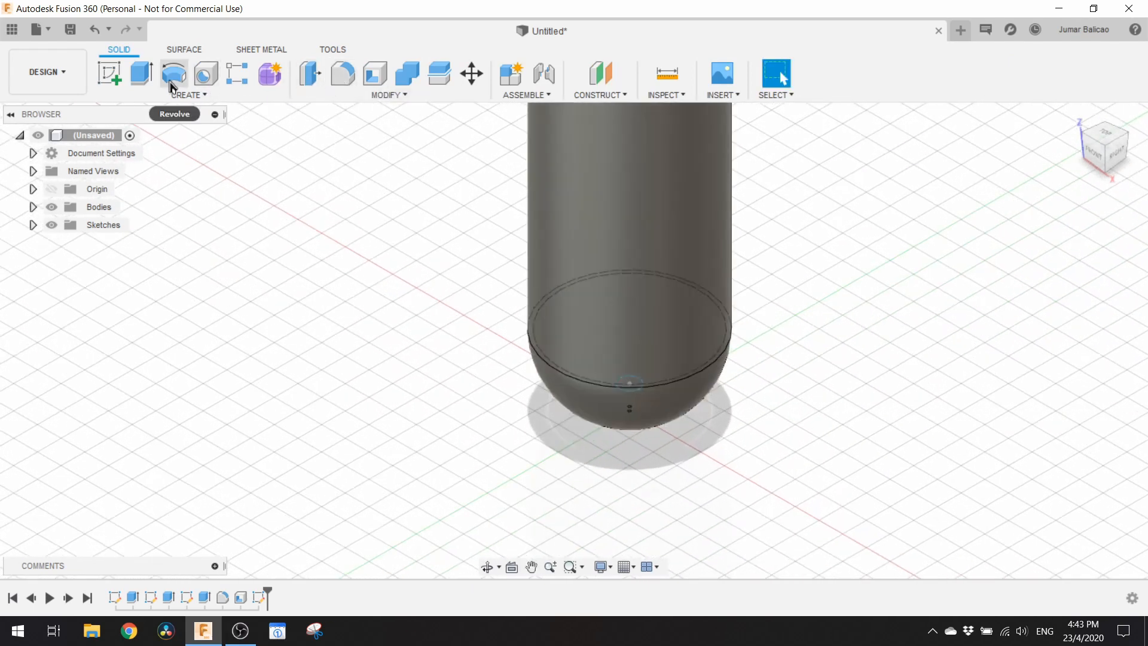
Extrude the small circle -10 mm to cut a hole through the floor.
{"action": "left_click", "coordinate": [142, 74]}
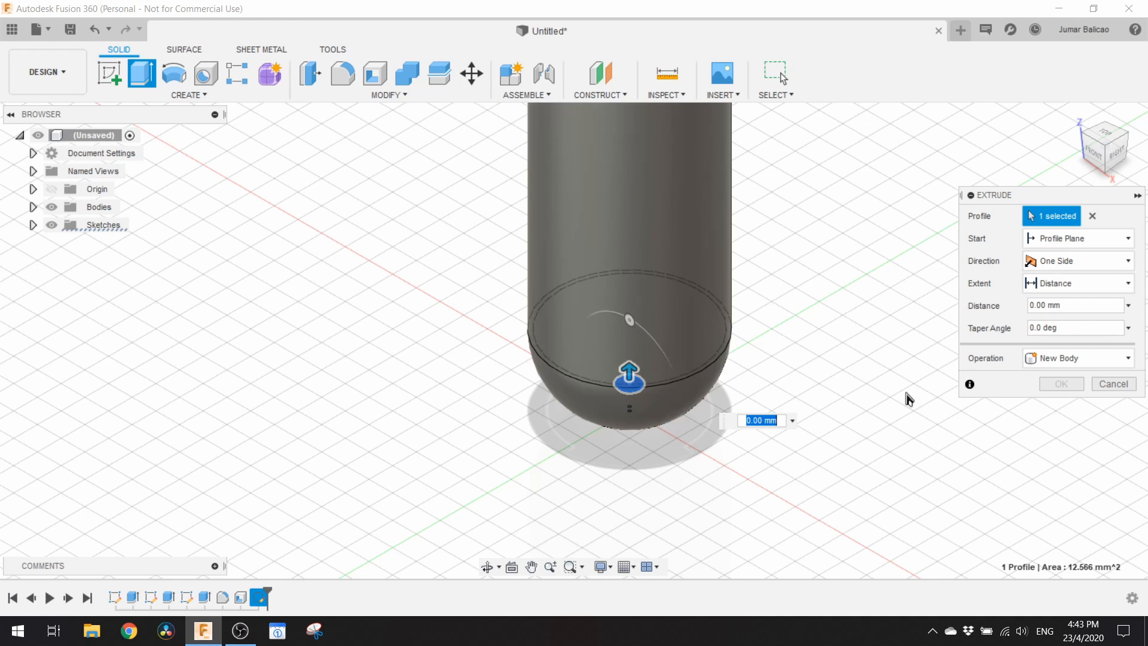
{"action": "type", "text": "-10"}
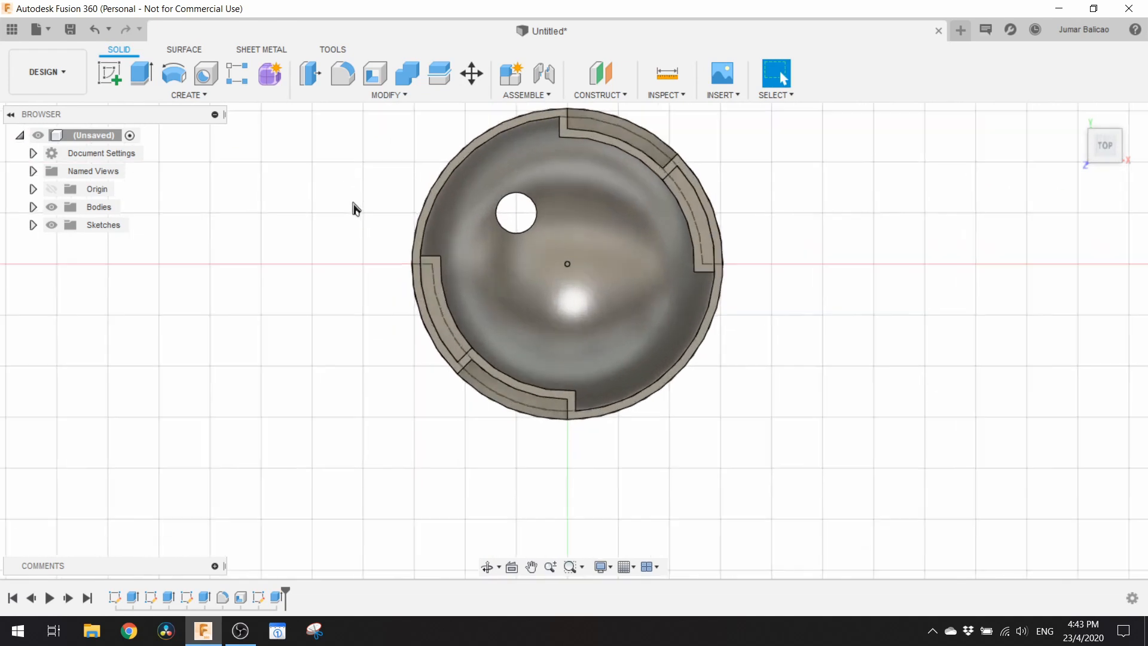
Circular-pattern the hole face six times around the bottom's centre axis.
{"action": "left_click", "coordinate": [187, 94]}
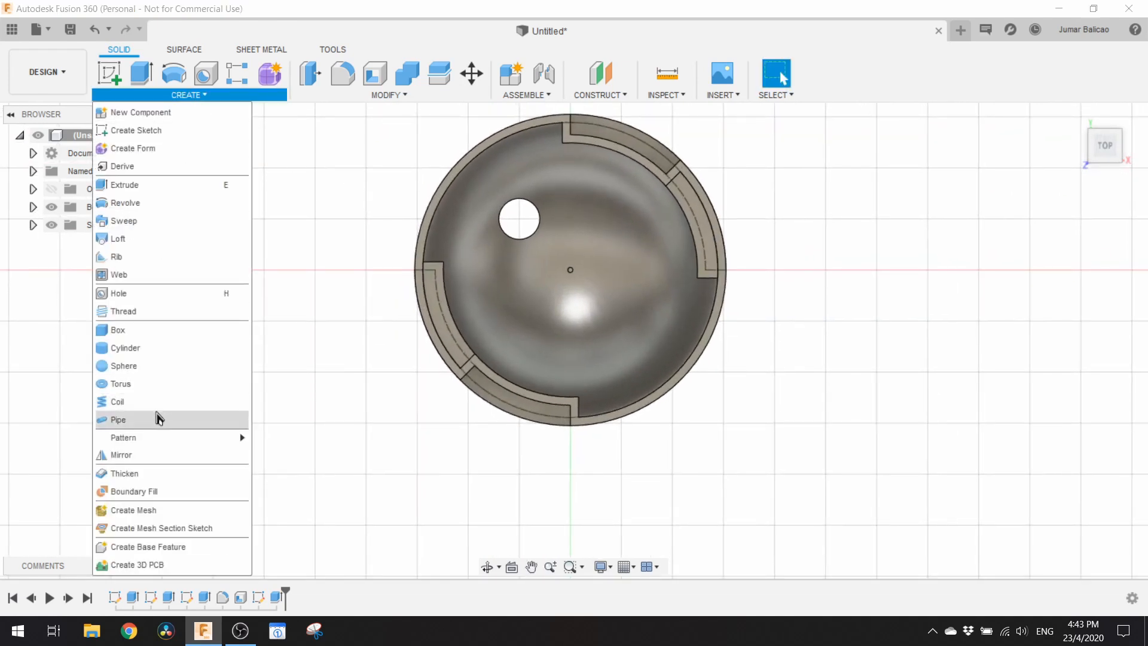
{"action": "mouse_move", "coordinate": [123, 437]}
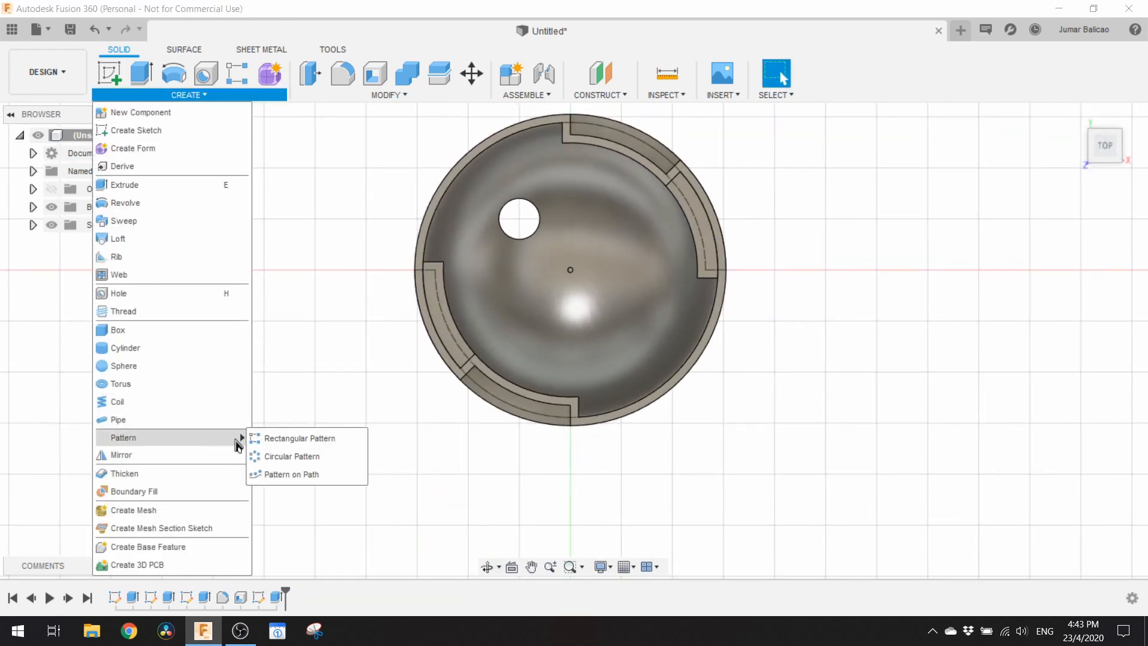
{"action": "left_click", "coordinate": [291, 456]}
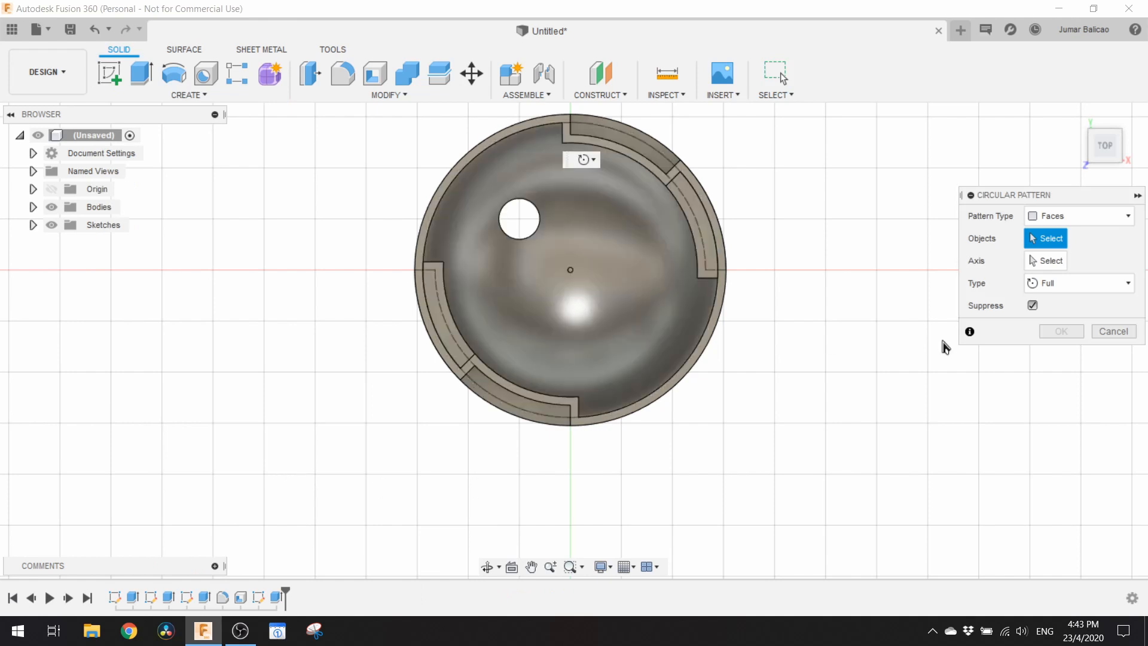
{"action": "left_click", "coordinate": [522, 217]}
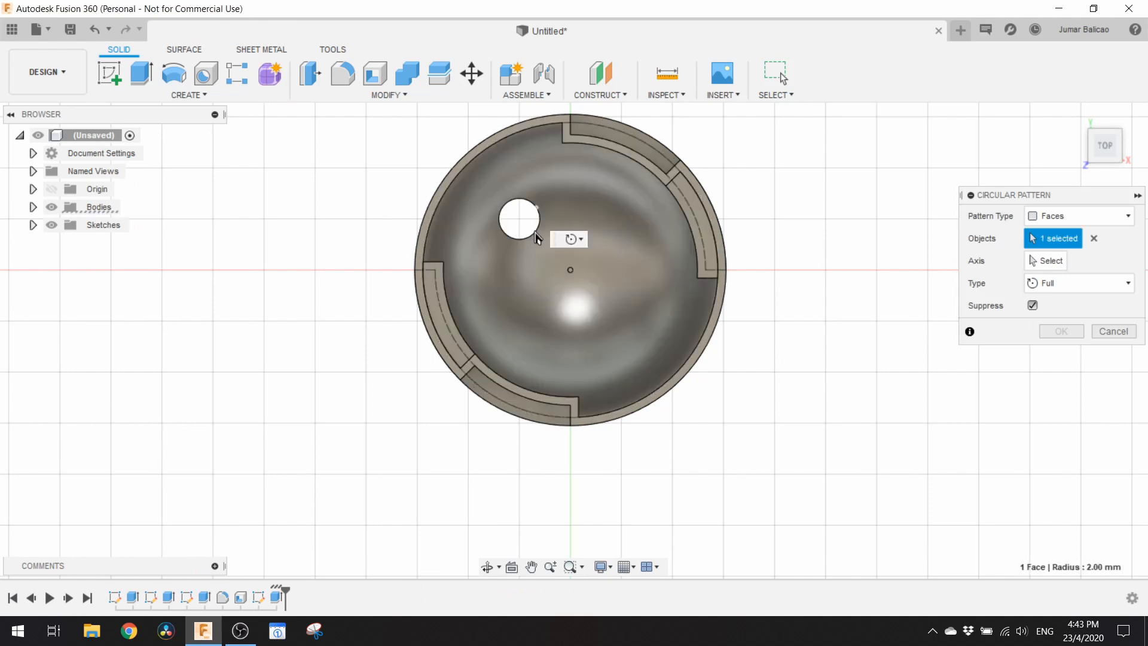
{"action": "left_click", "coordinate": [1050, 261]}
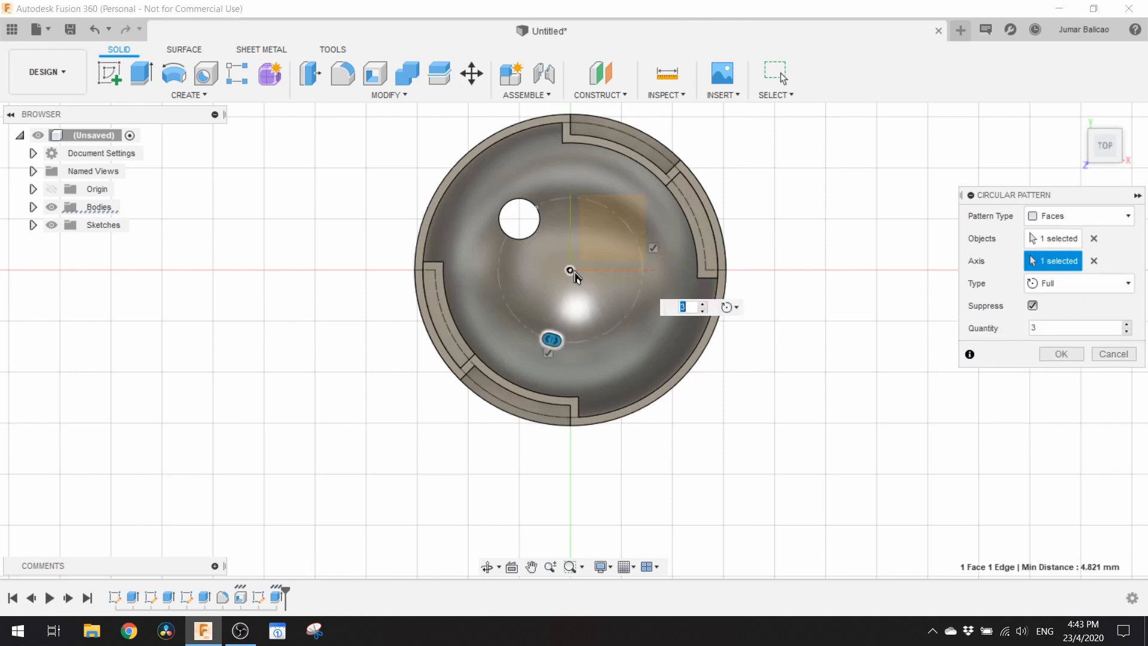
{"action": "type", "text": "6"}
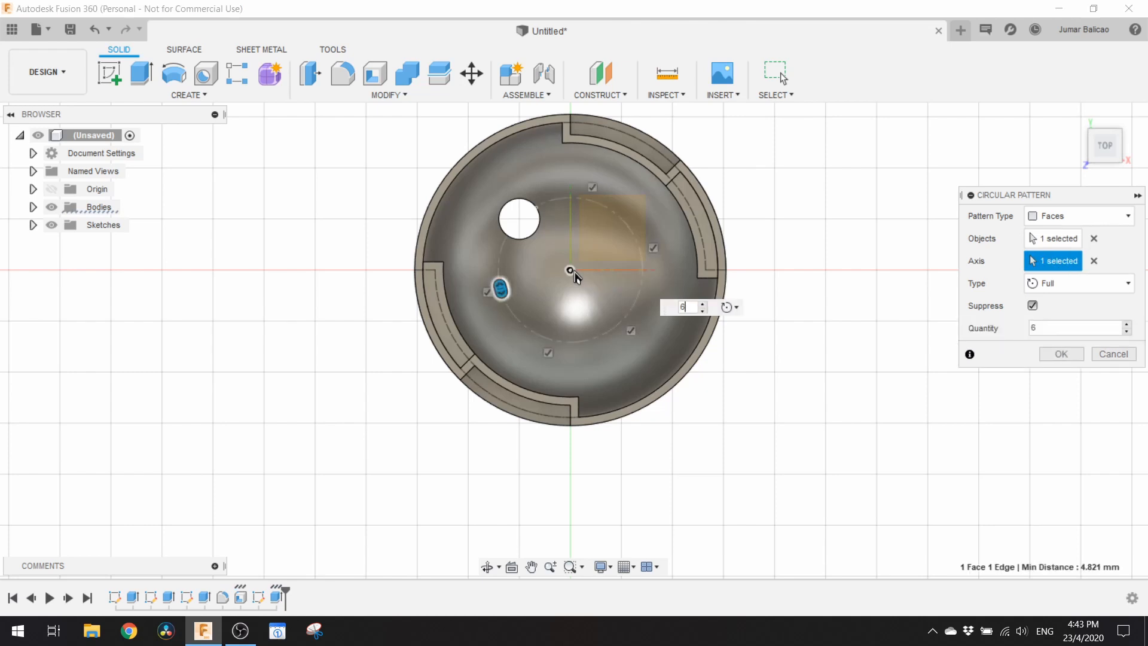
{"action": "left_click", "coordinate": [1060, 354]}
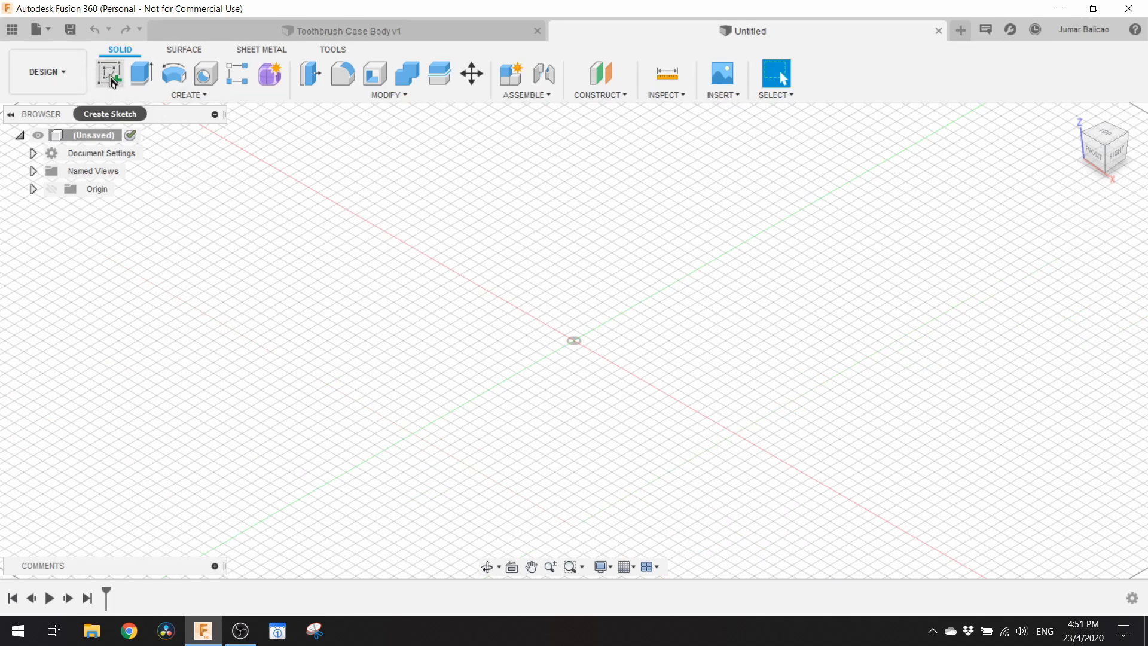
Sketch a centred circle and extrude it into a cylinder as a new body (values 31 and 30).
{"action": "left_click", "coordinate": [109, 73]}
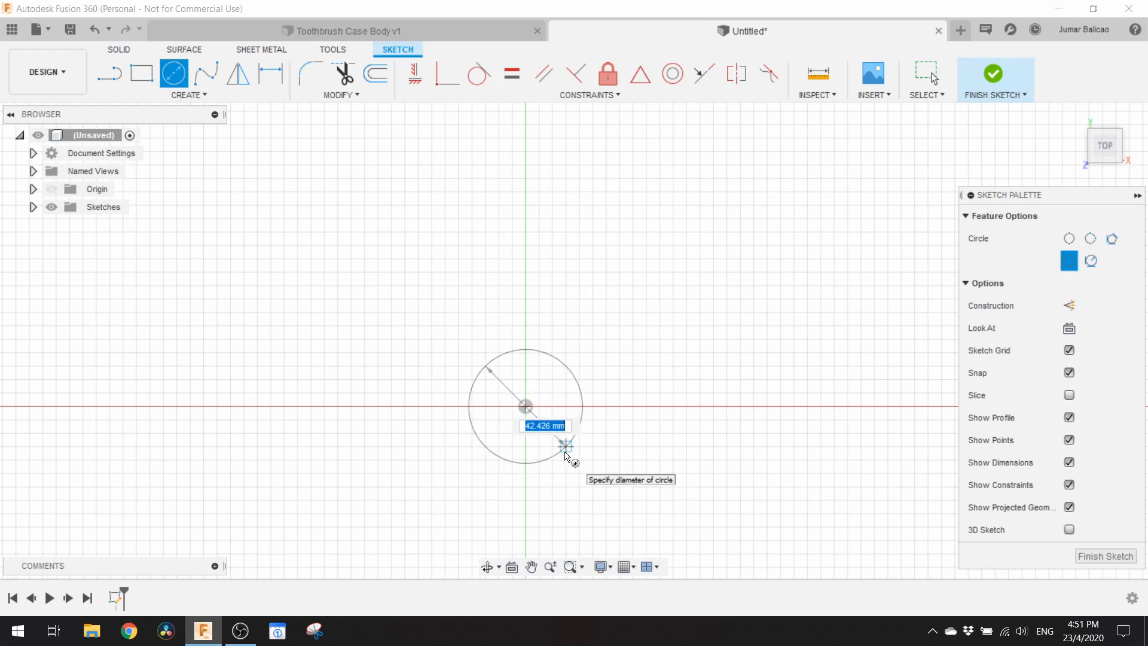
{"action": "type", "text": "31"}
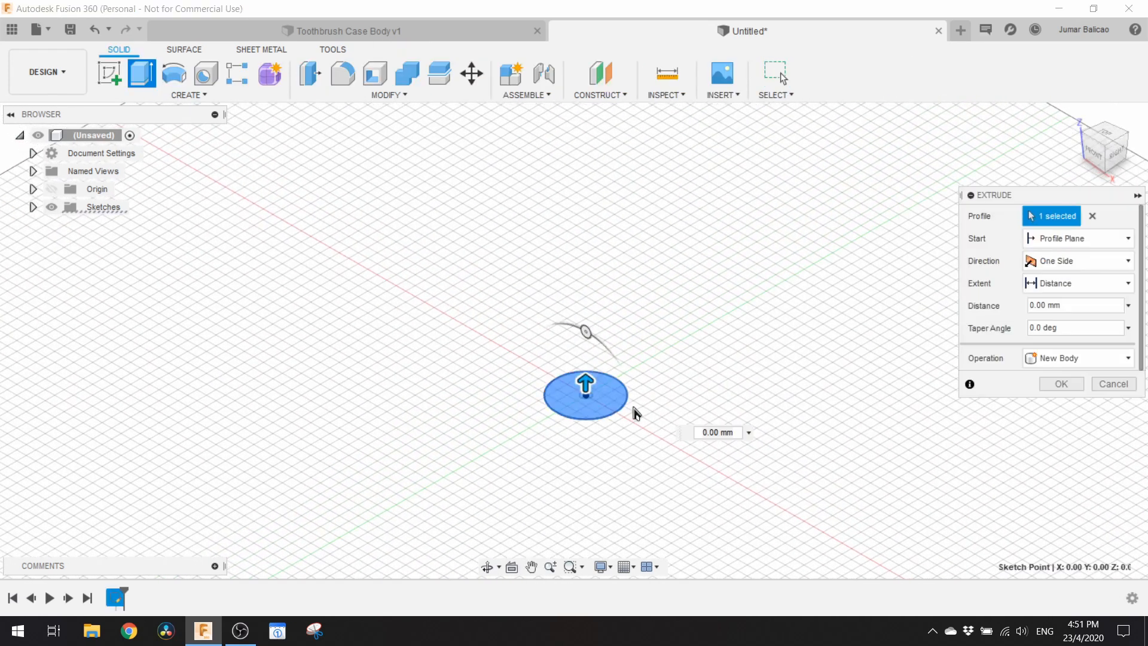
{"action": "type", "text": "30"}
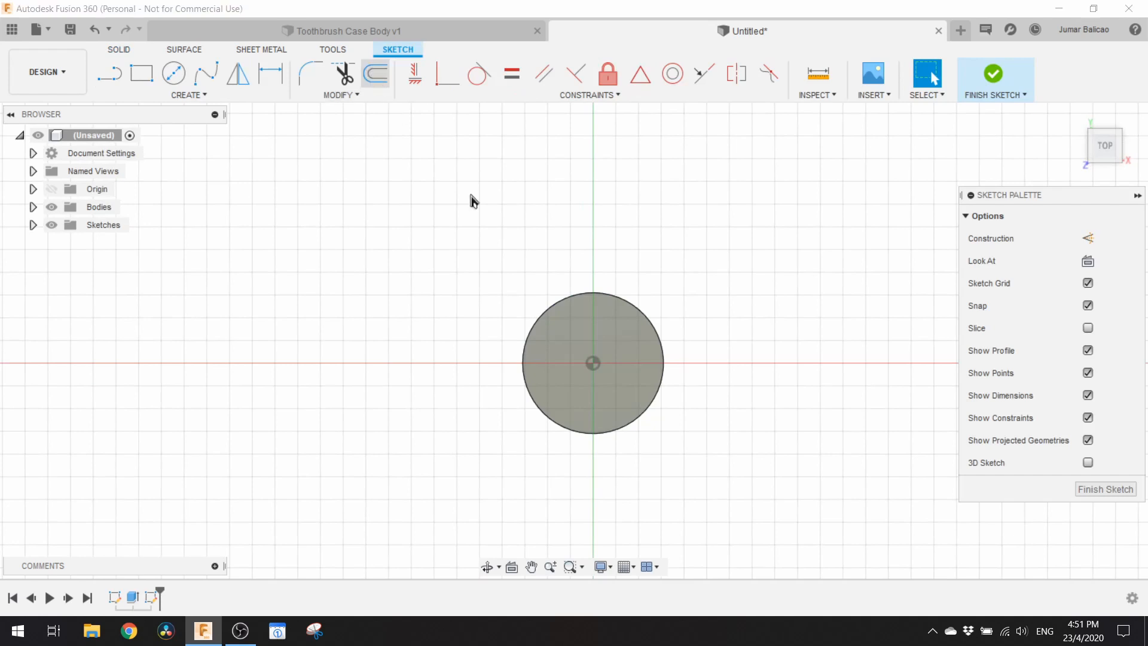
Offset the top circle into a ring, divide it with centre lines, and cut the ring sections into the rim.
{"action": "left_click", "coordinate": [376, 74]}
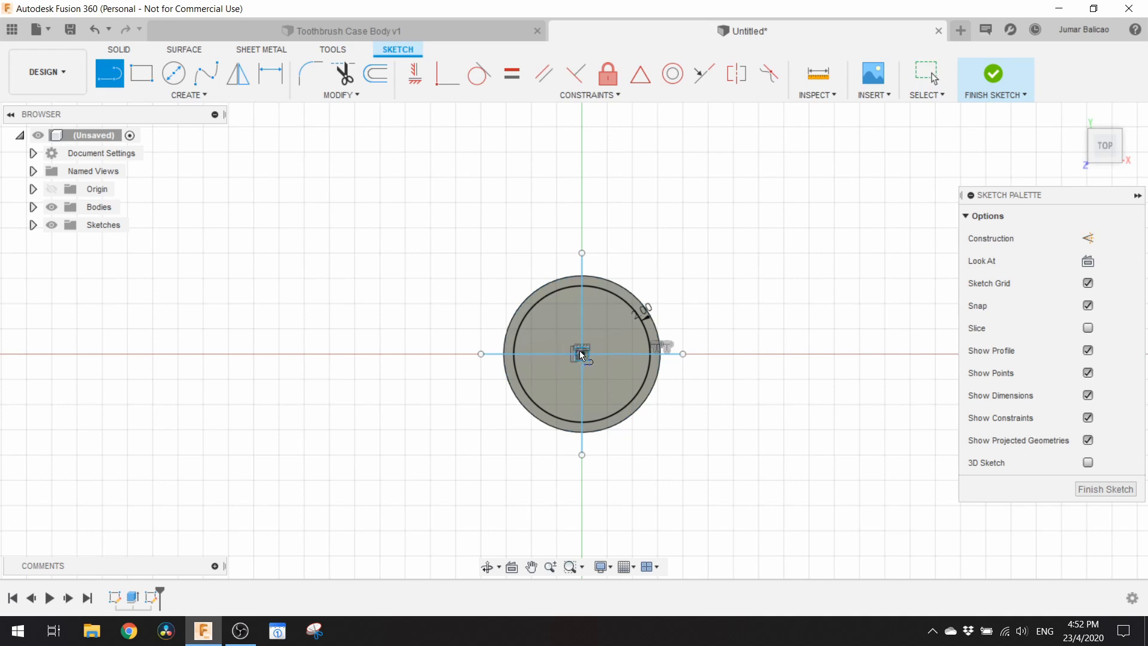
{"action": "left_click_drag", "start_coordinate": [582, 354], "coordinate": [481, 455]}
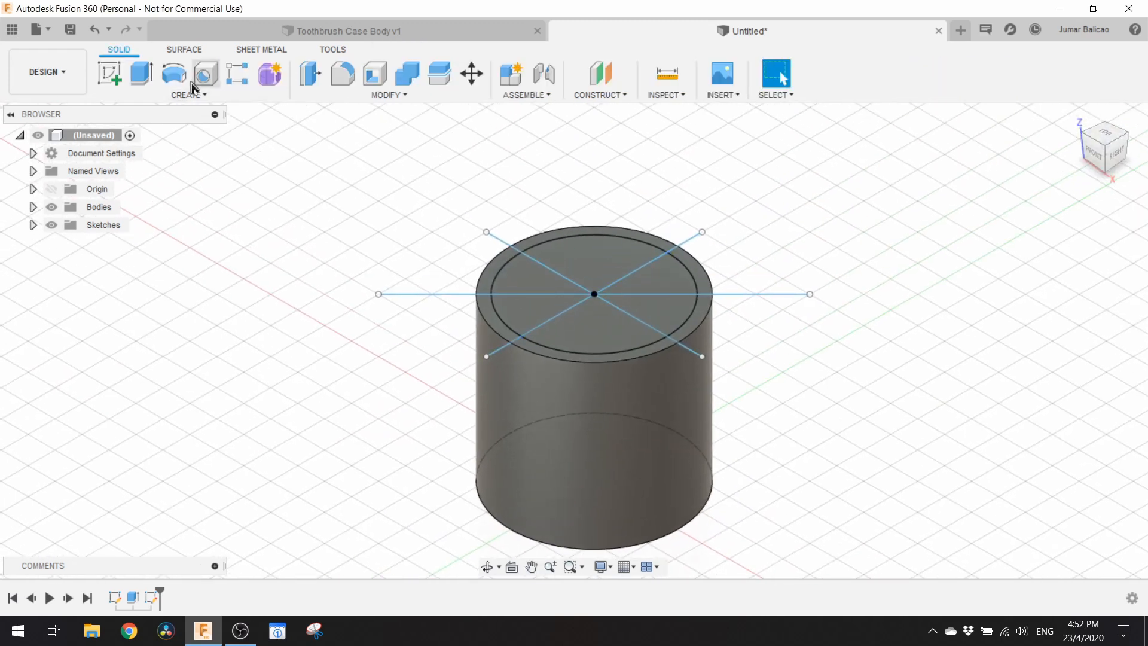
{"action": "left_click", "coordinate": [141, 74]}
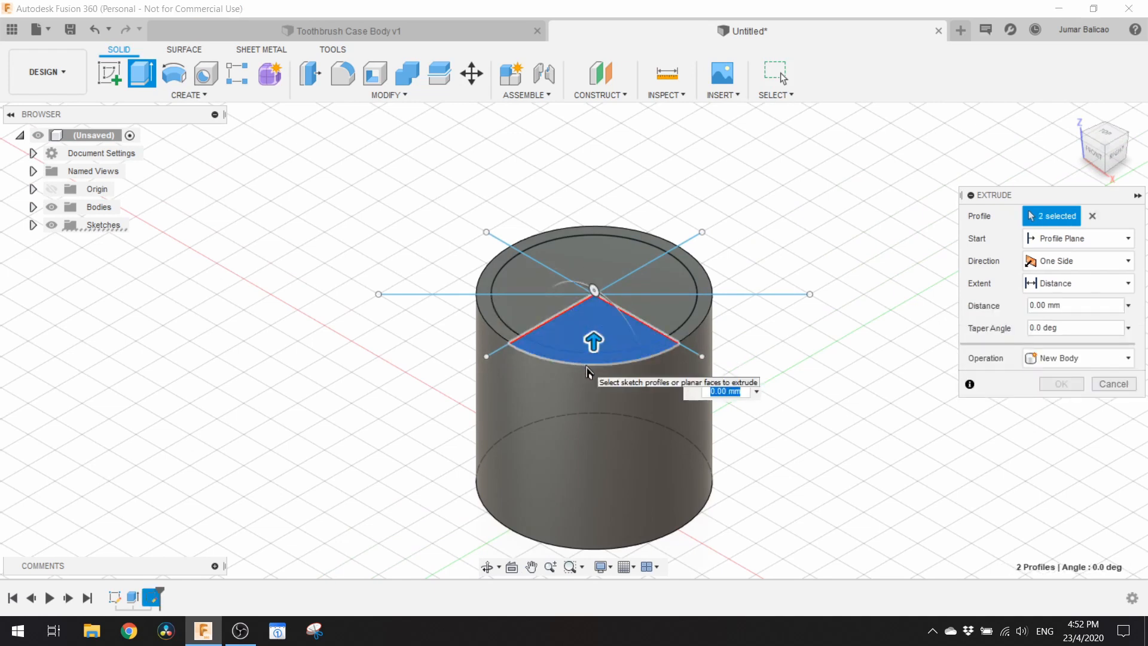
{"action": "mouse_move", "coordinate": [670, 318]}
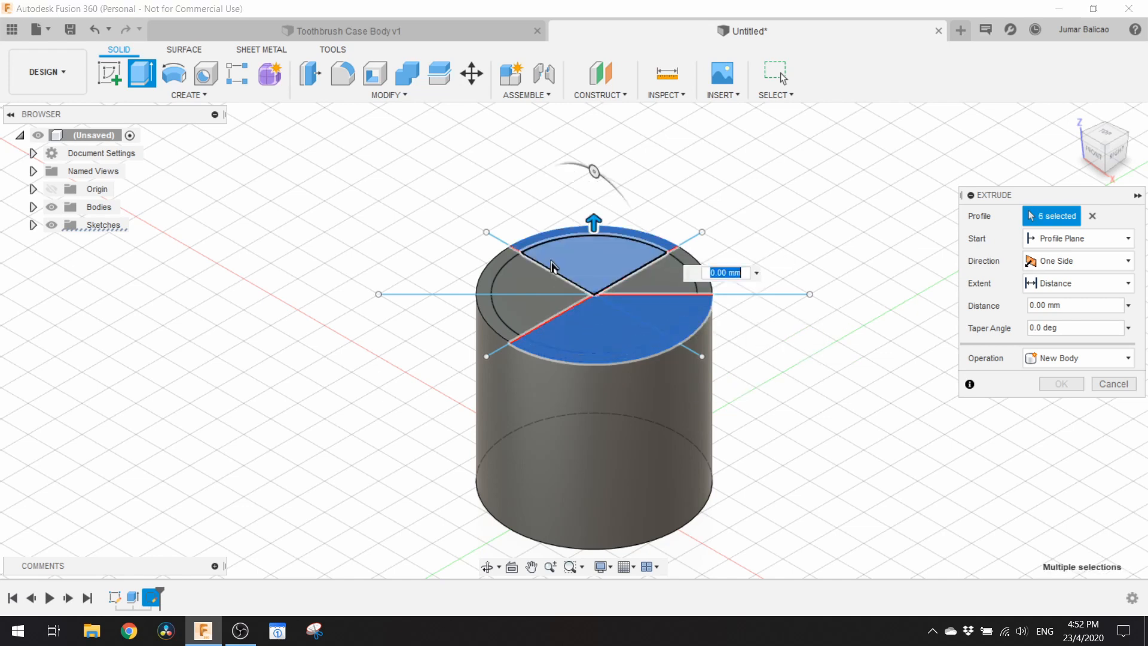
{"action": "left_click", "coordinate": [552, 265]}
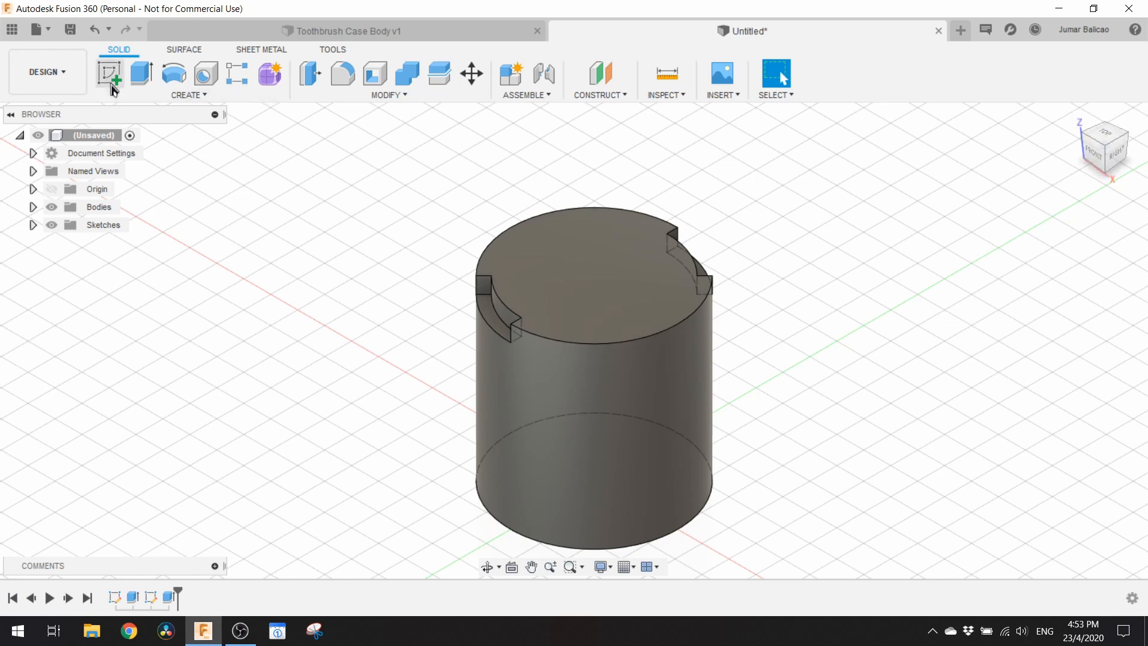
Extrude the top face 10.8 mm upward, joined to the cylinder.
{"action": "left_click", "coordinate": [110, 72]}
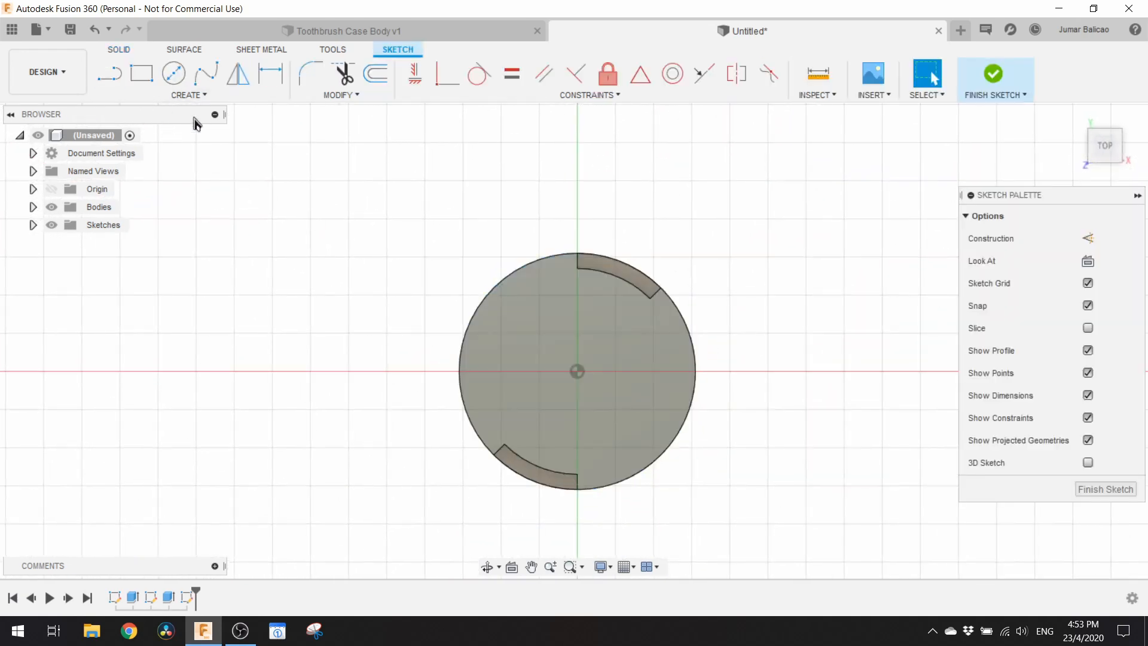
{"action": "left_click", "coordinate": [174, 73]}
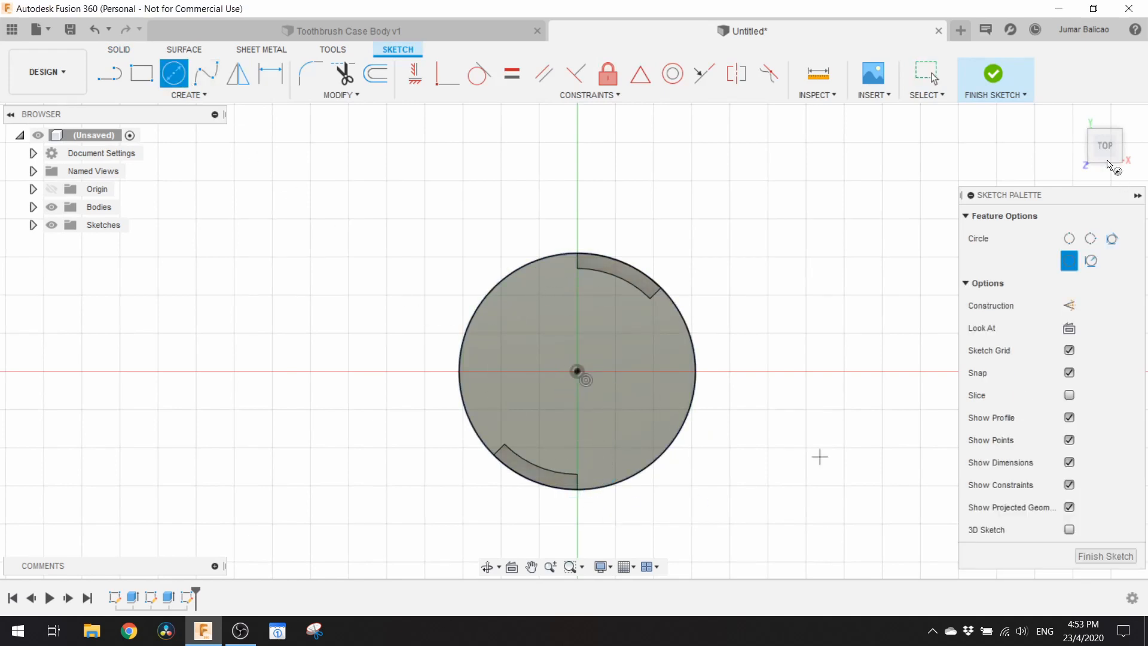
{"action": "left_click", "coordinate": [992, 73]}
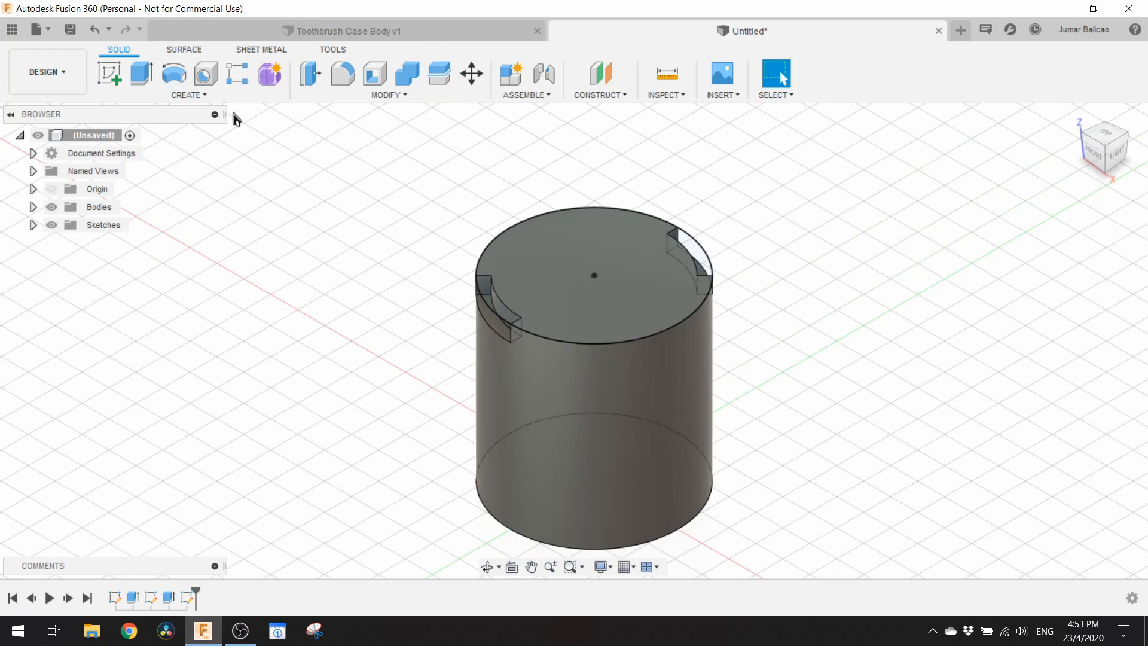
{"action": "left_click", "coordinate": [141, 74]}
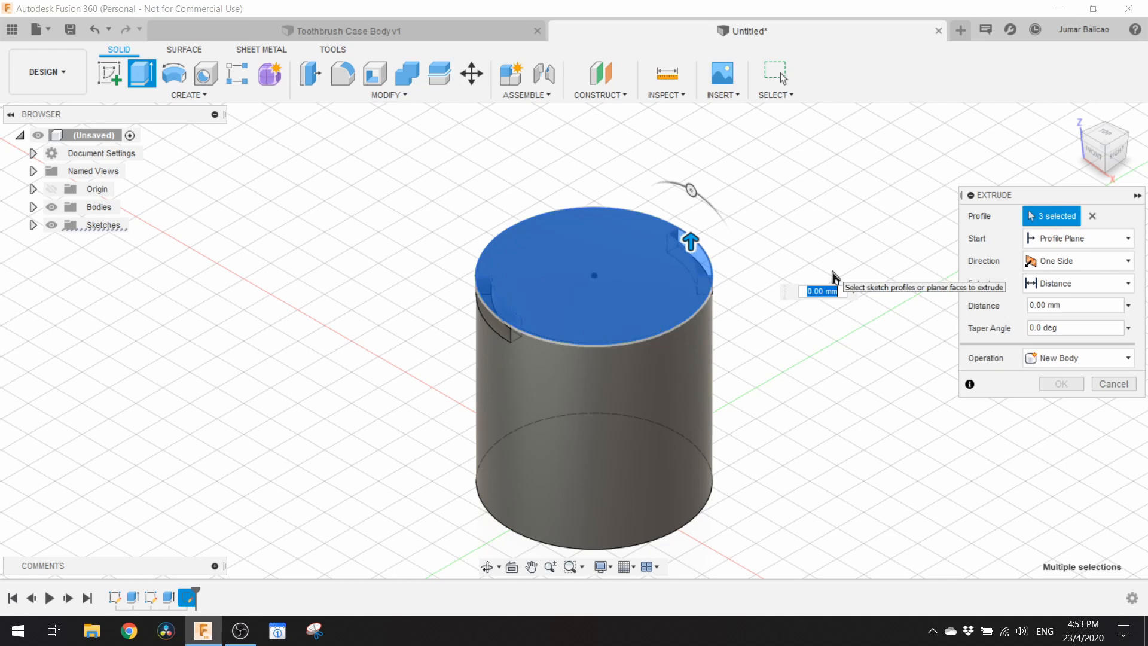
{"action": "type", "text": "10.8"}
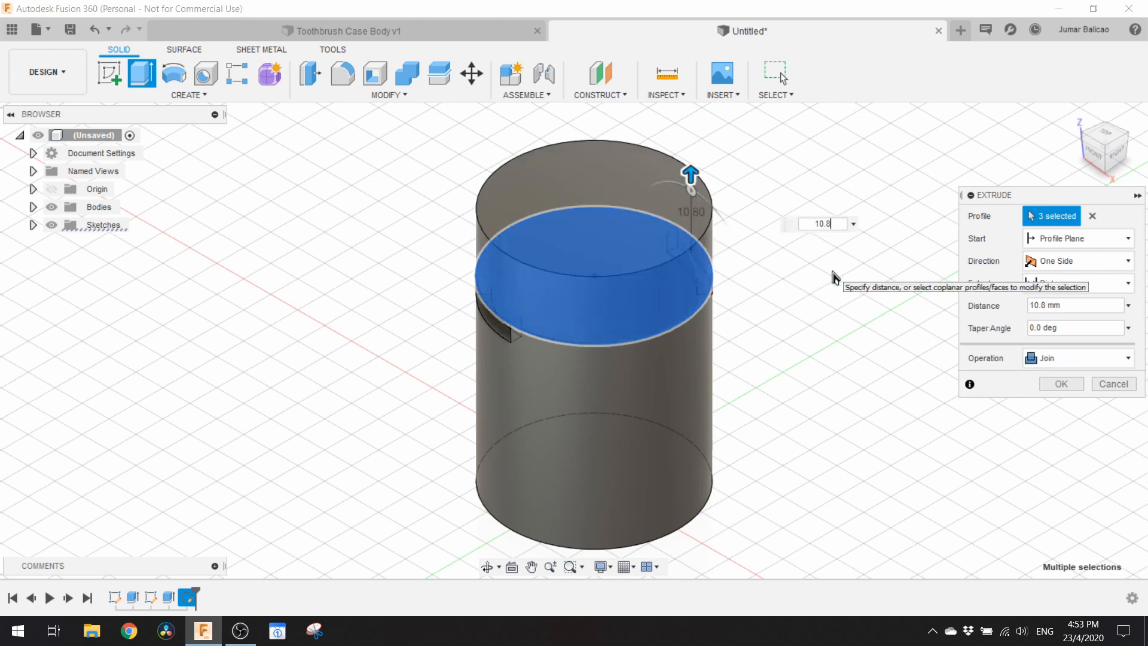
{"action": "left_click", "coordinate": [1059, 384]}
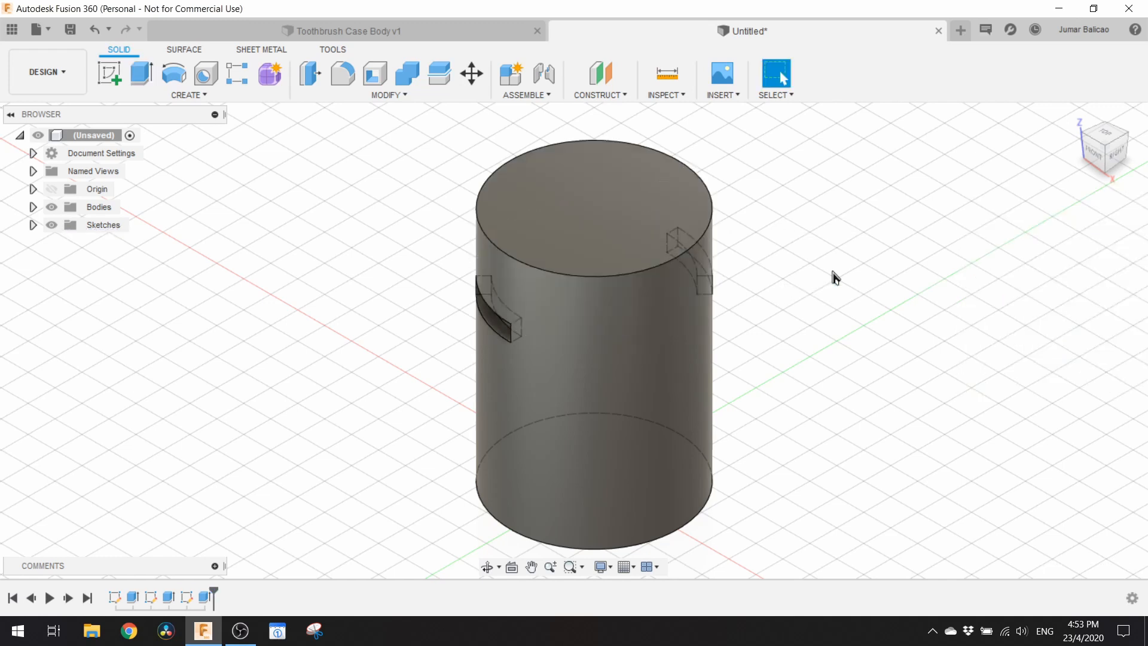
{"action": "mouse_move", "coordinate": [342, 74]}
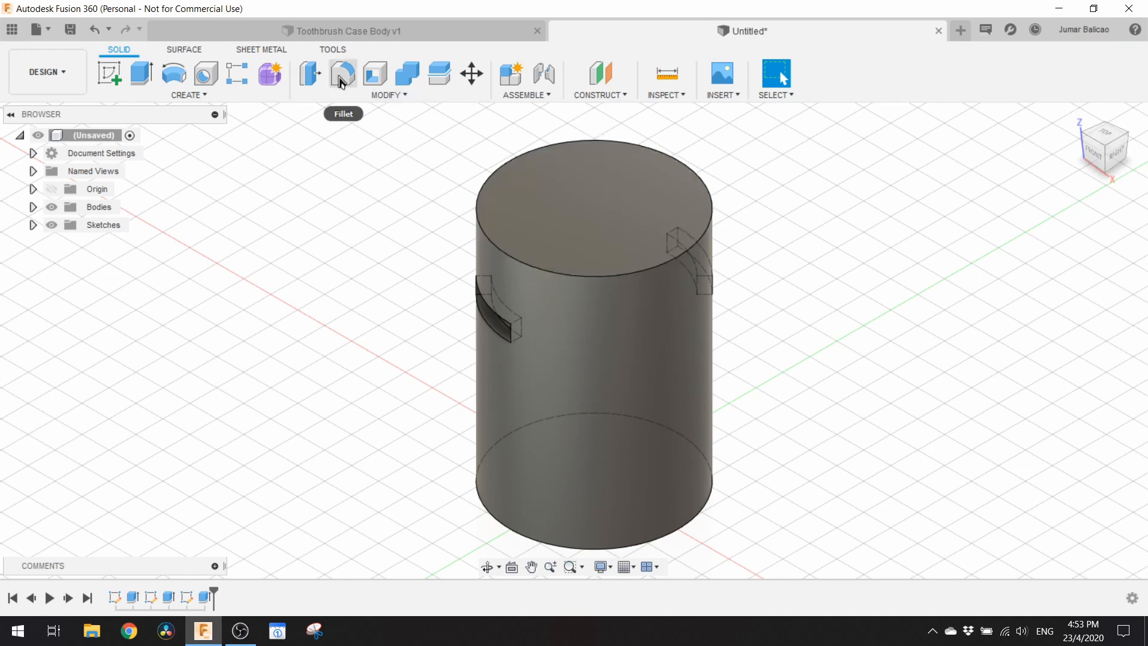
Fillet the cylinder's bottom edge with a 15 mm radius into a domed base.
{"action": "left_click", "coordinate": [342, 74]}
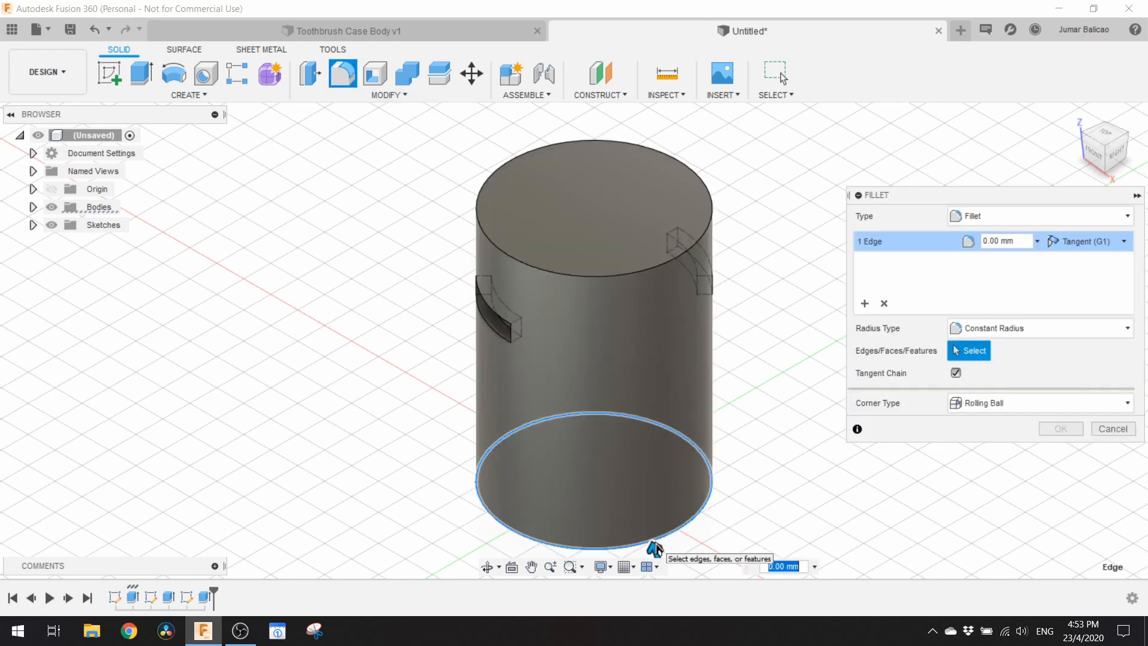
{"action": "type", "text": "15"}
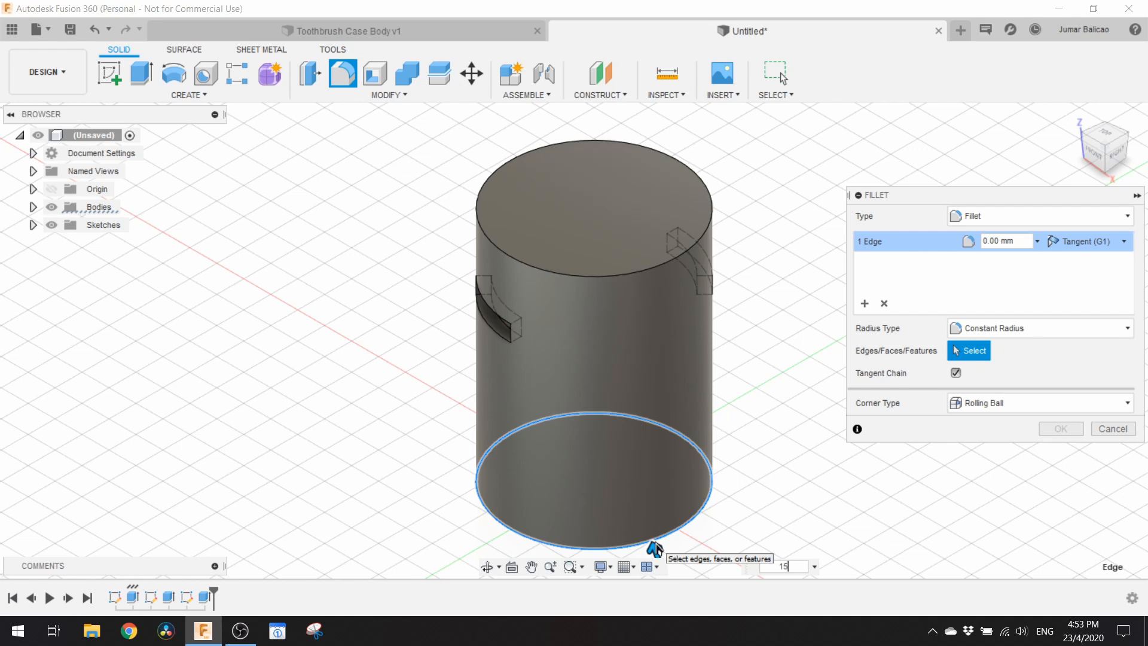
{"action": "type", "text": "15"}
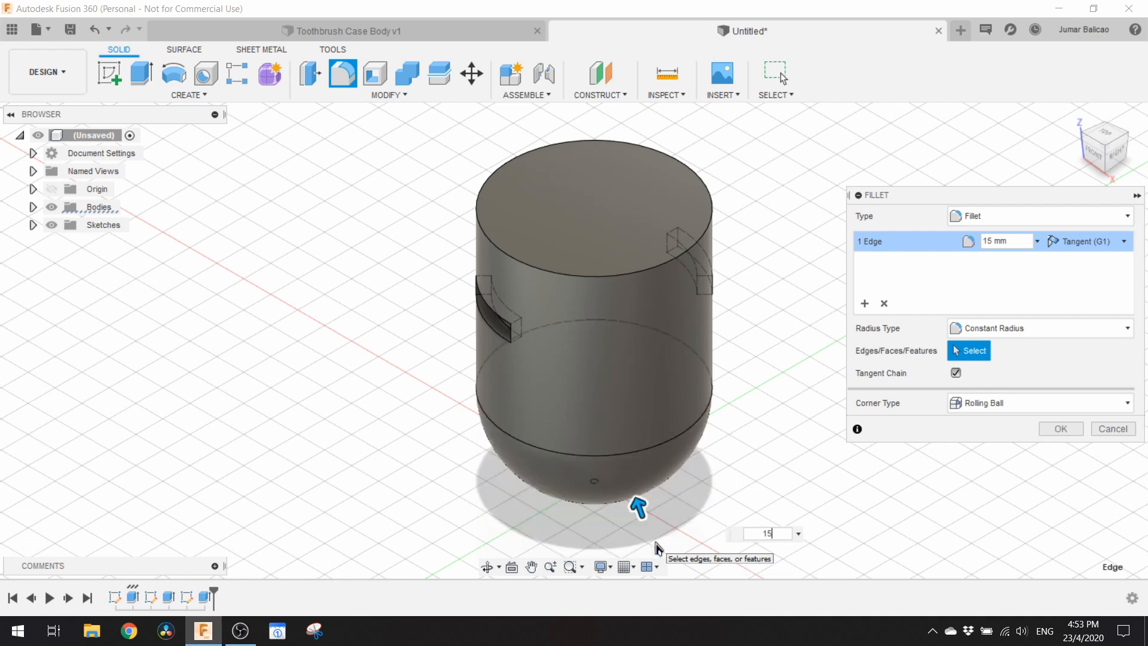
{"action": "left_click", "coordinate": [1111, 428]}
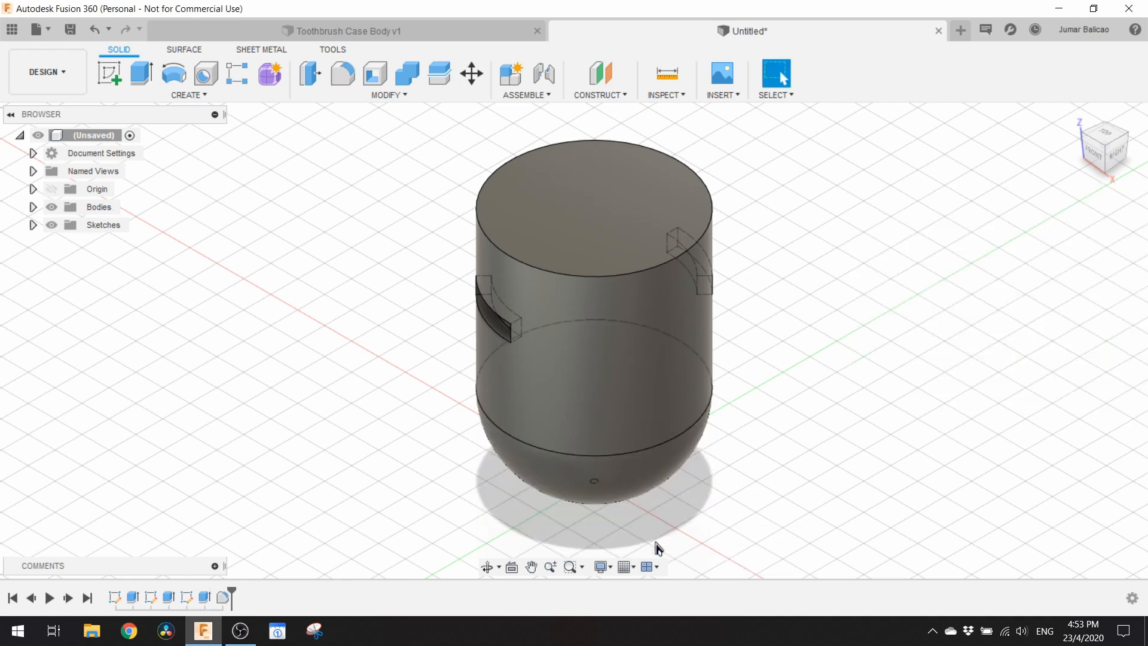
{"action": "mouse_move", "coordinate": [413, 200]}
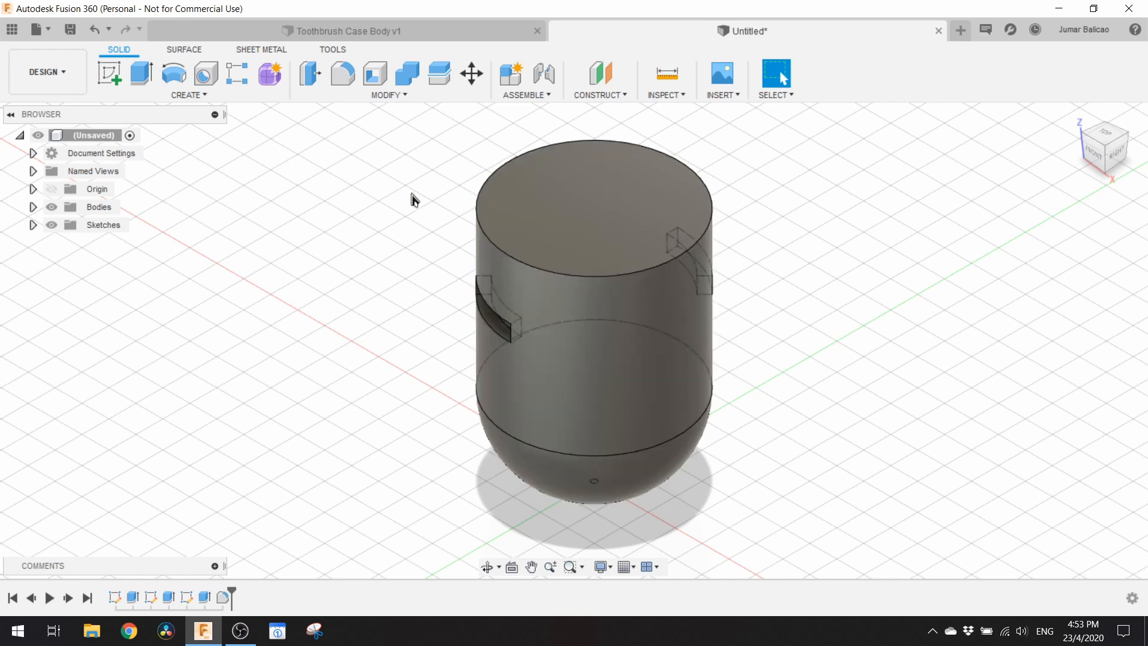
{"action": "mouse_move", "coordinate": [246, 183]}
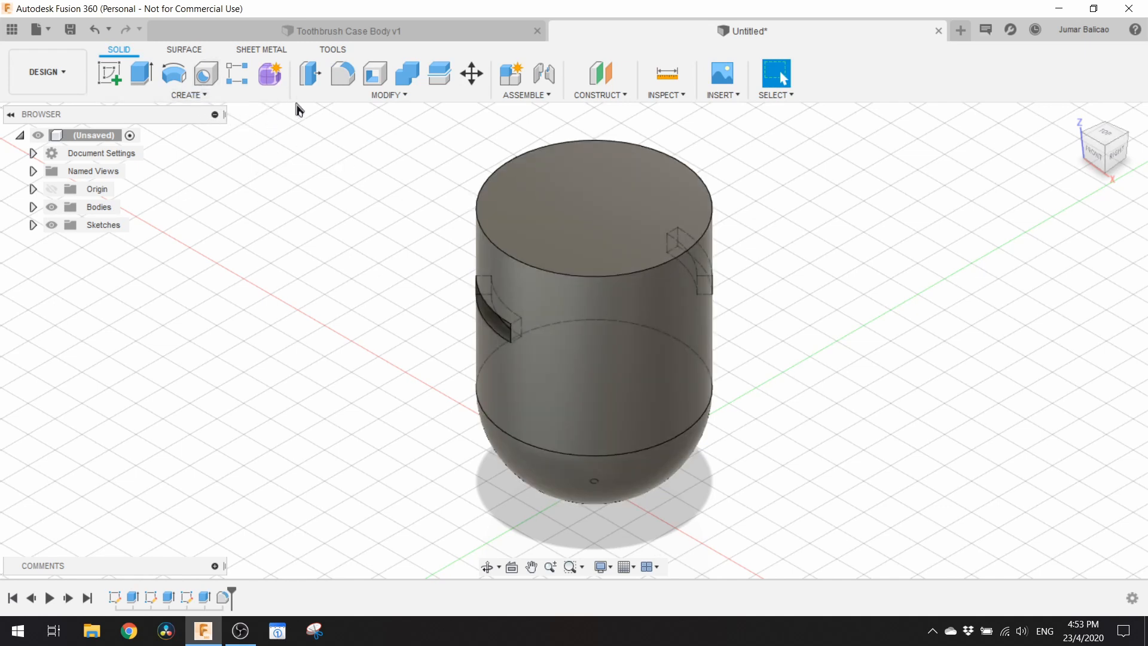
{"action": "mouse_move", "coordinate": [376, 73]}
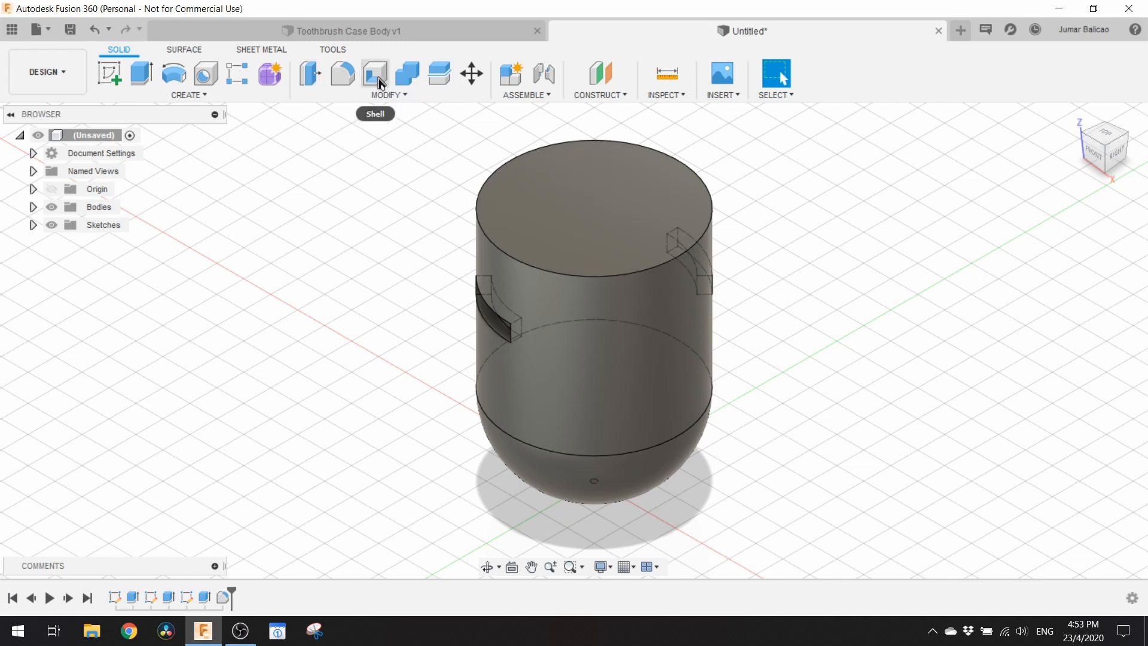
Shell the body through its top with a 0.8 mm outward wall, then view it from above.
{"action": "left_click", "coordinate": [374, 73]}
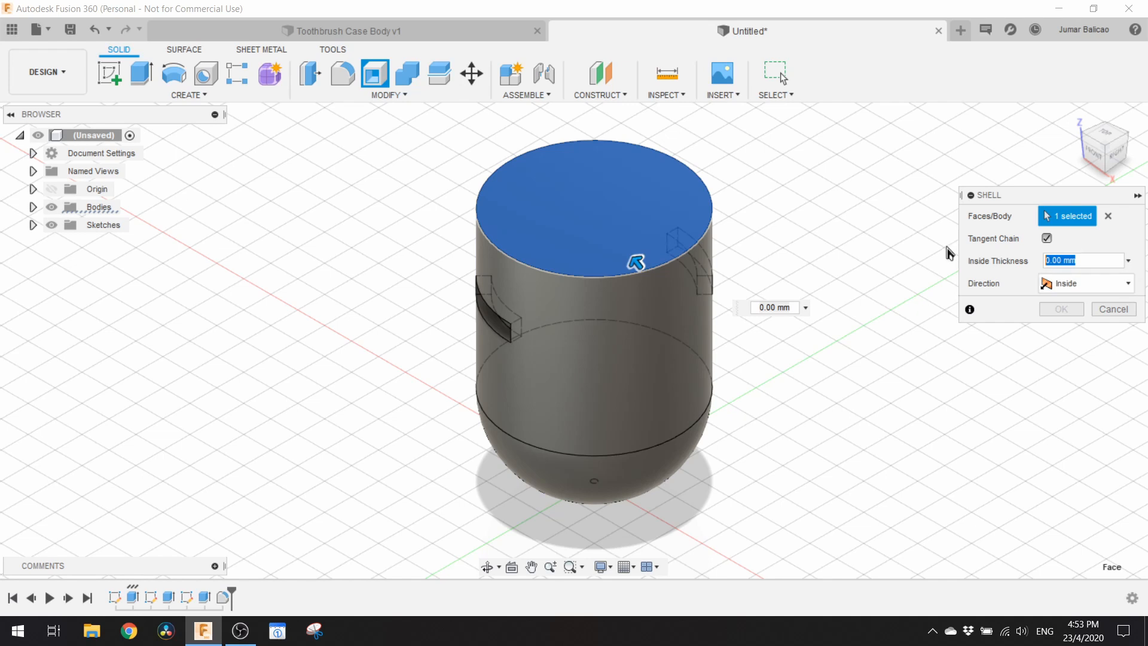
{"action": "type", "text": ".8"}
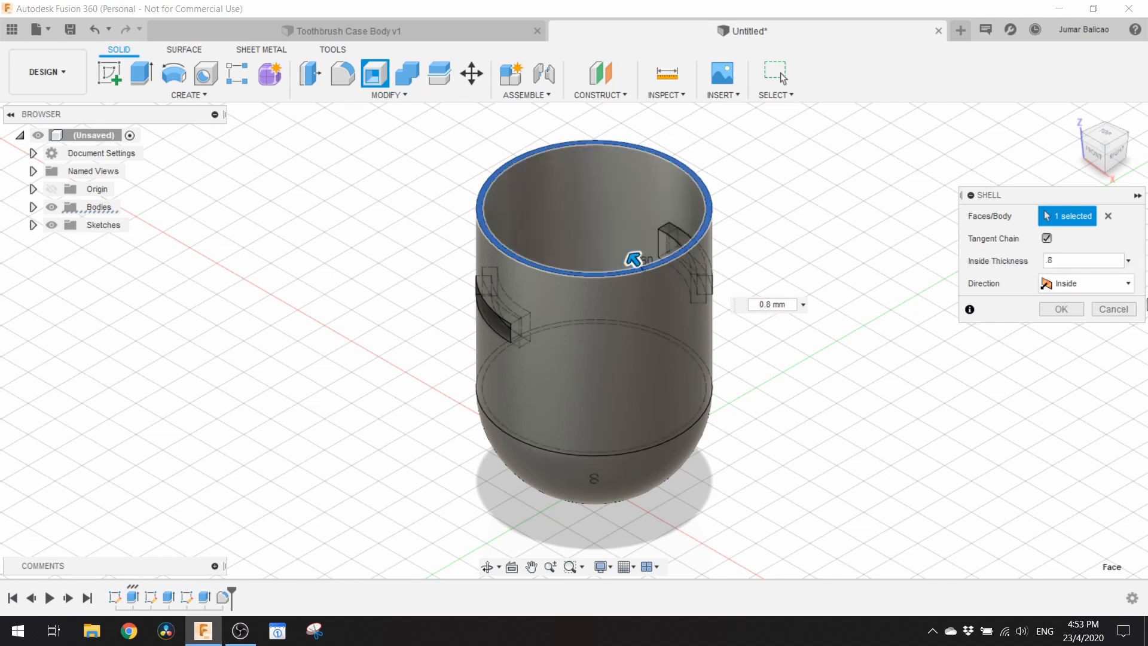
{"action": "left_click", "coordinate": [1084, 283]}
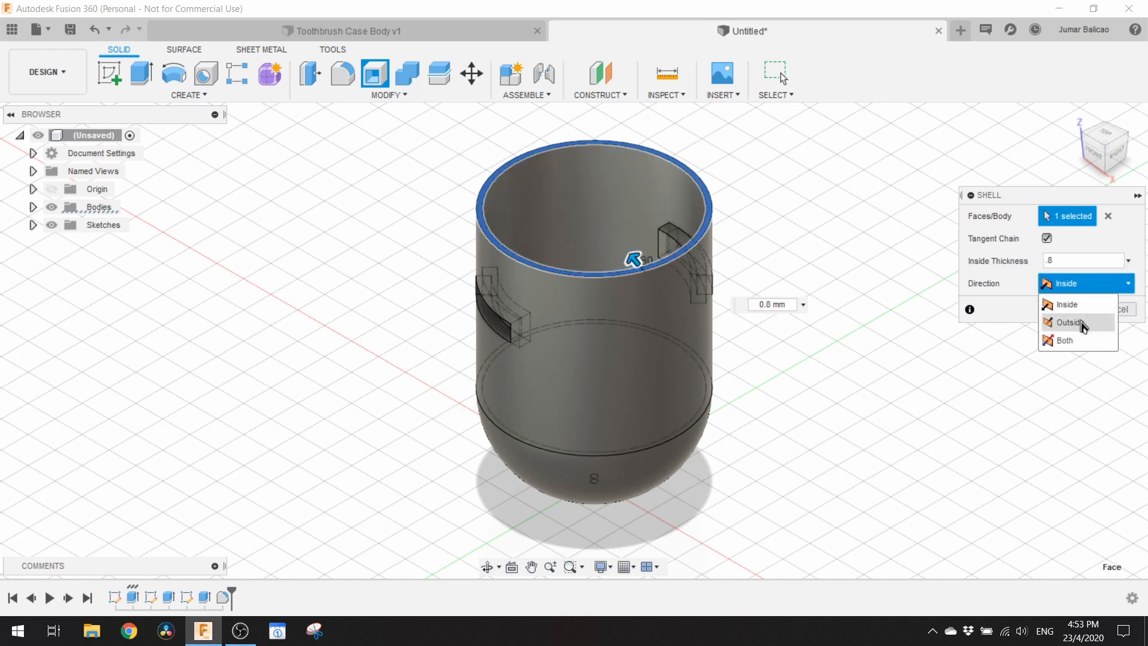
{"action": "left_click", "coordinate": [1069, 322]}
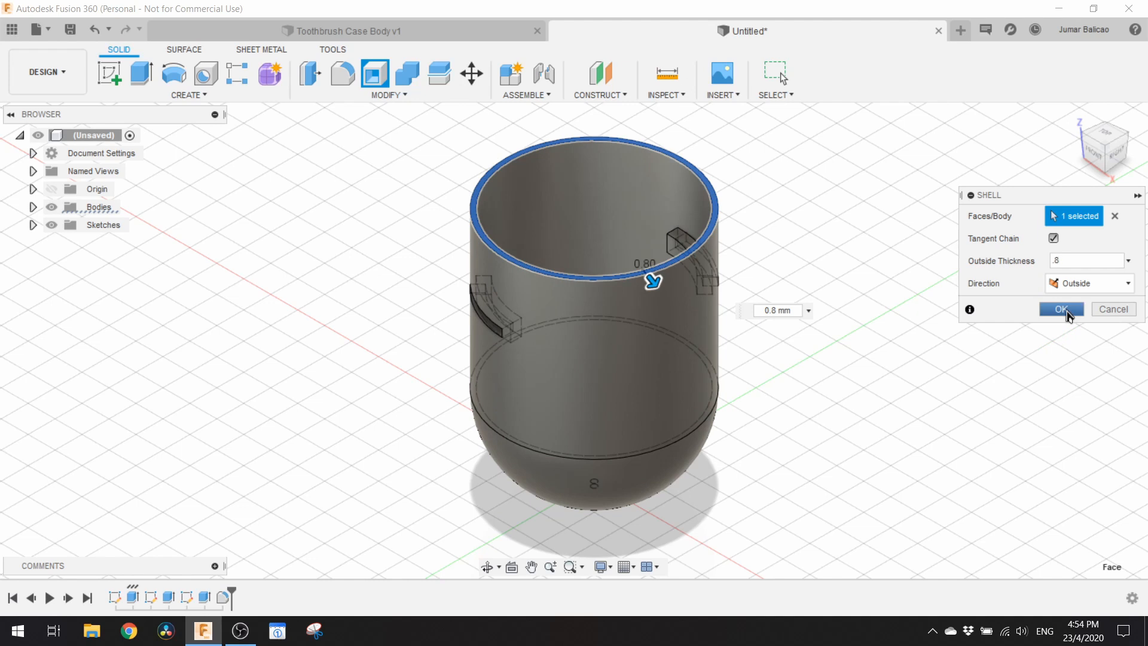
{"action": "left_click", "coordinate": [1061, 308]}
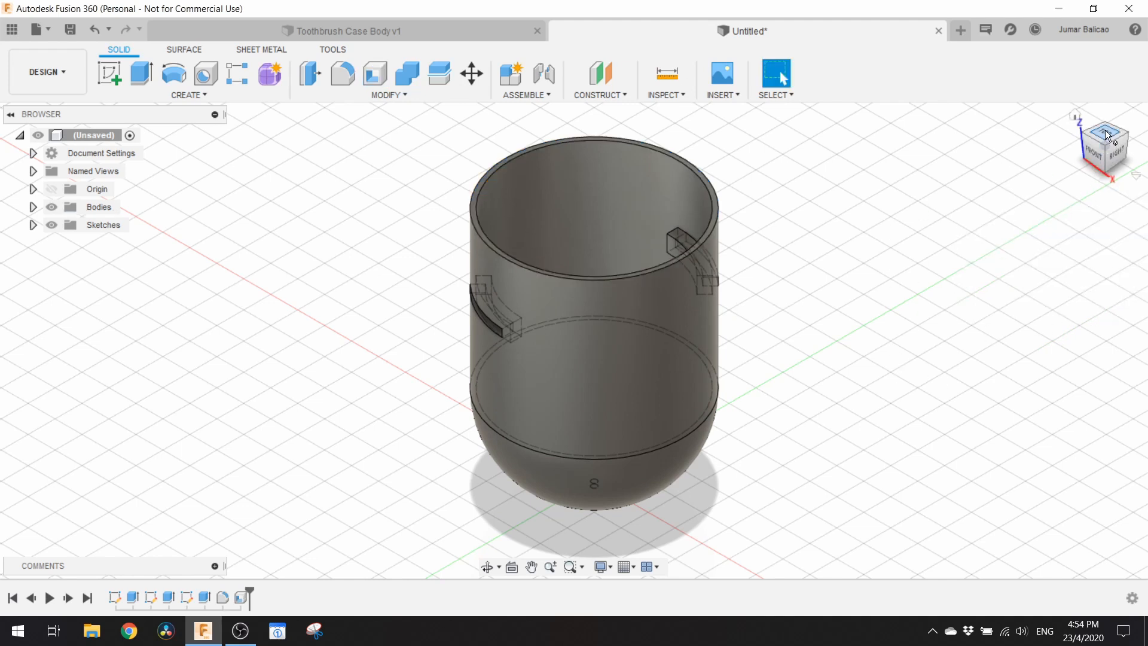
{"action": "left_click", "coordinate": [1103, 124]}
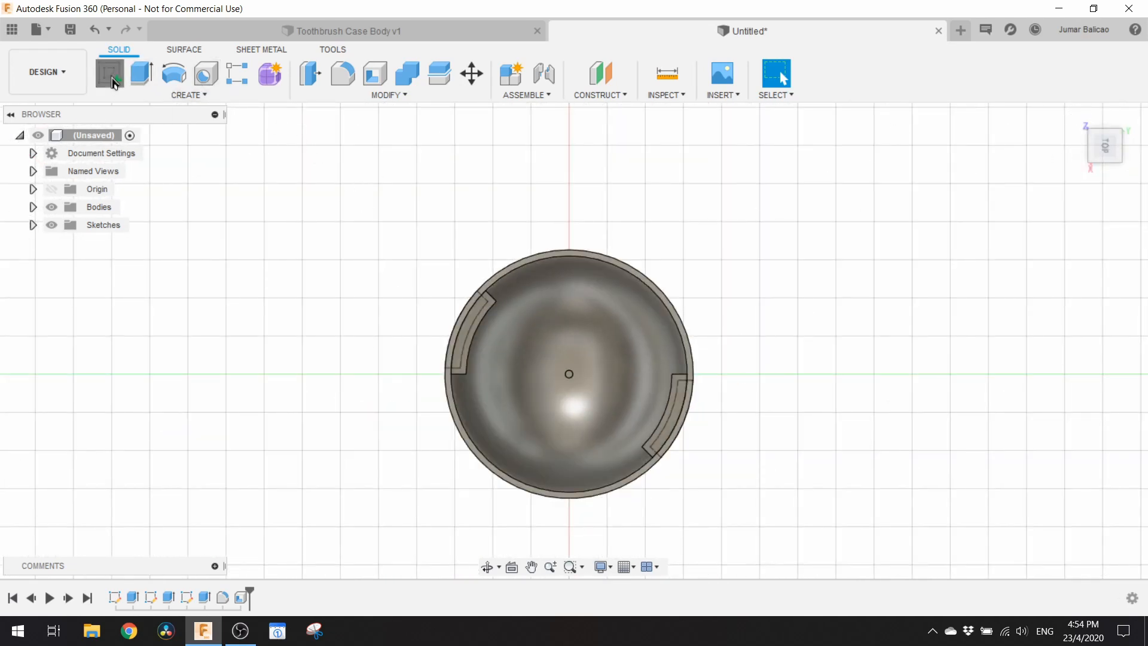
Sketch a 4 mm circle on the cap's dome and extrude it 10 mm as a cut hole.
{"action": "left_click", "coordinate": [110, 73]}
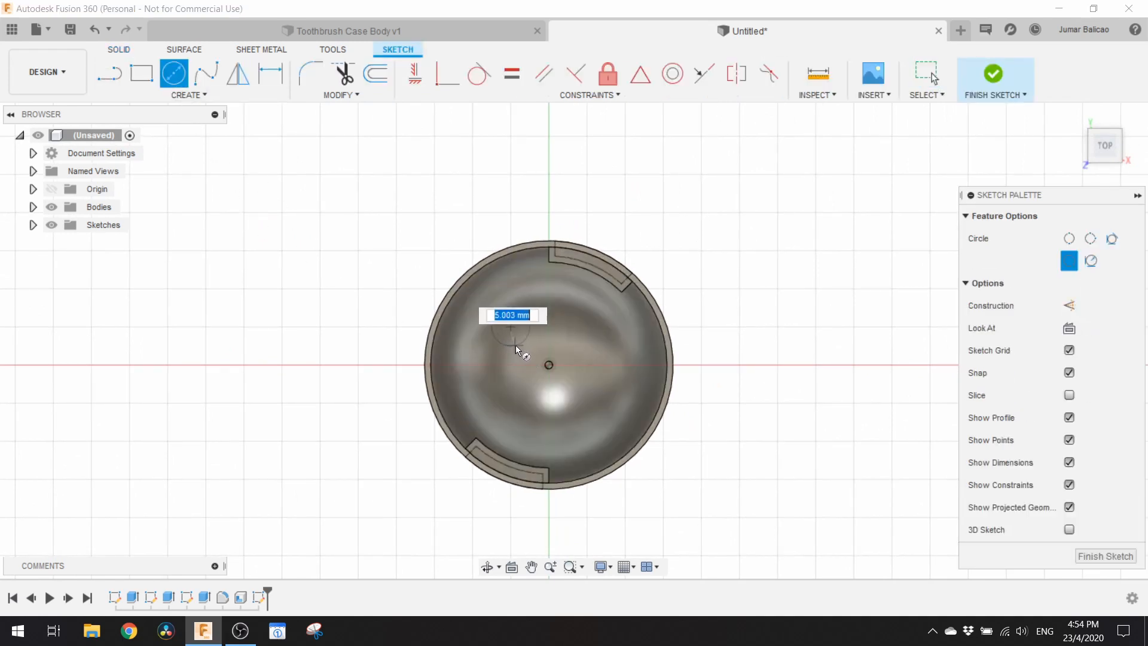
{"action": "type", "text": "4"}
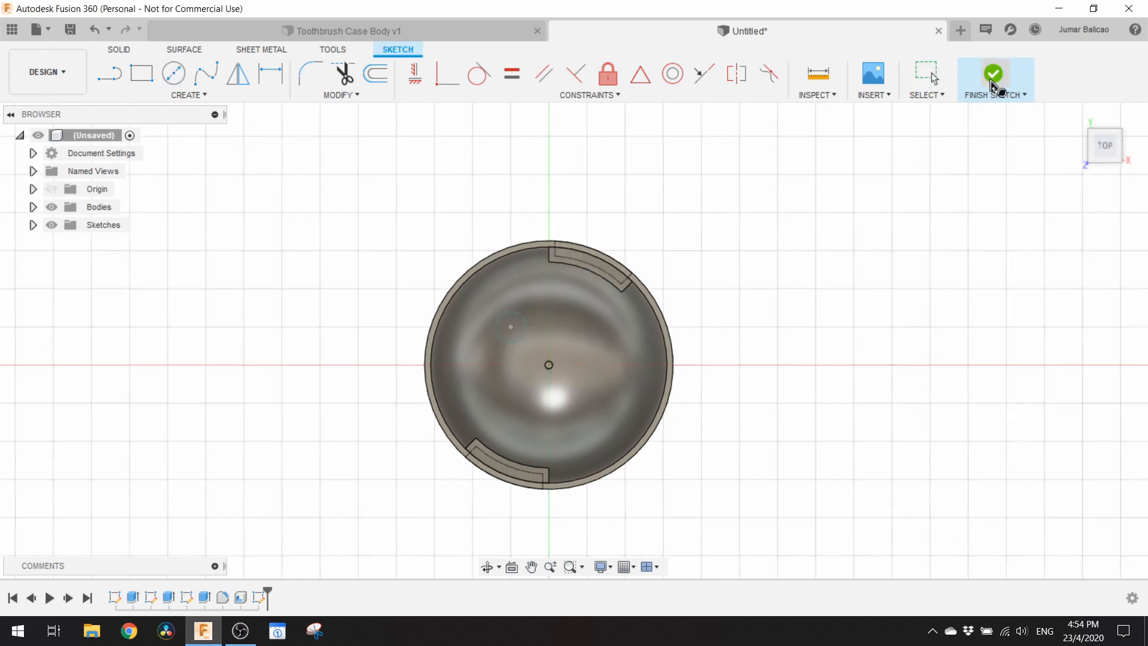
{"action": "left_click", "coordinate": [993, 76]}
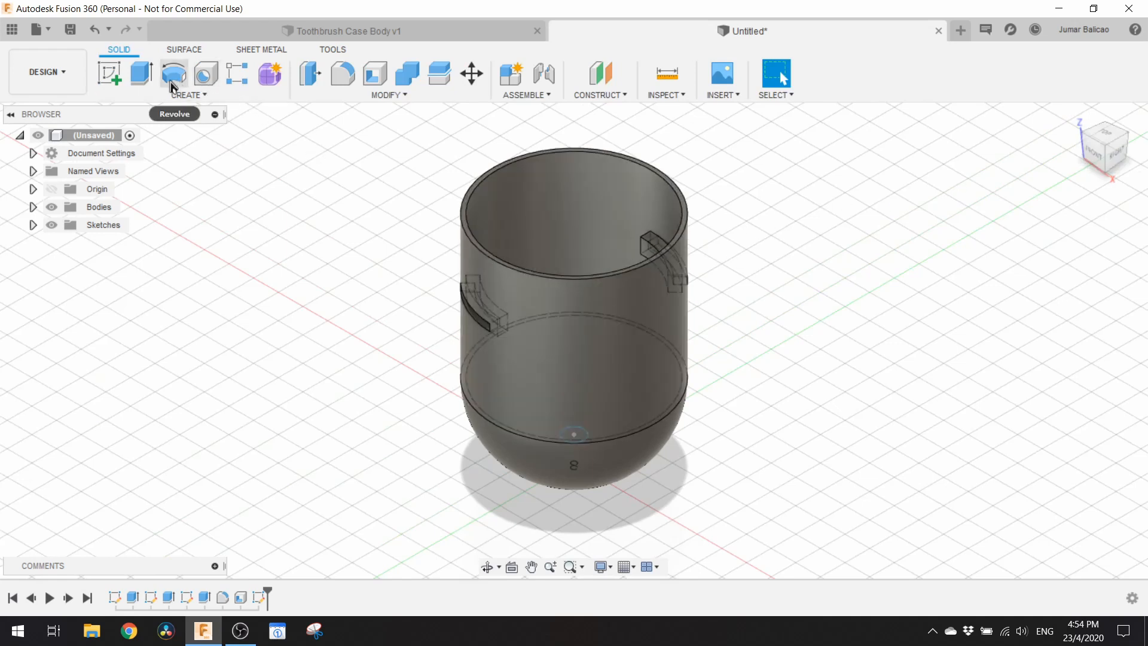
{"action": "left_click", "coordinate": [141, 73]}
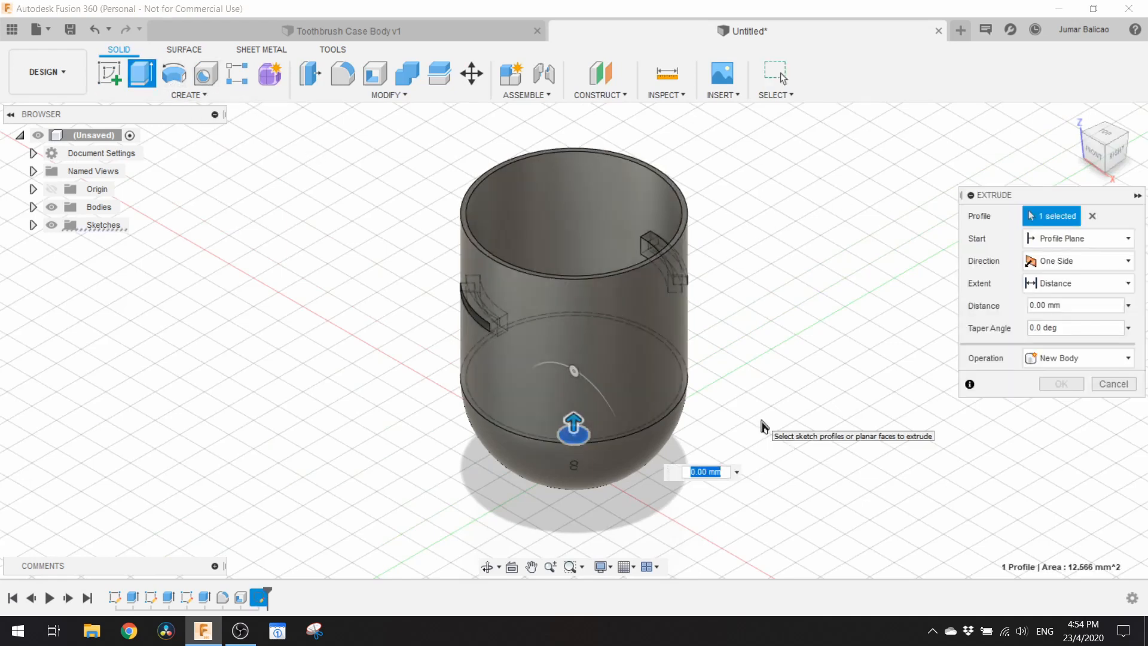
{"action": "type", "text": "10"}
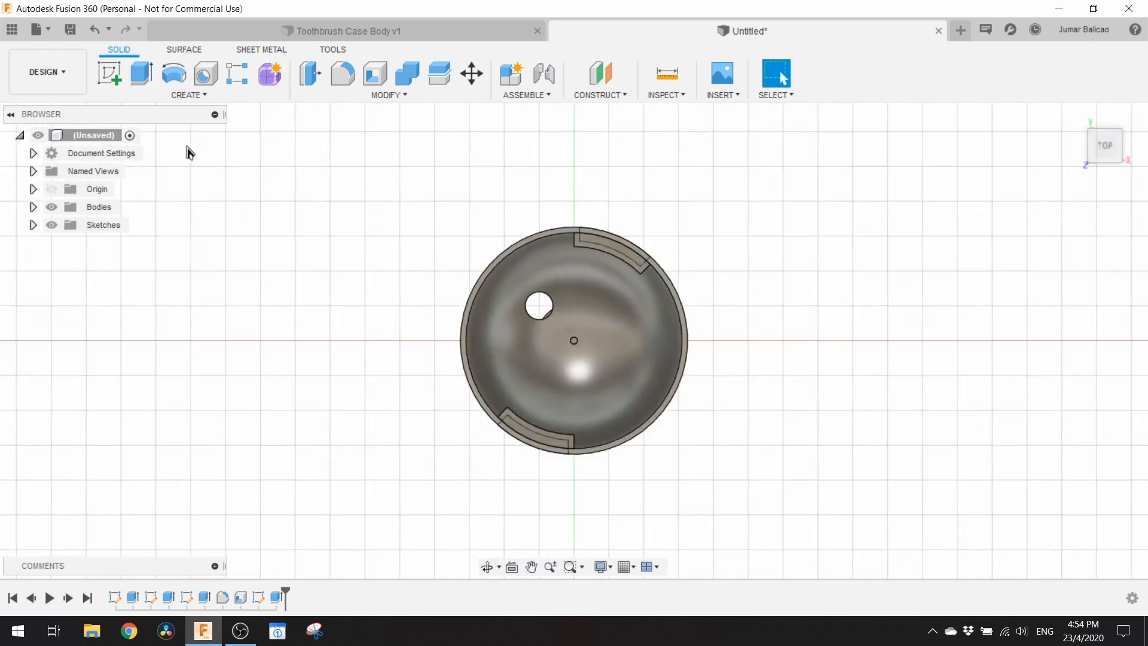
Circular-pattern the hole six times around the cap's centre point.
{"action": "left_click", "coordinate": [188, 95]}
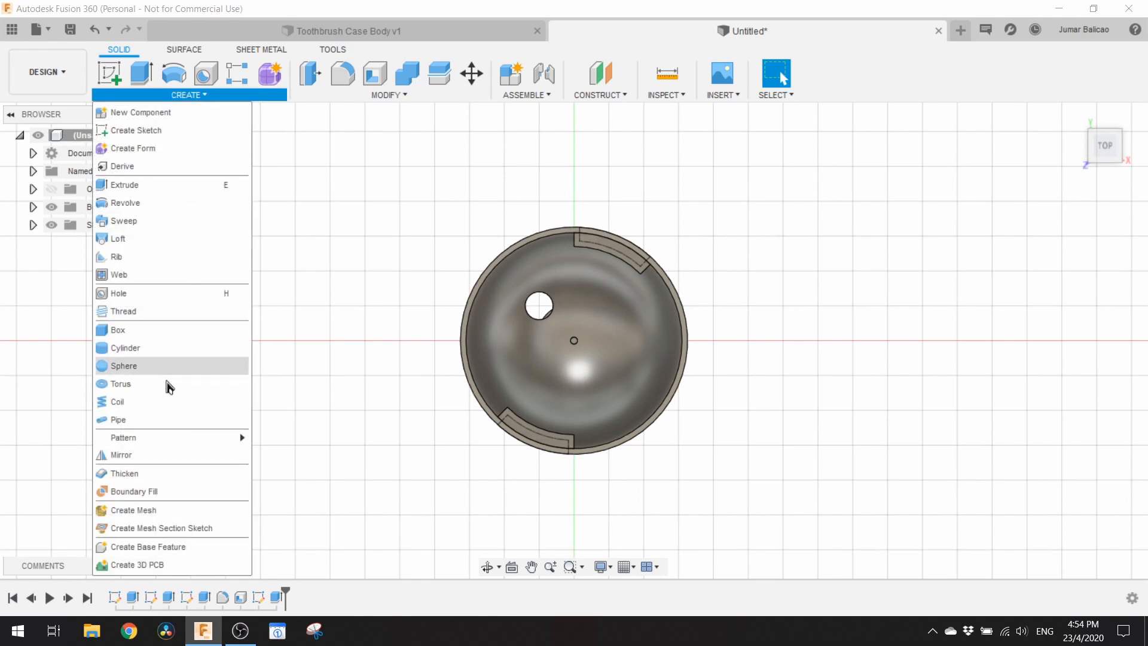
{"action": "mouse_move", "coordinate": [122, 438]}
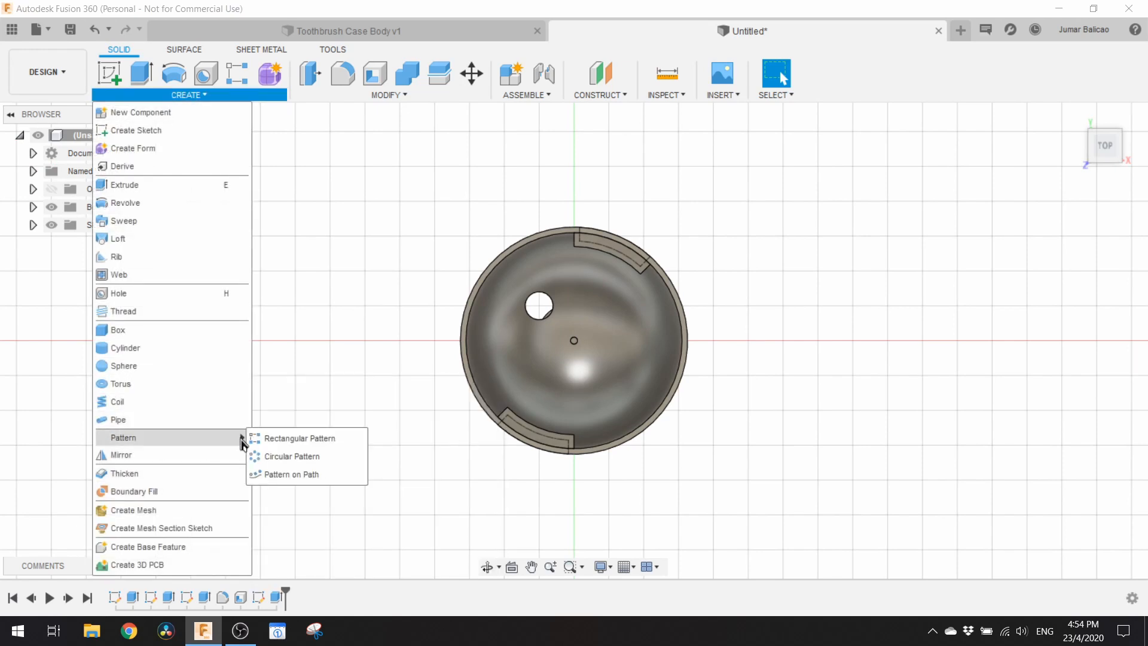
{"action": "left_click", "coordinate": [291, 456]}
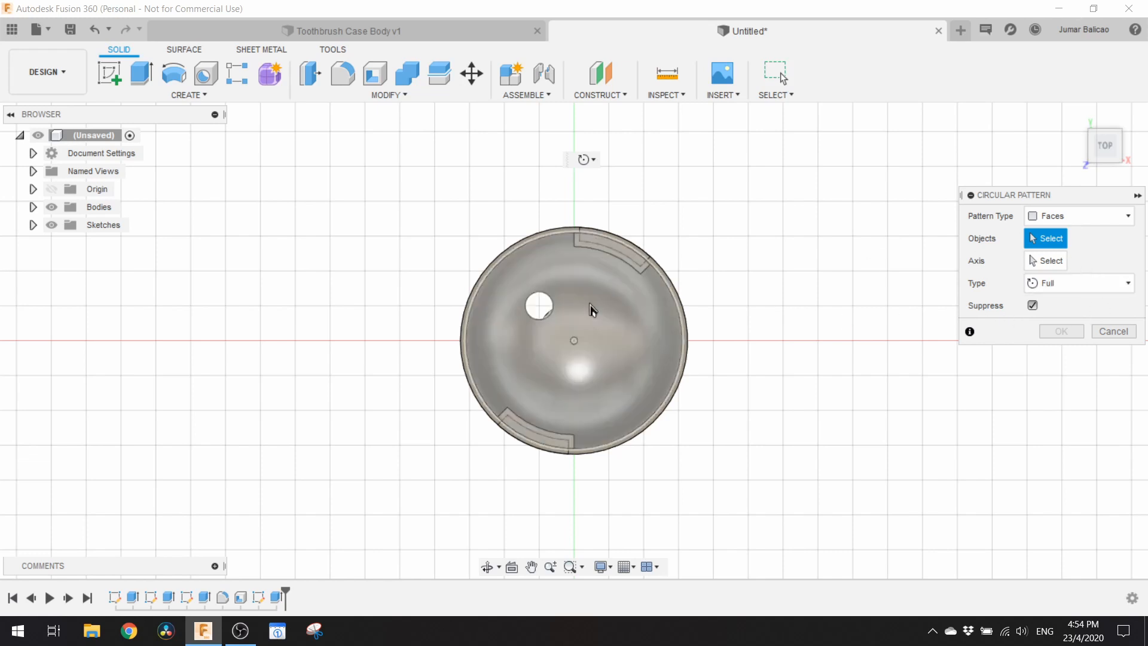
{"action": "mouse_move", "coordinate": [552, 308]}
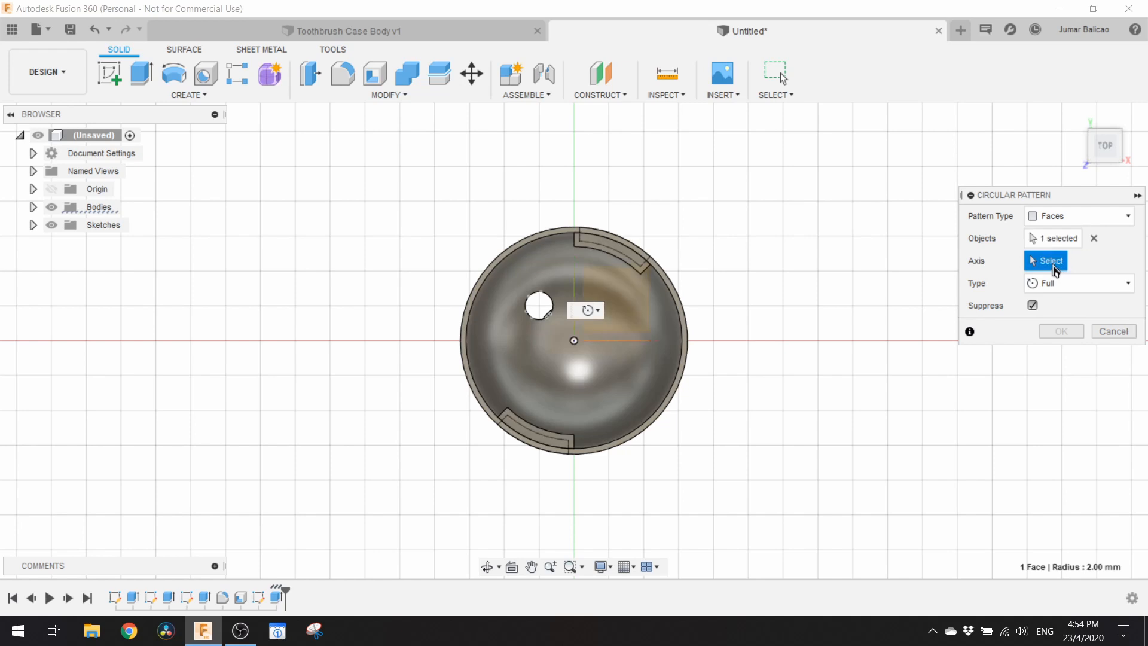
{"action": "left_click", "coordinate": [574, 341]}
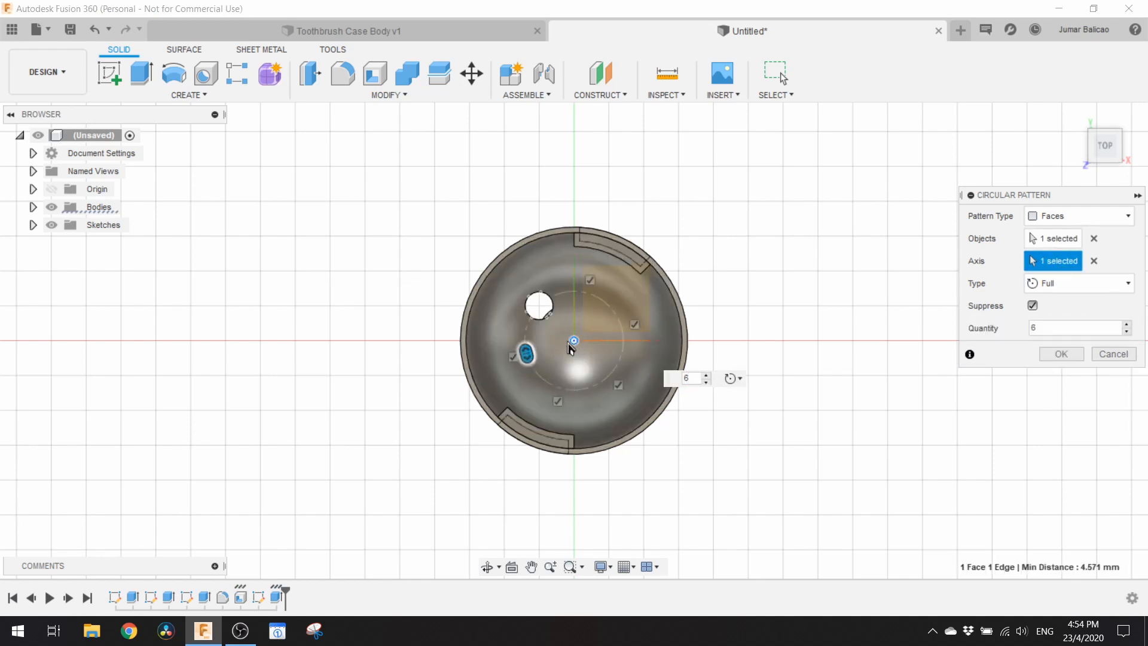
{"action": "left_click", "coordinate": [1061, 354]}
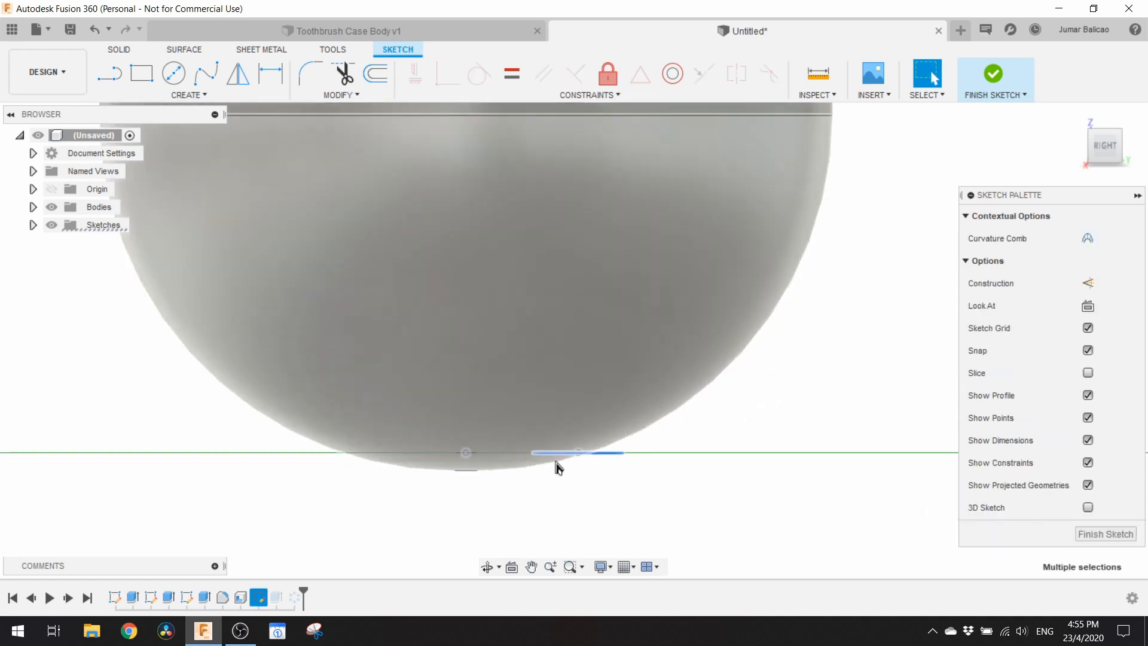
Move the sketch circle at the dome's tip by -1.5 mm, then view the cap from the front.
{"action": "right_click", "coordinate": [556, 468]}
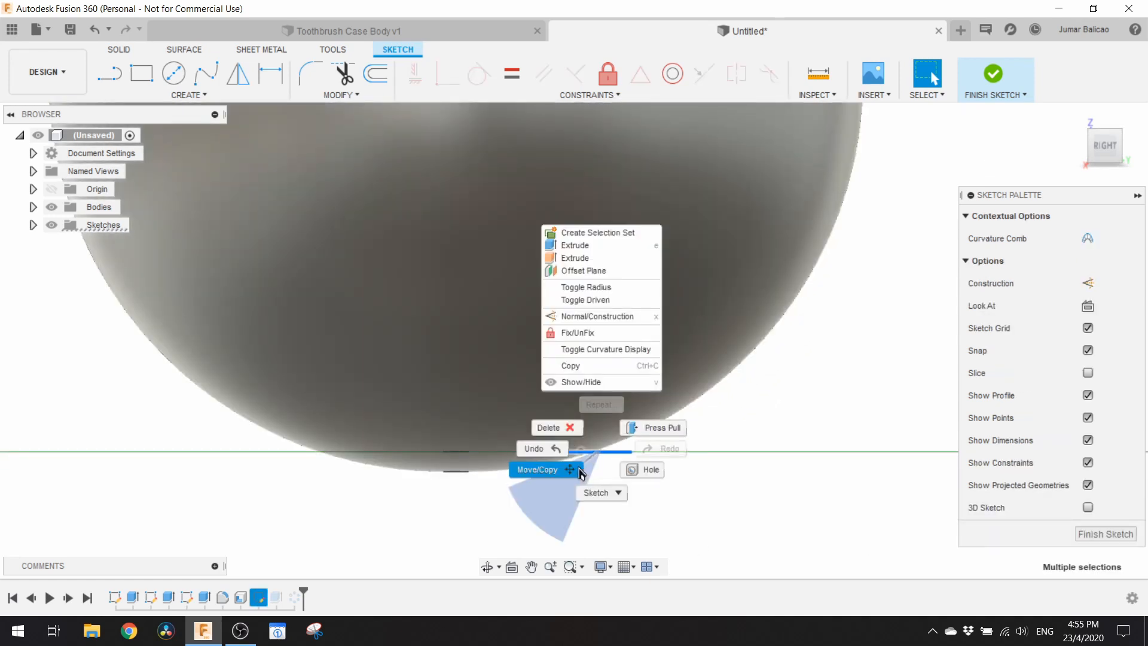
{"action": "left_click", "coordinate": [537, 469]}
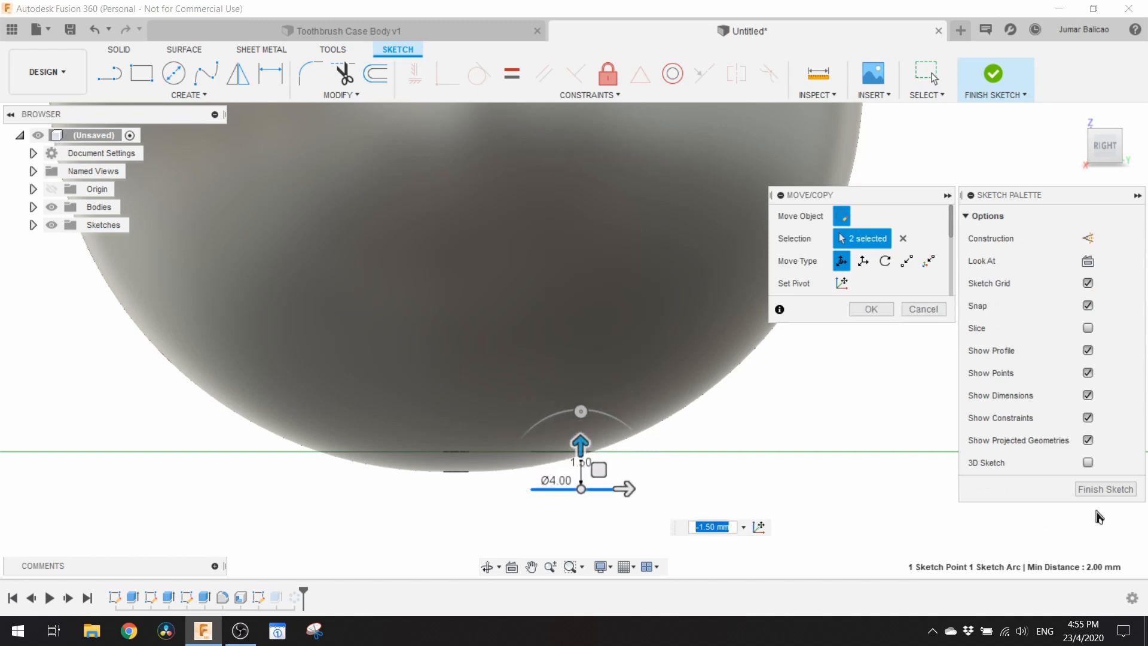
{"action": "left_click", "coordinate": [1105, 489]}
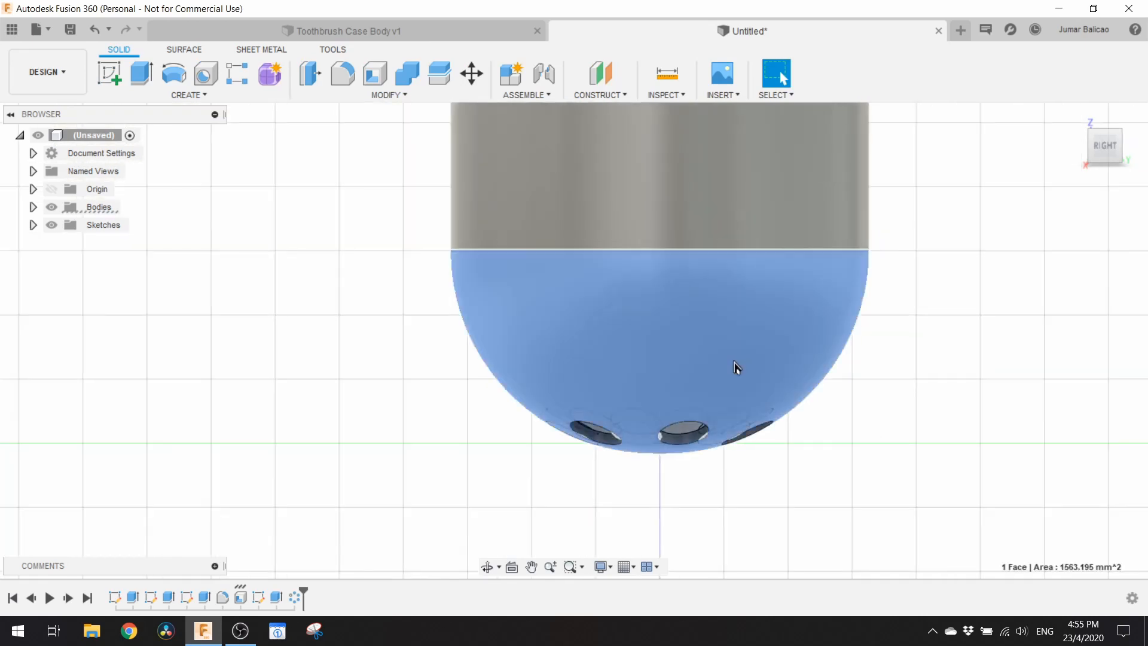
{"action": "scroll", "scroll_direction": "down", "scroll_amount": 3}
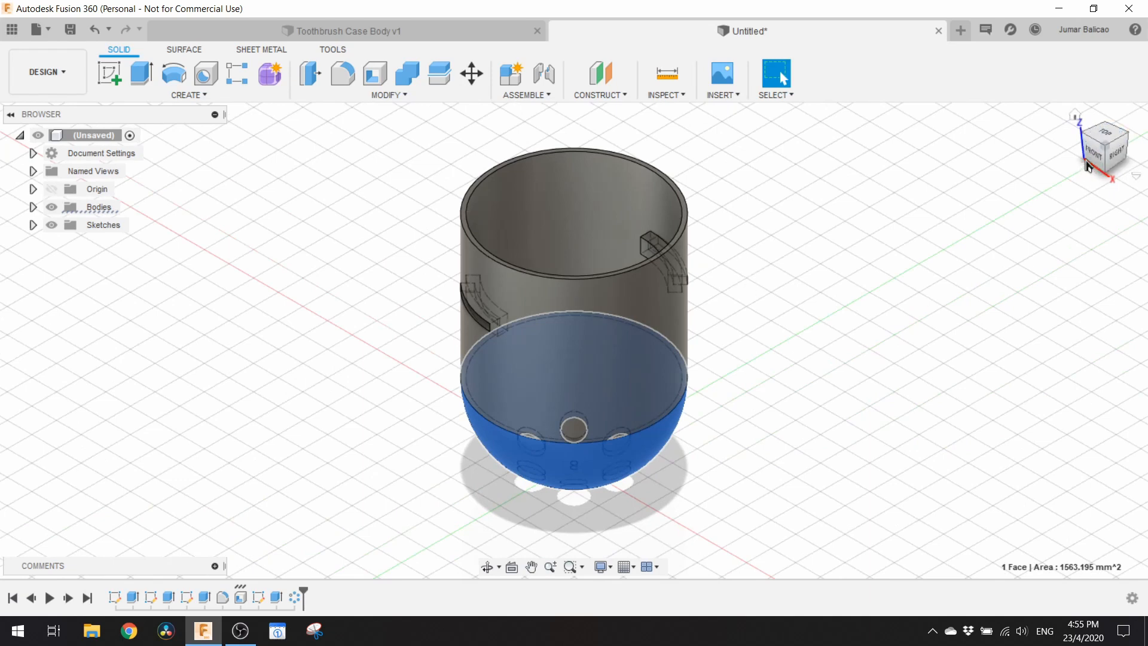
{"action": "left_click", "coordinate": [1098, 152]}
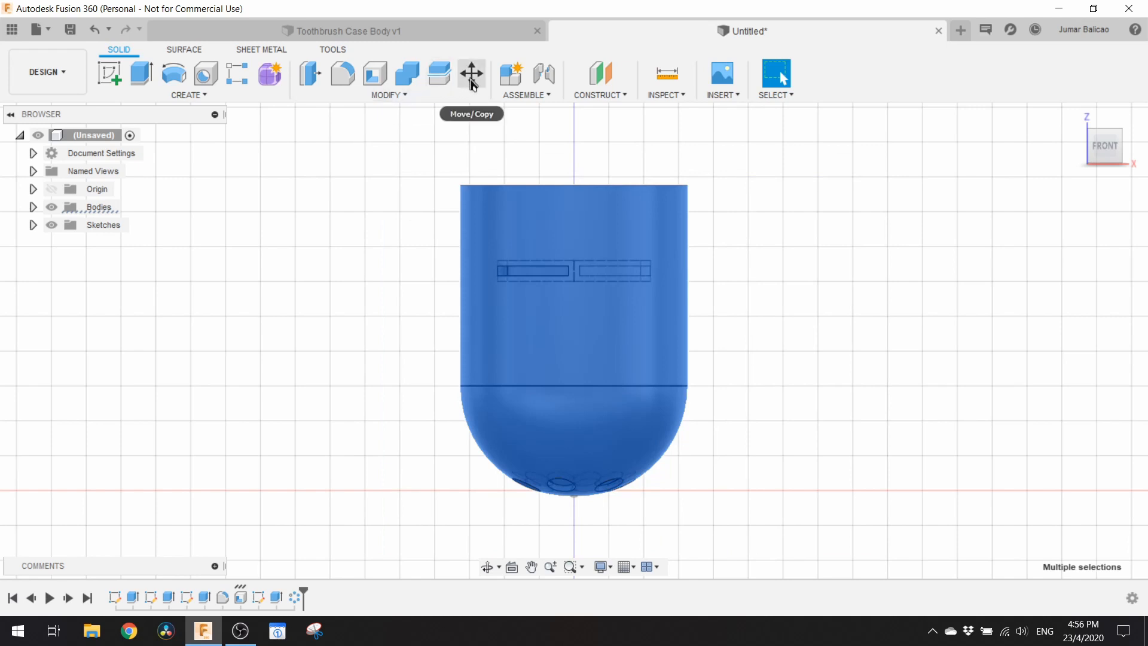
Reposition the whole cap body with a Move/Copy operation.
{"action": "left_click", "coordinate": [471, 74]}
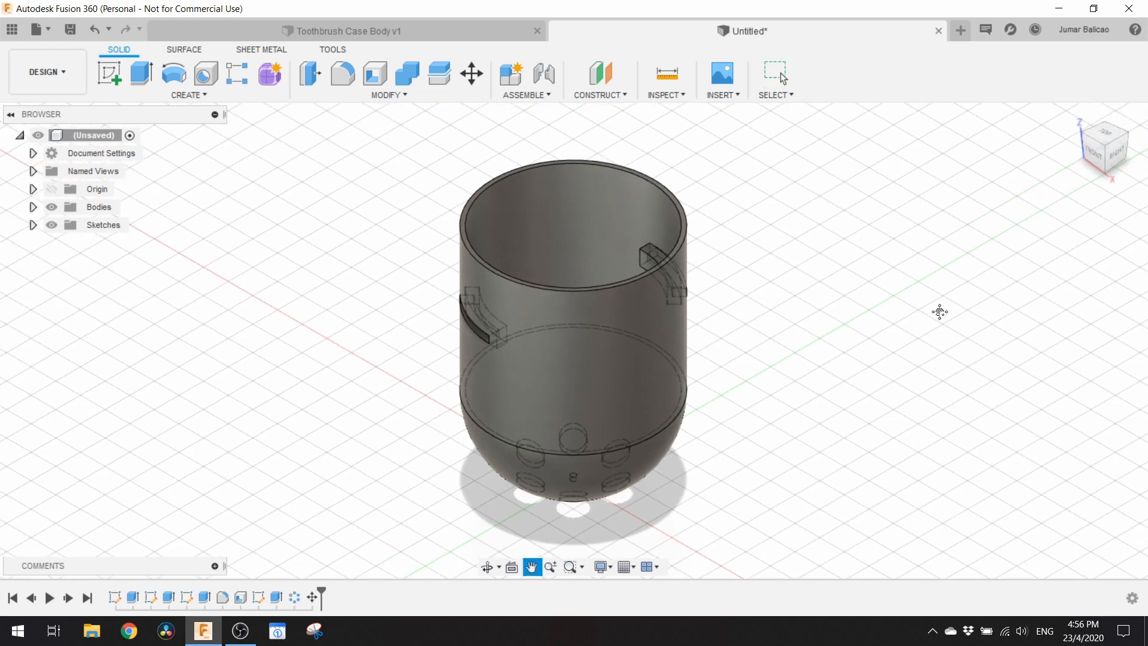
{"action": "left_click", "coordinate": [774, 72]}
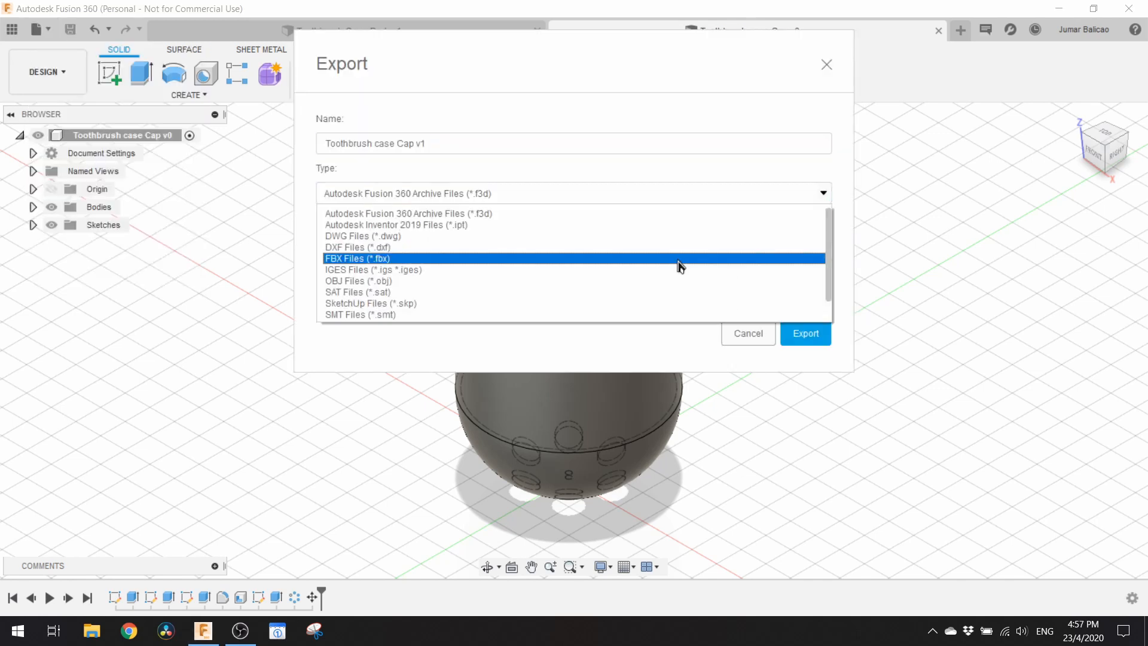
Export the cap as STL, then choose the export file type for the case body.
{"action": "left_click", "coordinate": [804, 333]}
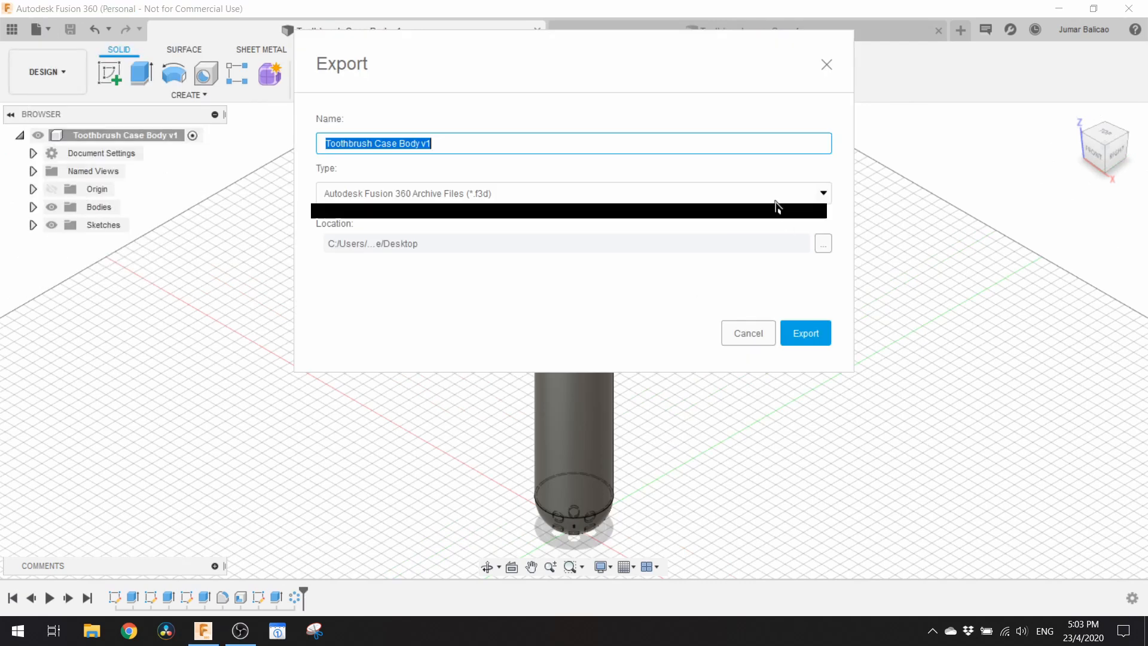
{"action": "left_click", "coordinate": [804, 334]}
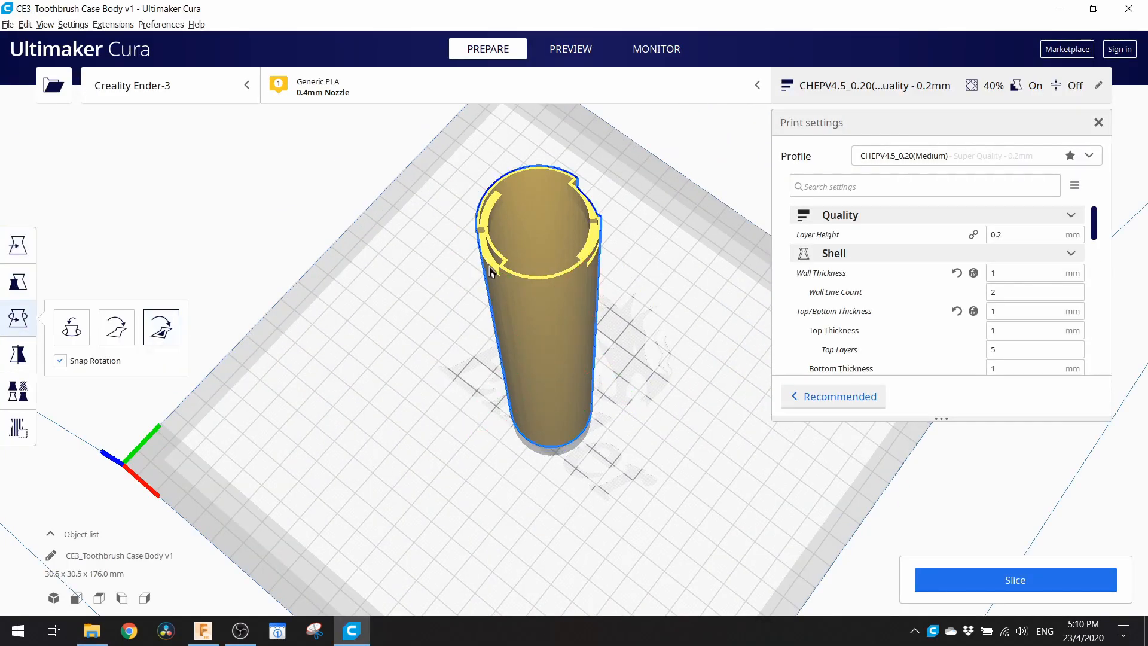
Slice the case body in Cura, giving about 3 h 16 min and 21 g.
{"action": "left_click", "coordinate": [570, 48]}
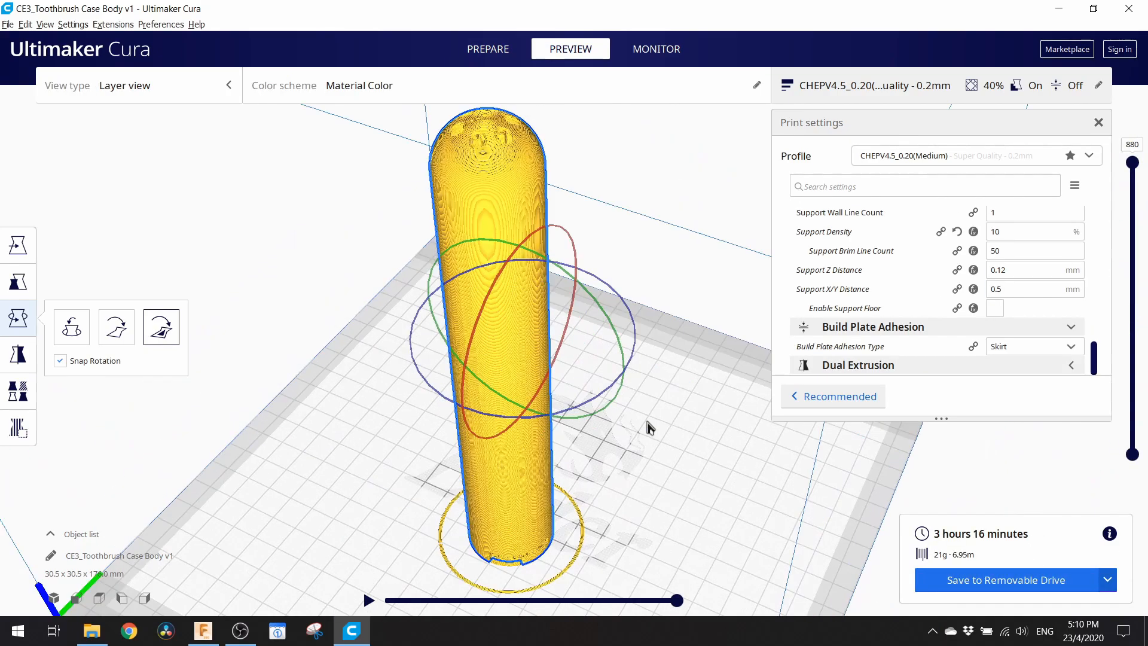
{"action": "right_click", "coordinate": [714, 461]}
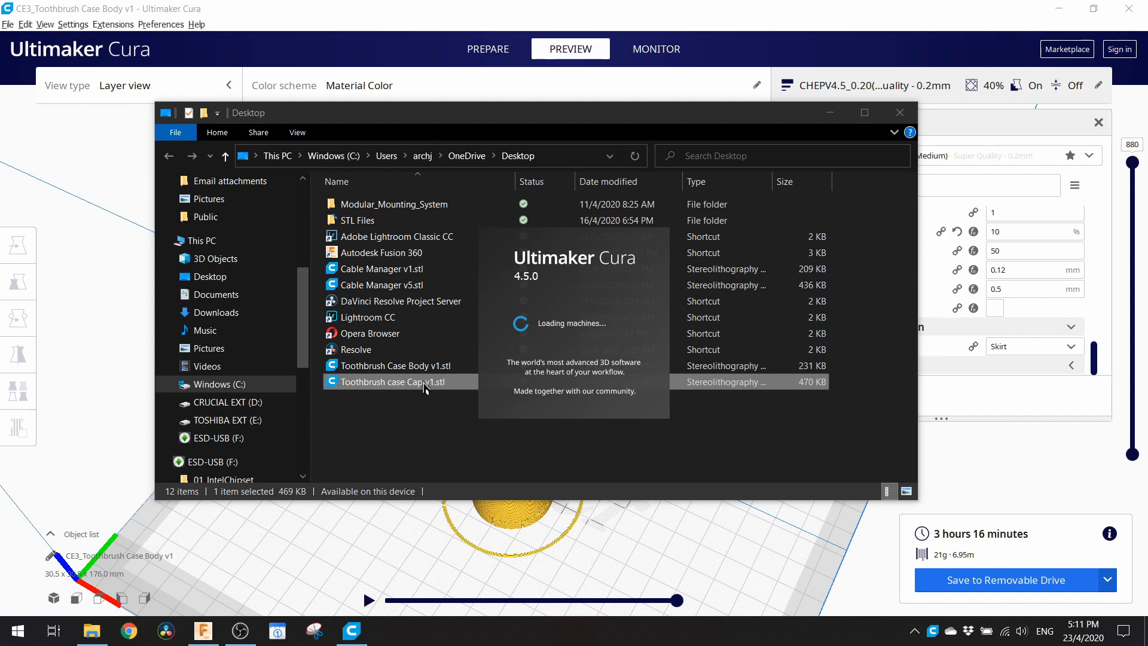
Load Toothbrush case Cap v1.stl onto the Ender-3 plate and start slicing it.
{"action": "double_click", "coordinate": [392, 381]}
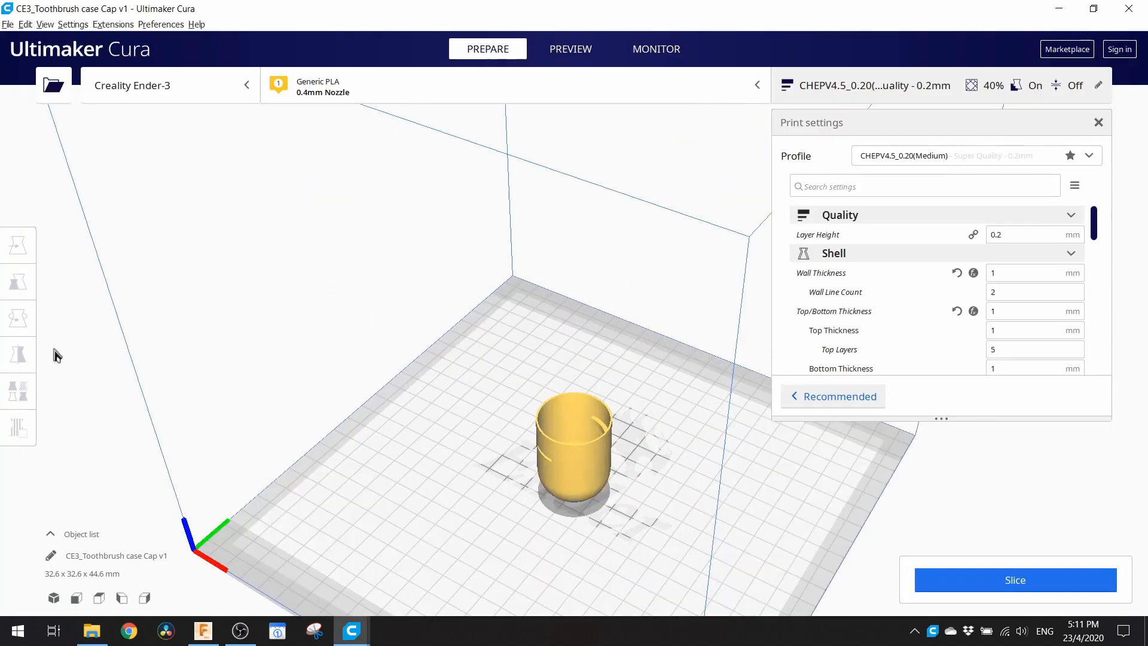
{"action": "left_click", "coordinate": [18, 317]}
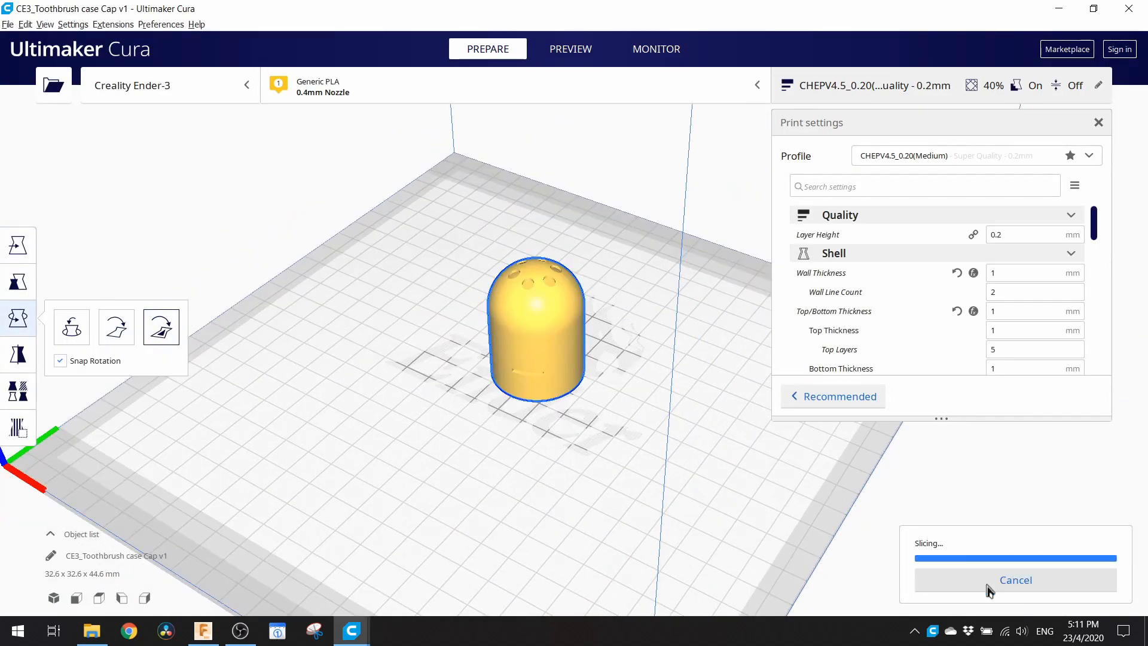